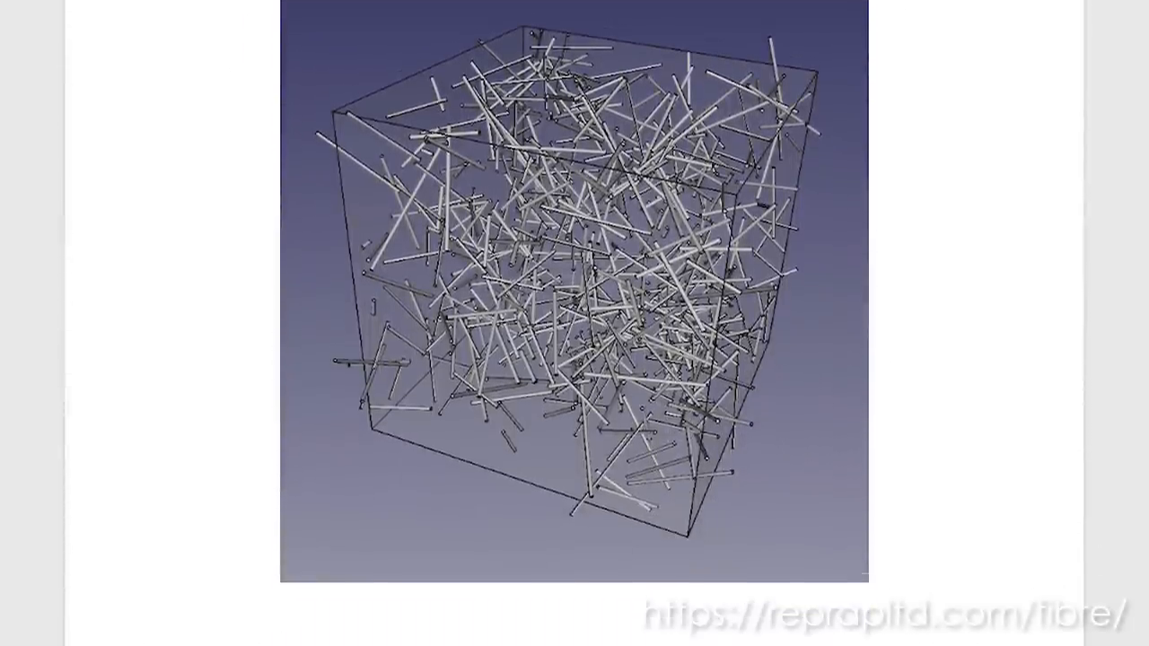
Step: Scroll the RepRap blog from the random-fibre cube past the FreeCAD beam analysis to the experimental set-up photo
scroll(down, 3)
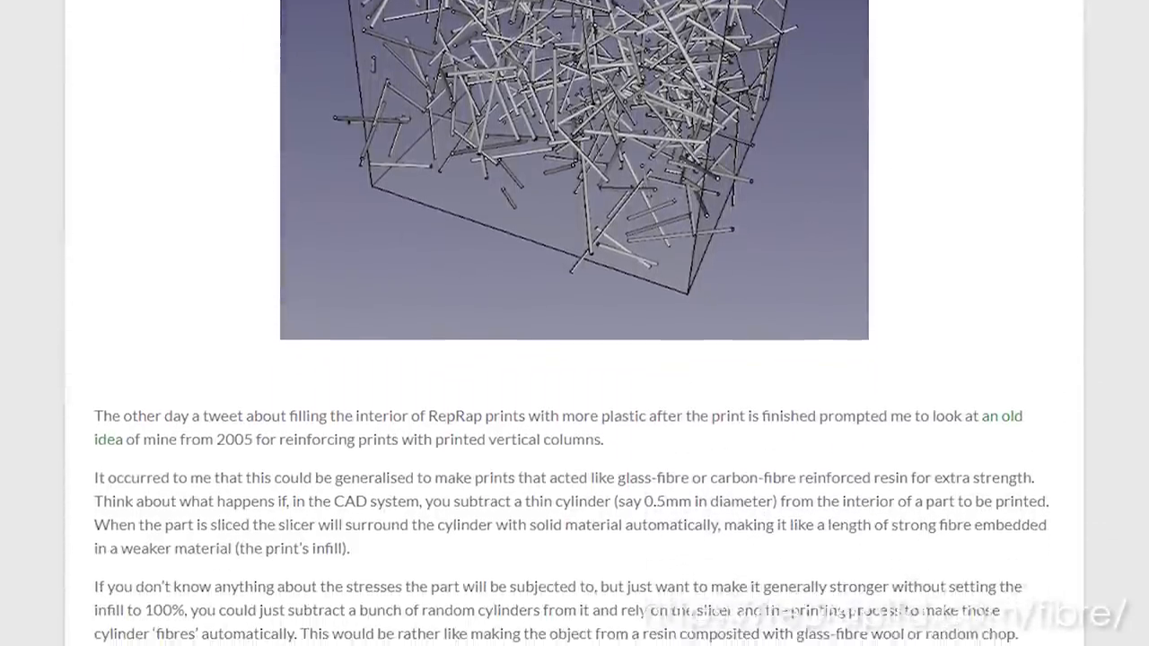
scroll(down, 3)
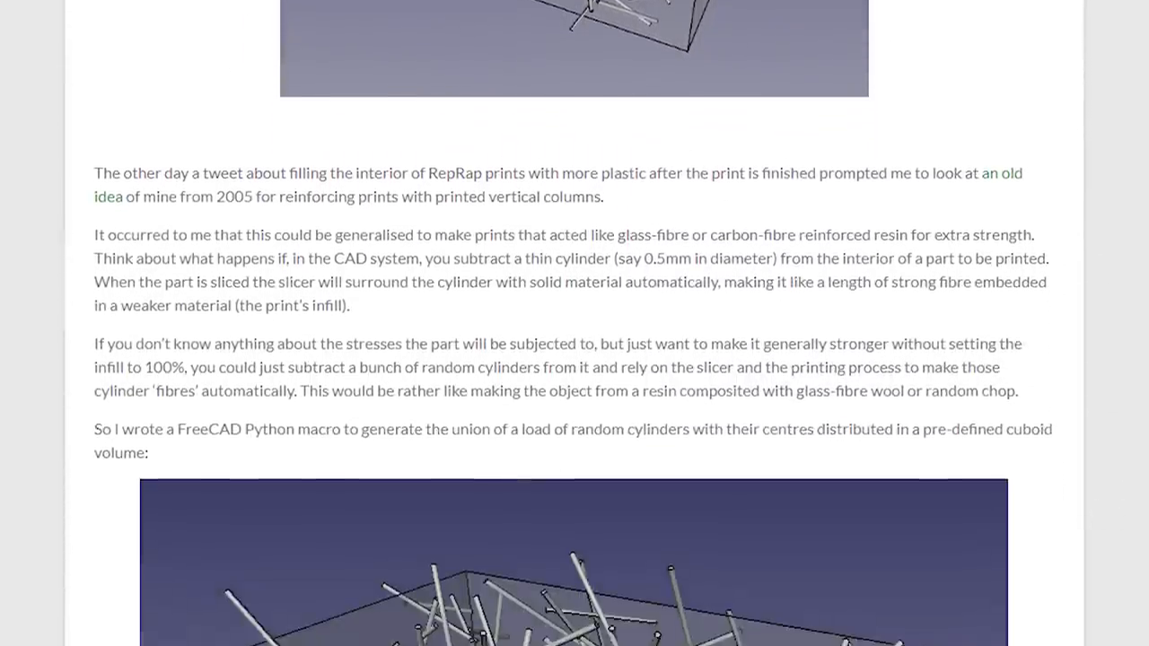
scroll(down, 3)
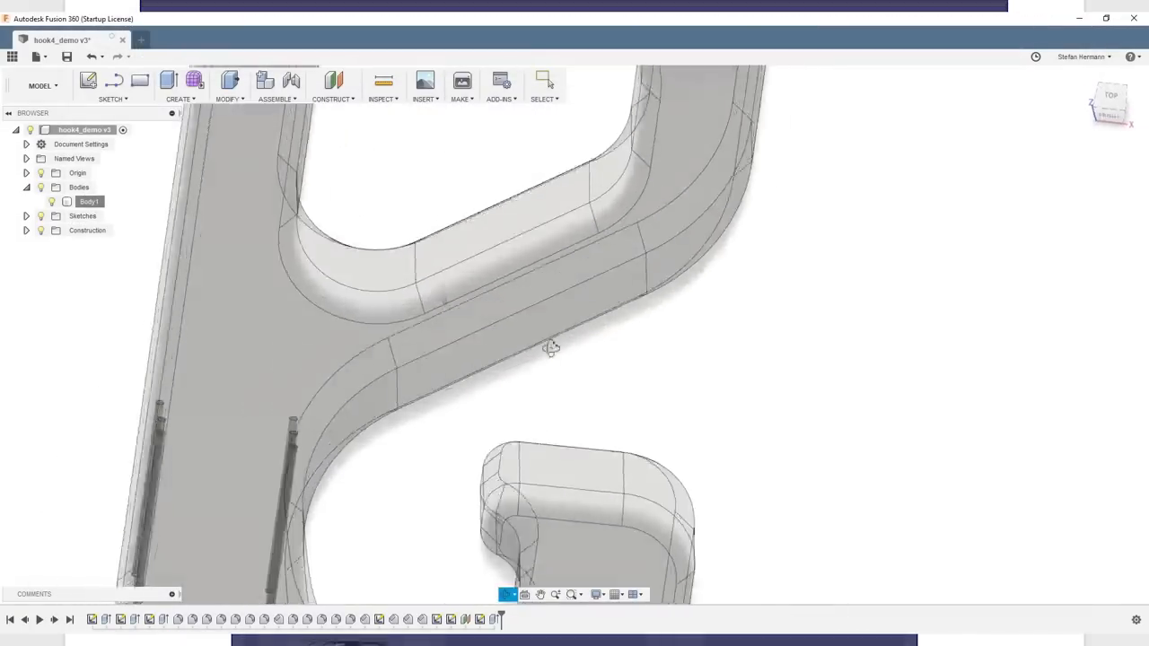
drag(551, 349, 562, 423)
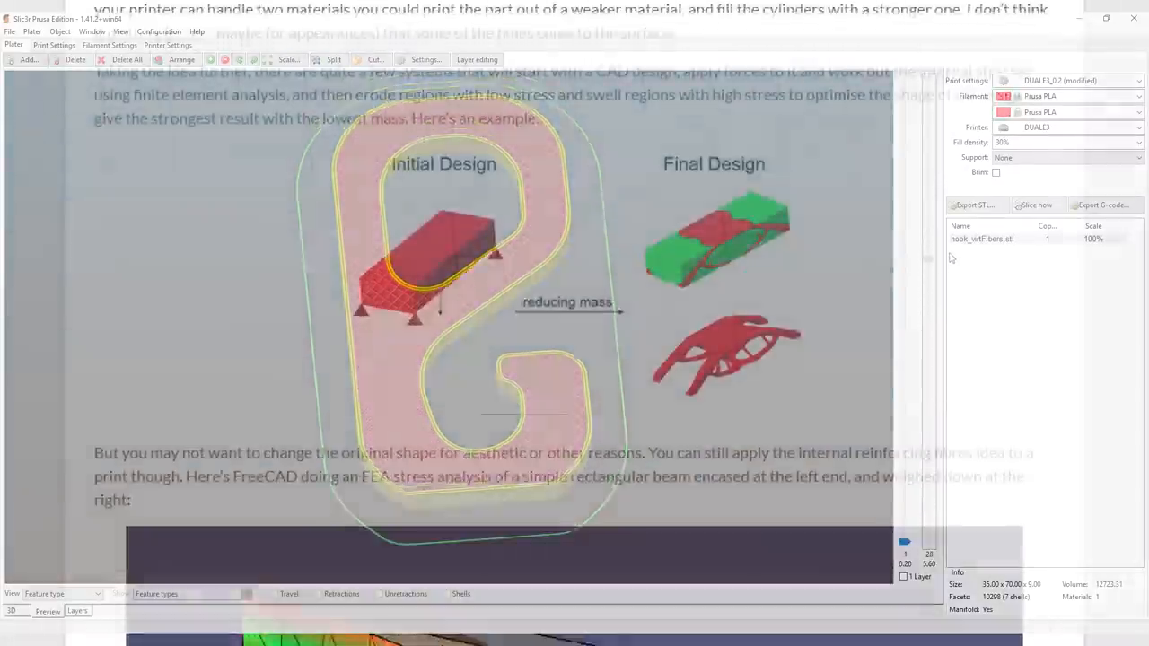
scroll(down, 3)
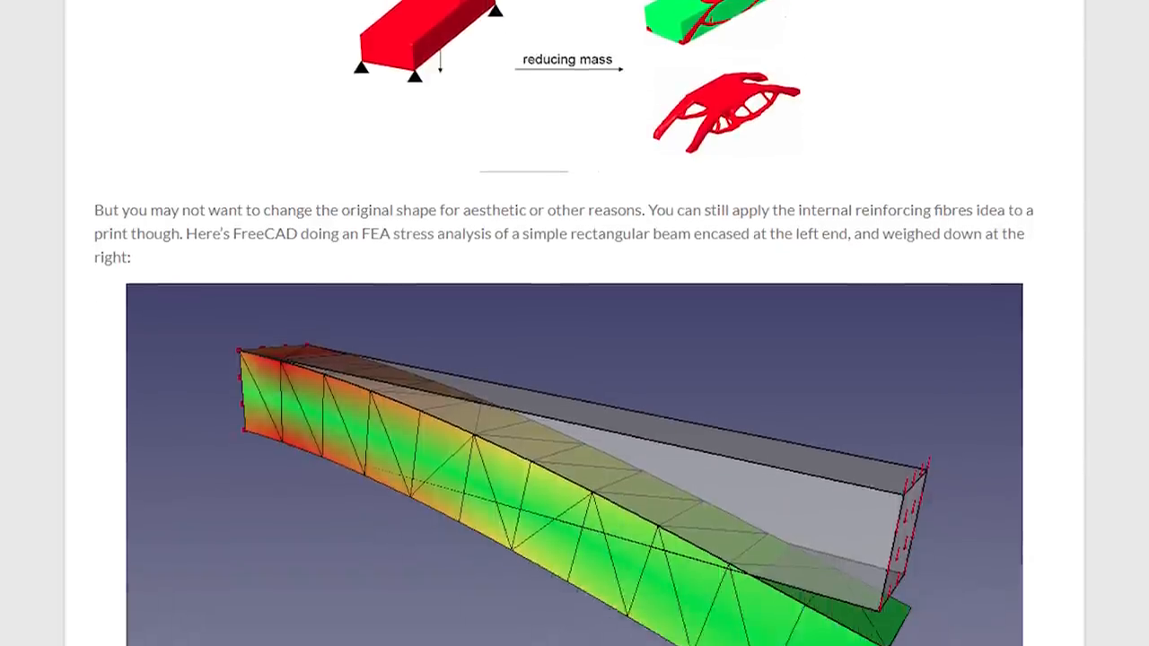
scroll(down, 3)
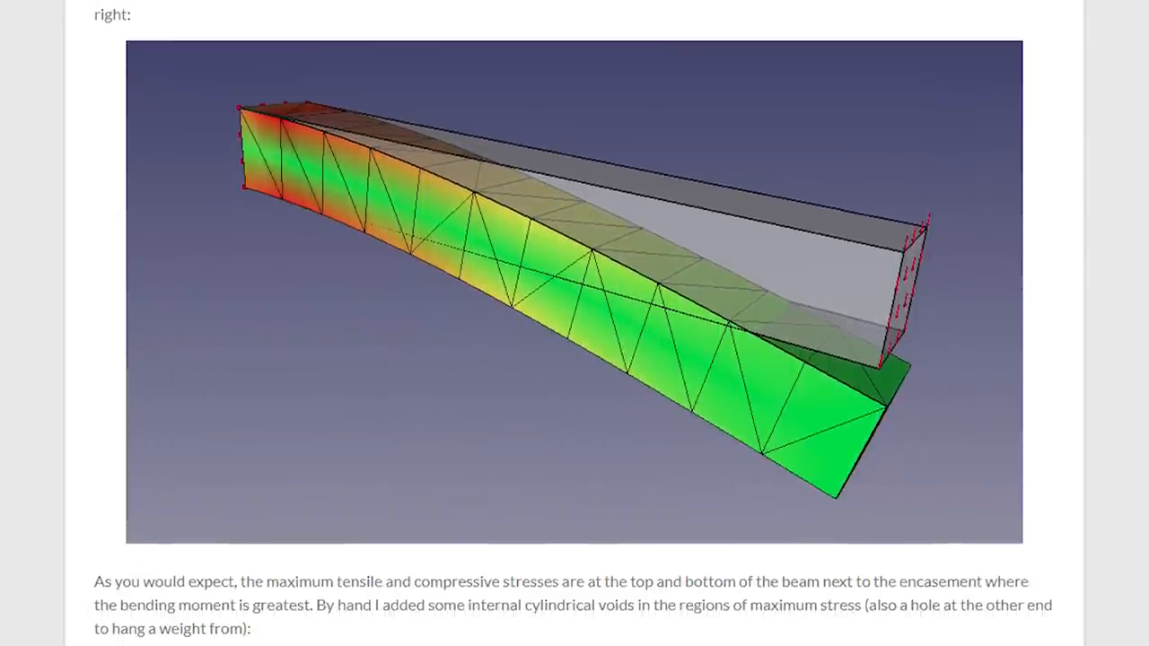
scroll(down, 3)
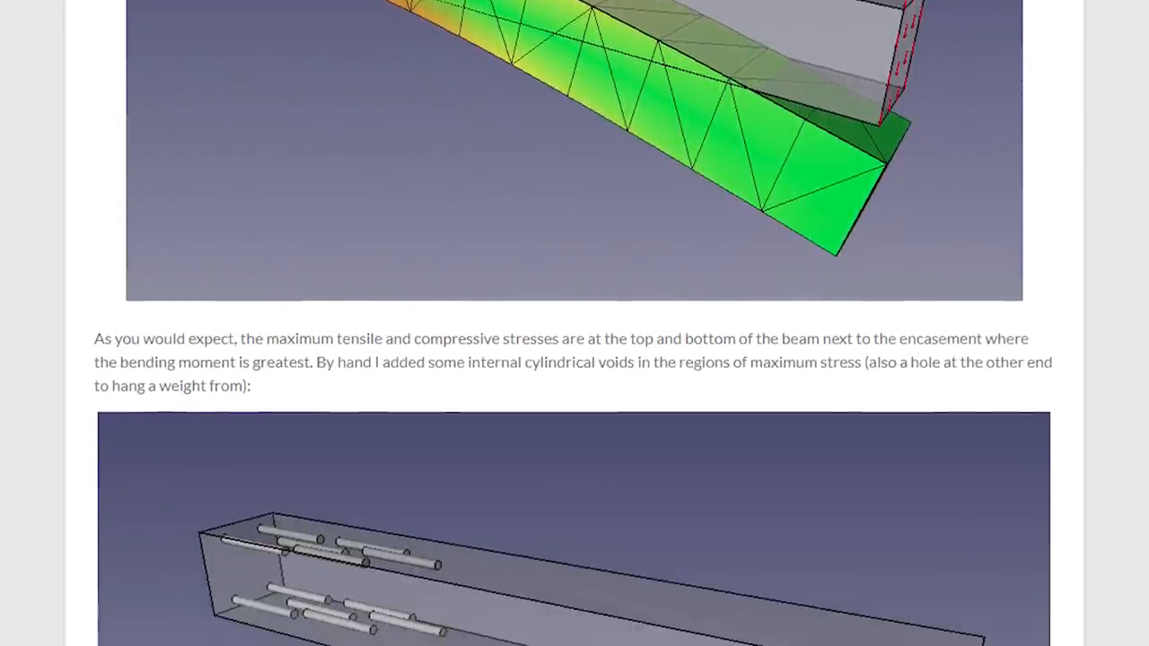
scroll(down, 3)
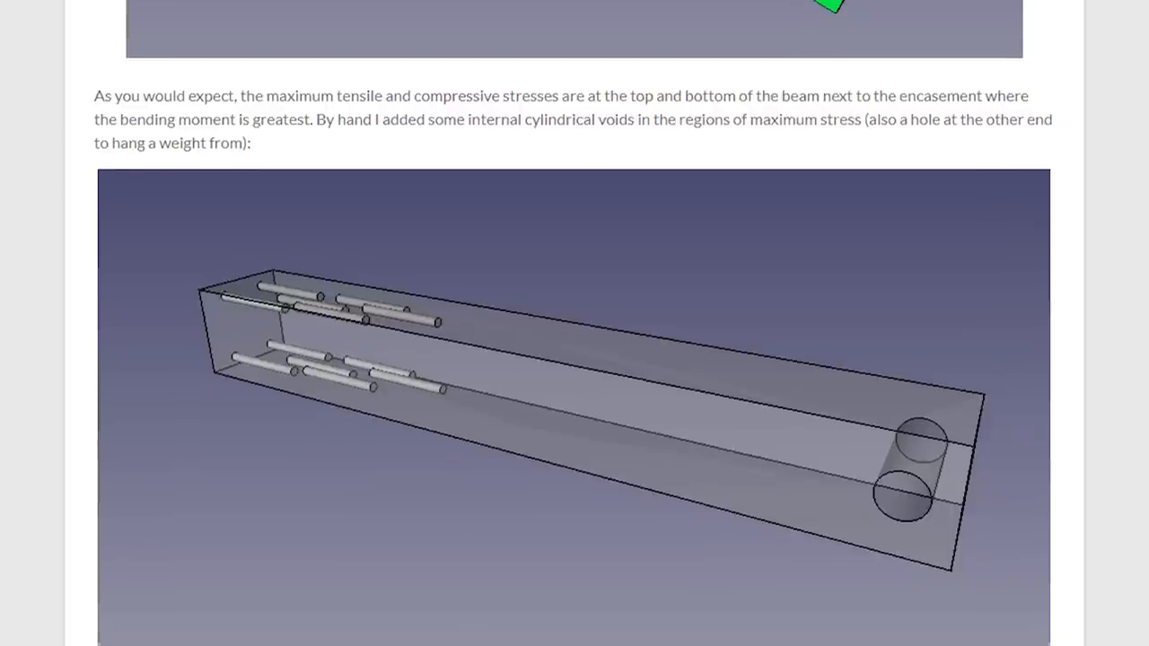
scroll(down, 3)
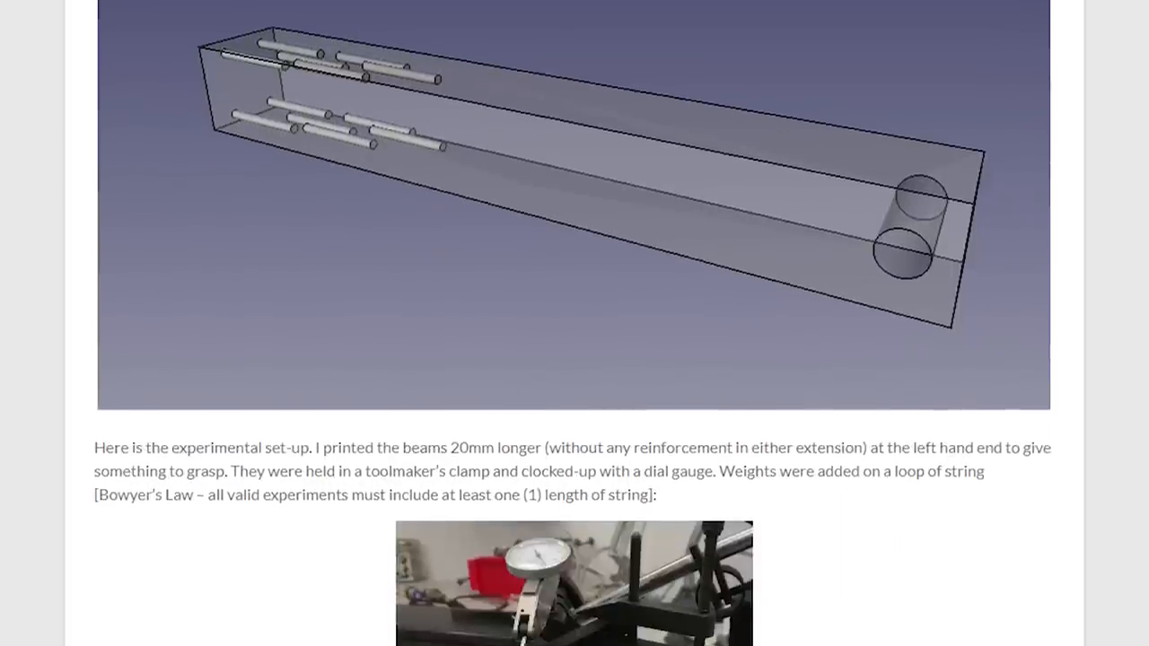
scroll(down, 3)
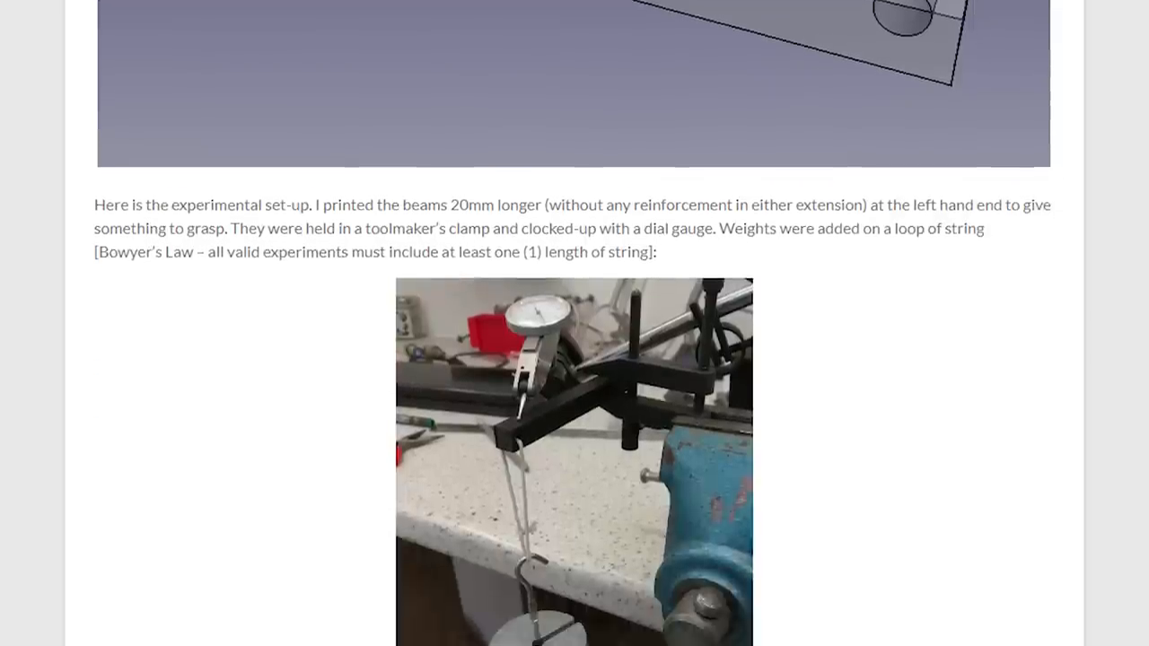
scroll(down, 3)
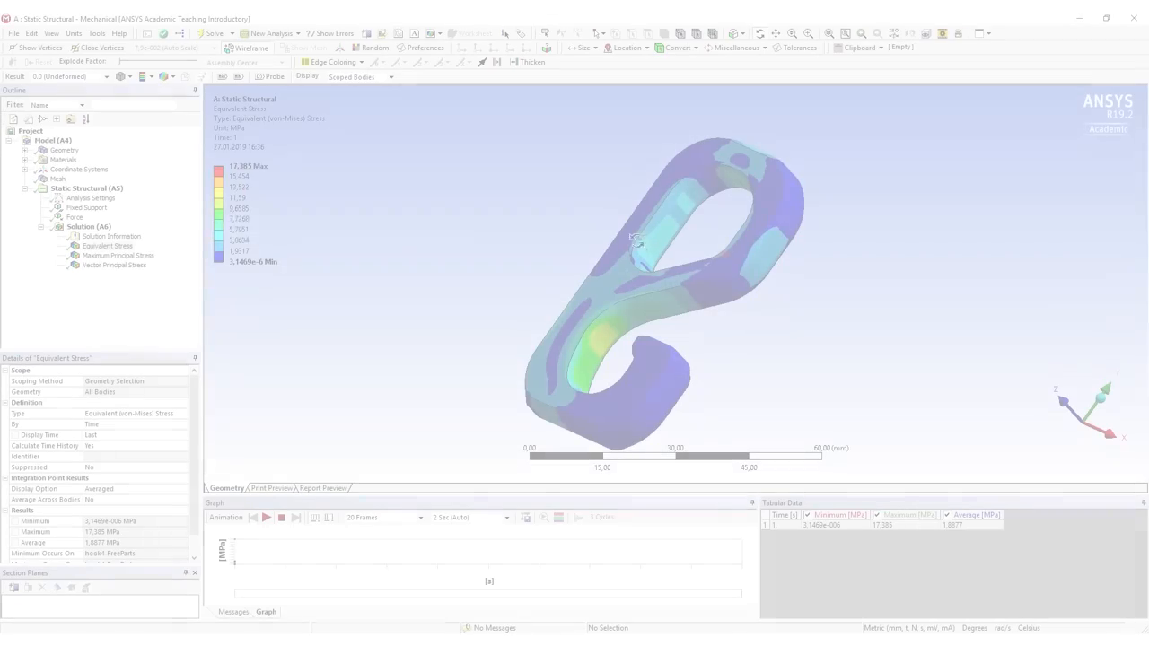
Step: Select Vector Principal Stress under Solution to display the hook's principal stress vectors
click(115, 280)
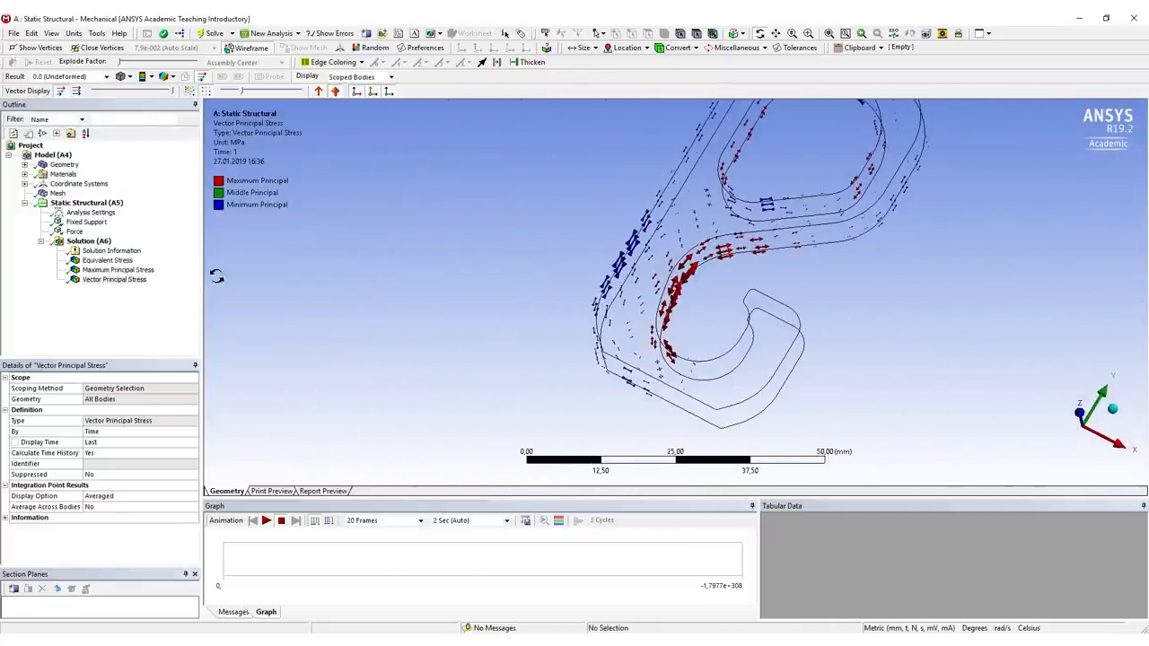
right_click(115, 280)
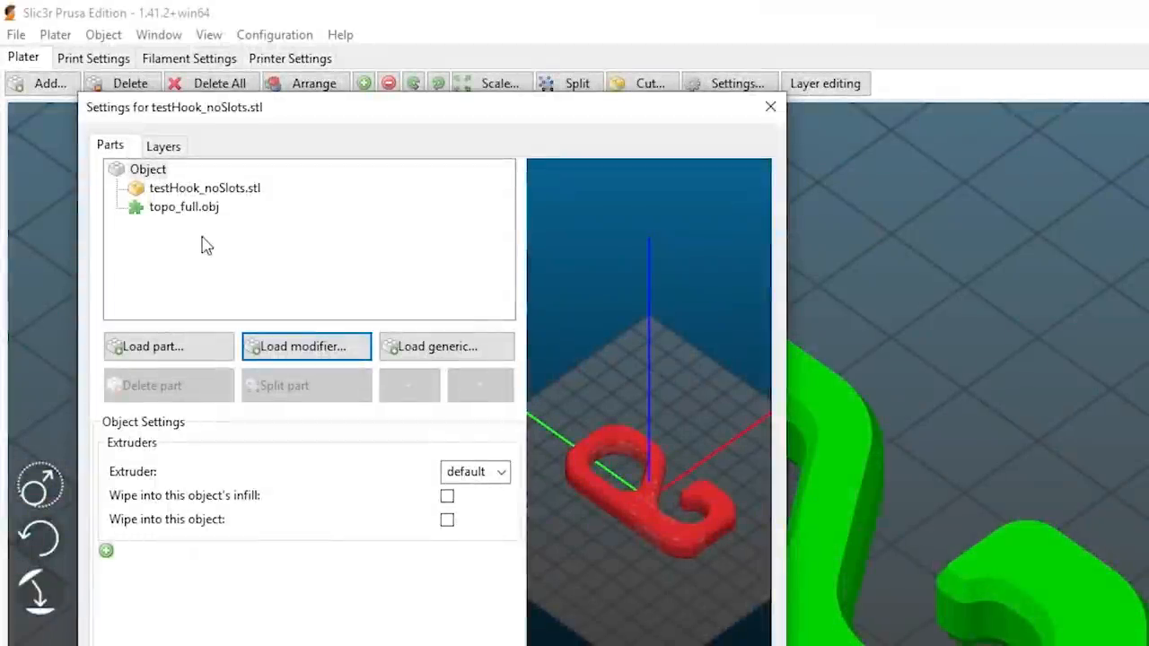
mouse_move(204, 219)
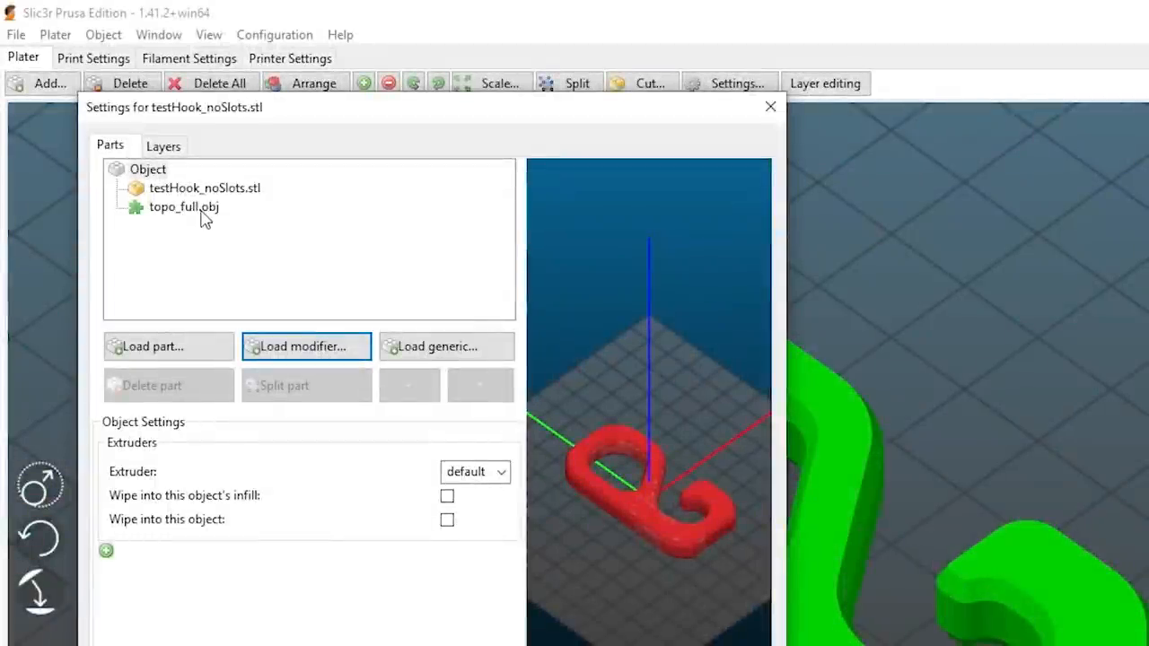
click(183, 207)
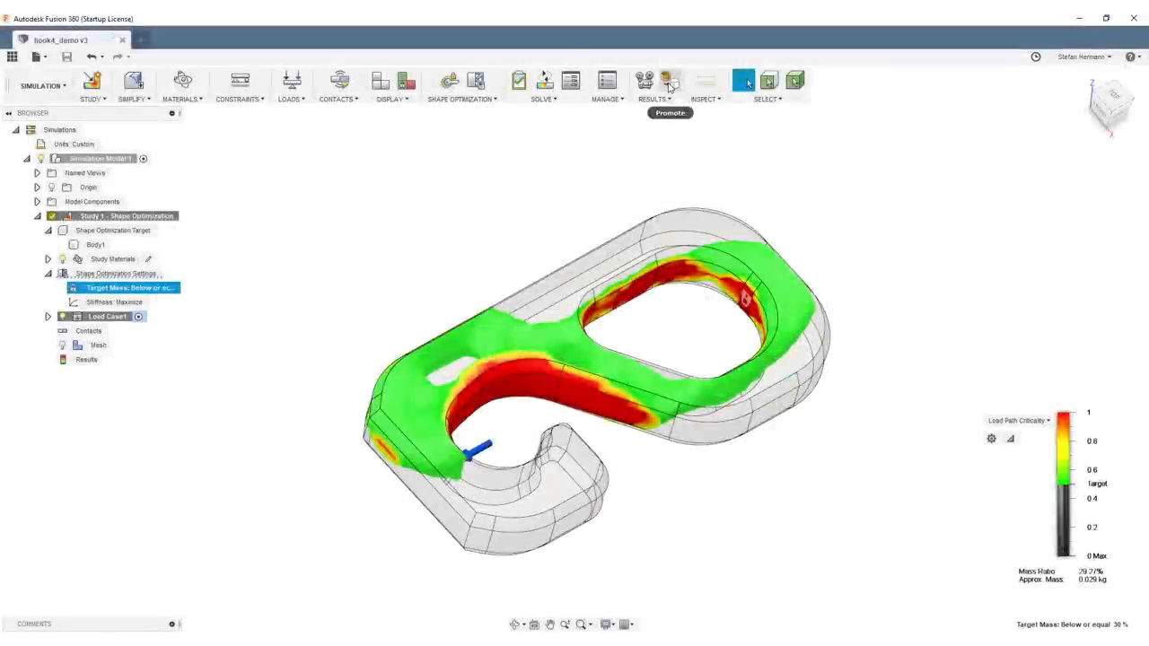
mouse_move(661, 81)
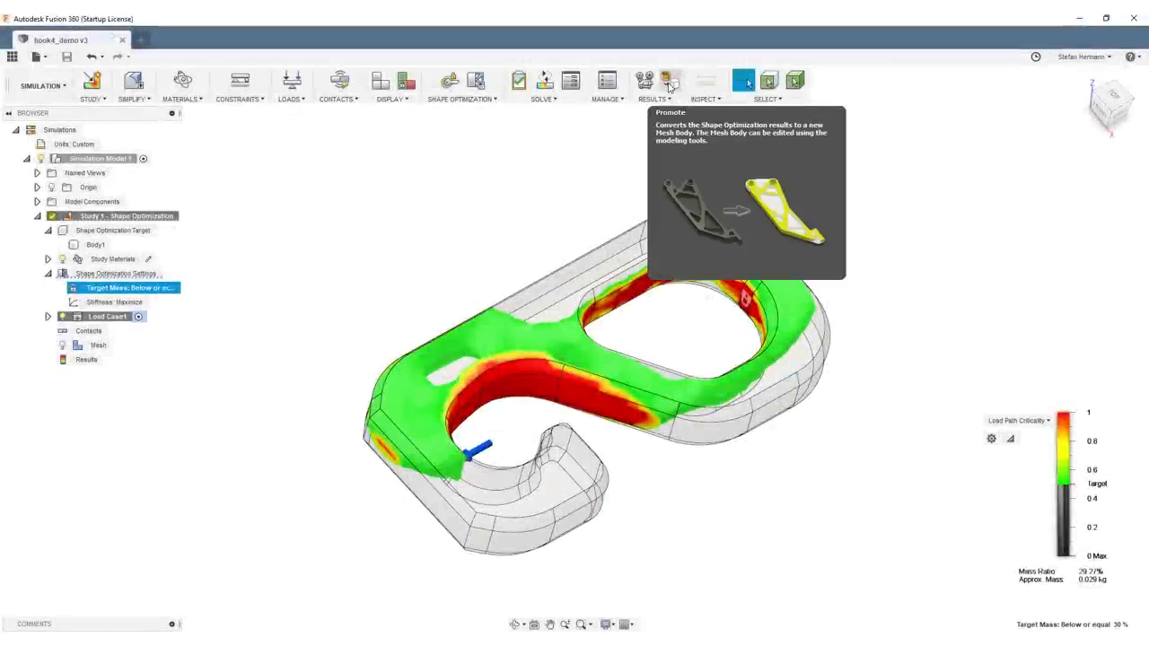
Step: Promote the optimization result to a mesh body, keeping Existing Simulation Model
click(666, 81)
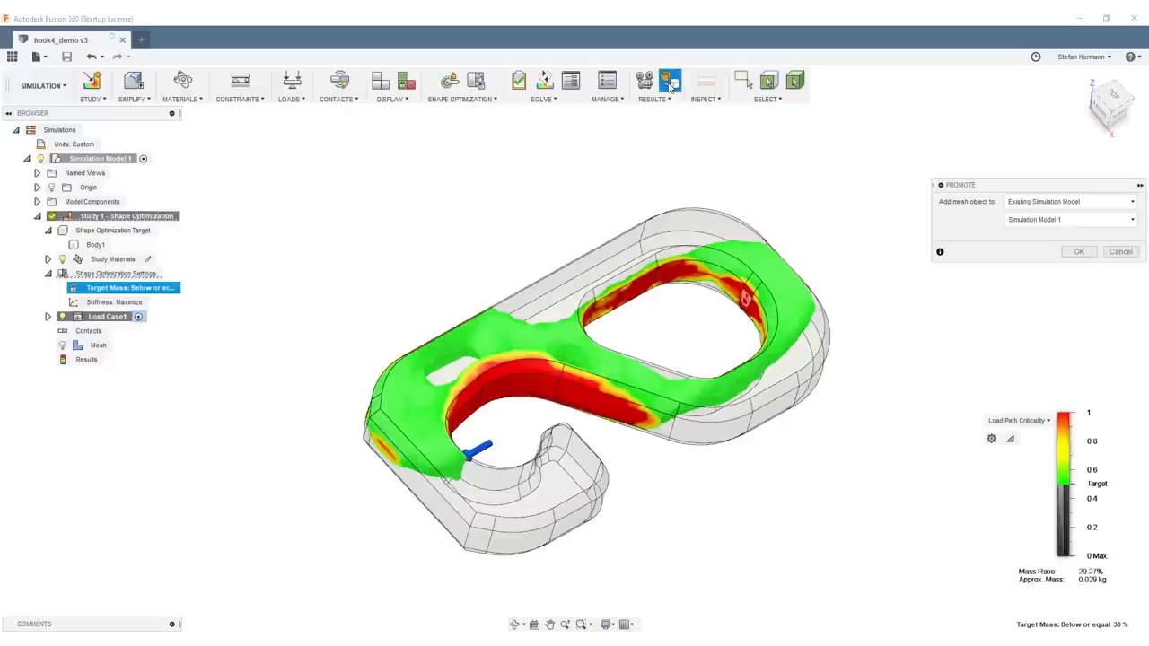
click(1079, 252)
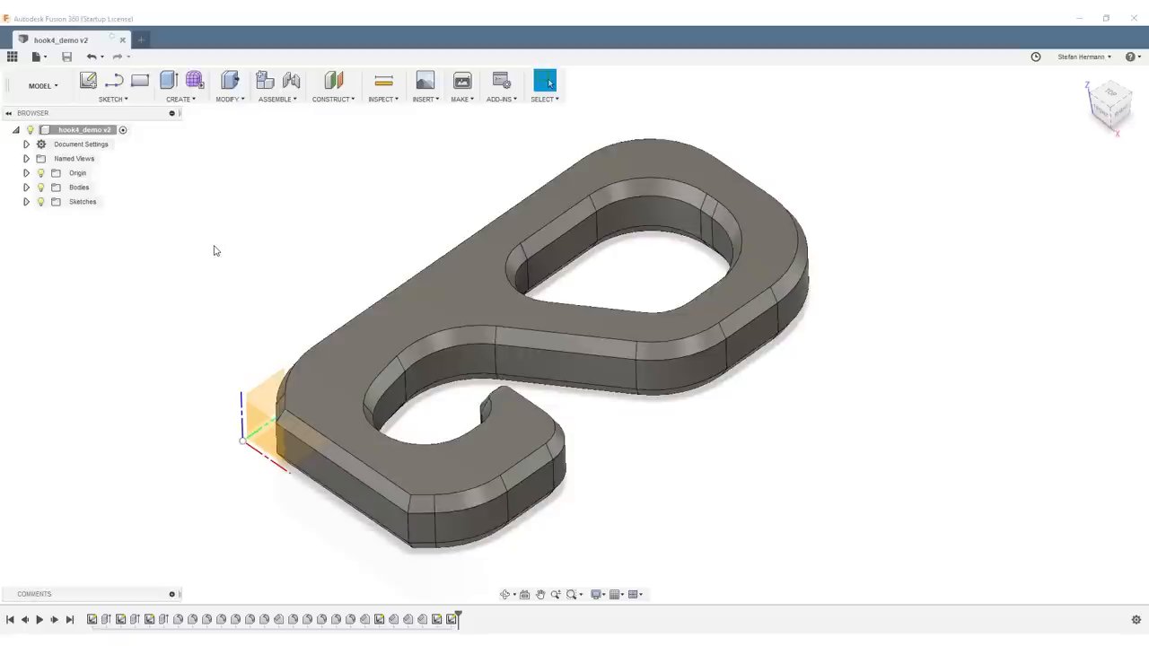
mouse_move(219, 255)
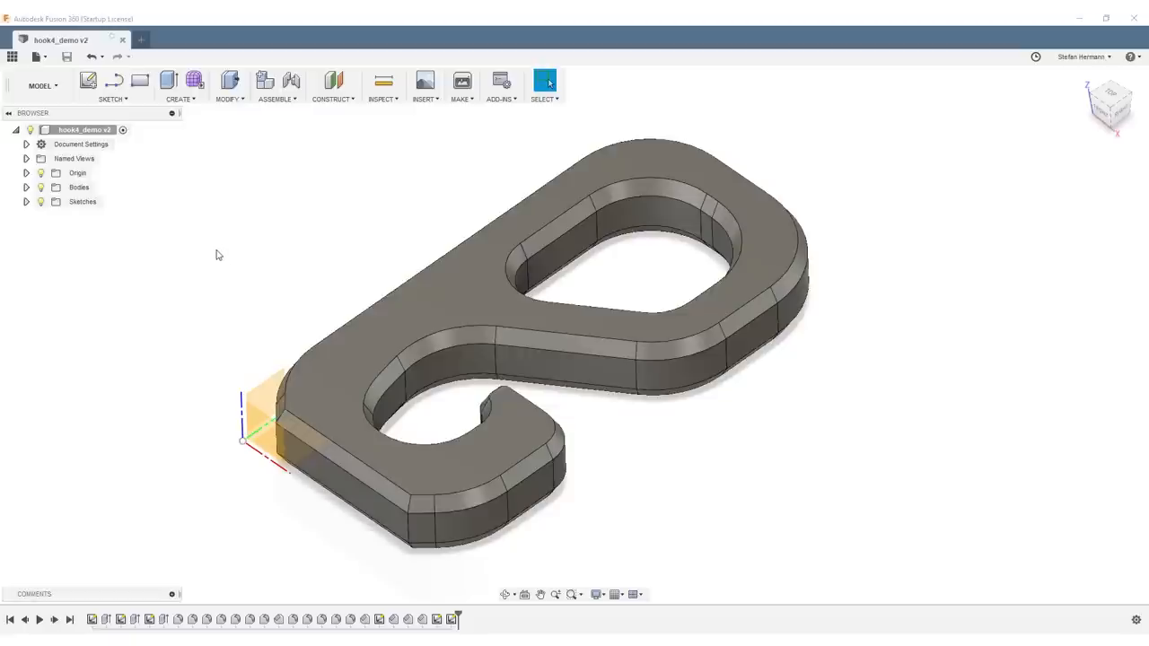
mouse_move(176, 252)
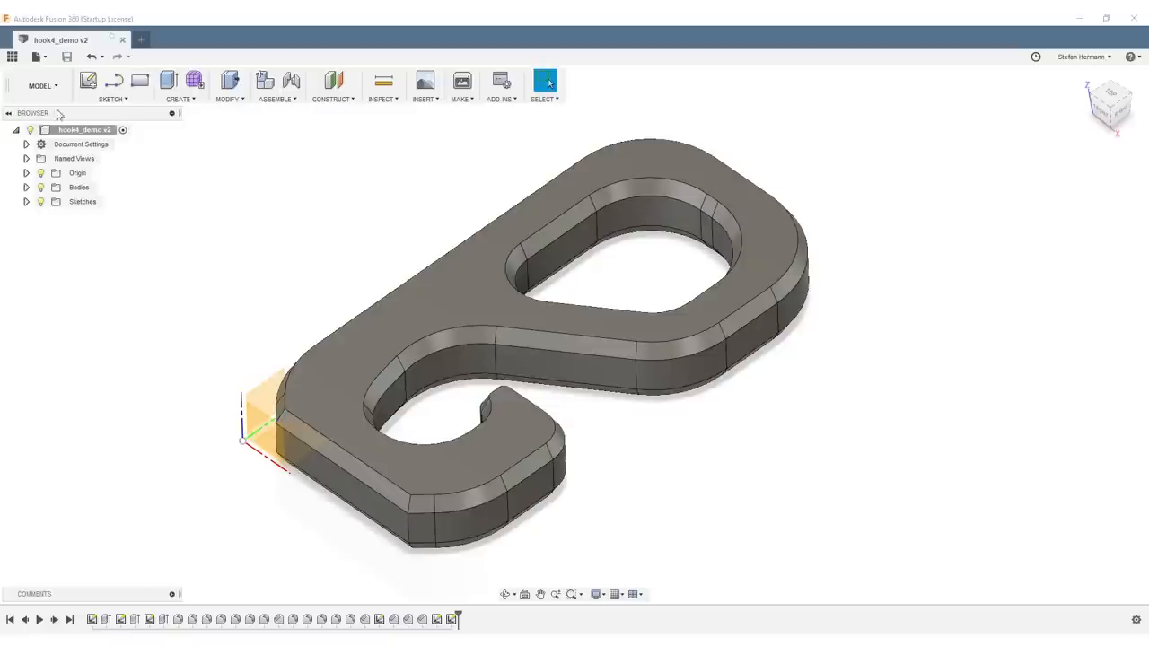
Step: Switch to the Simulation workspace and choose Shape Optimization in the New Study dialog
click(42, 86)
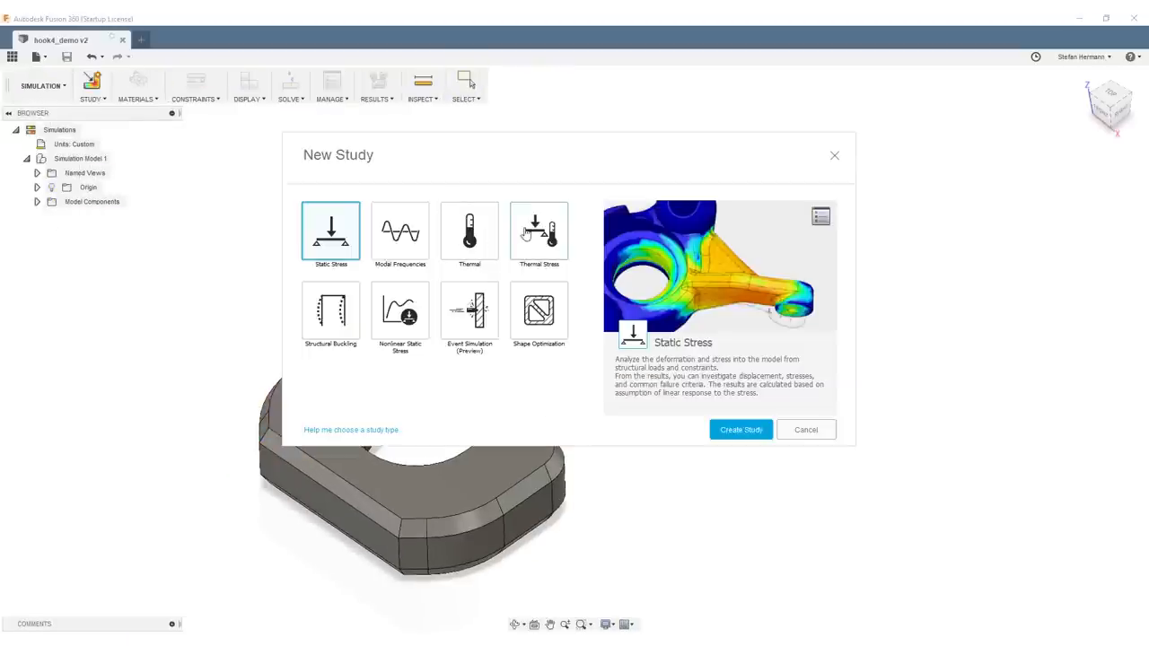
click(539, 309)
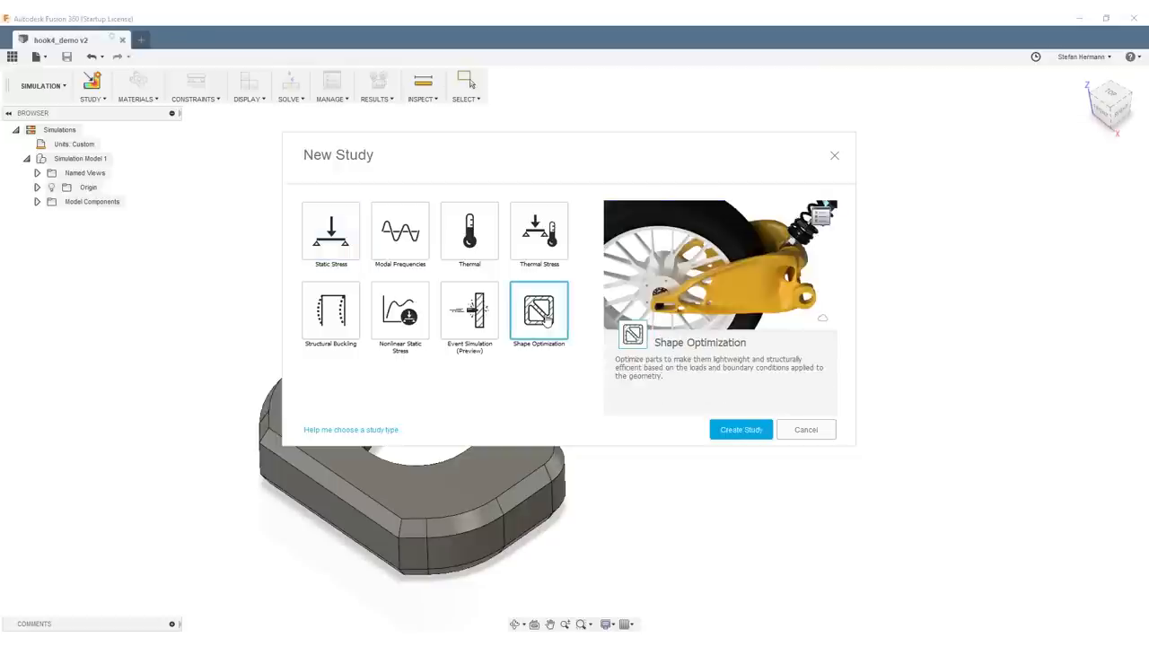
mouse_move(740, 431)
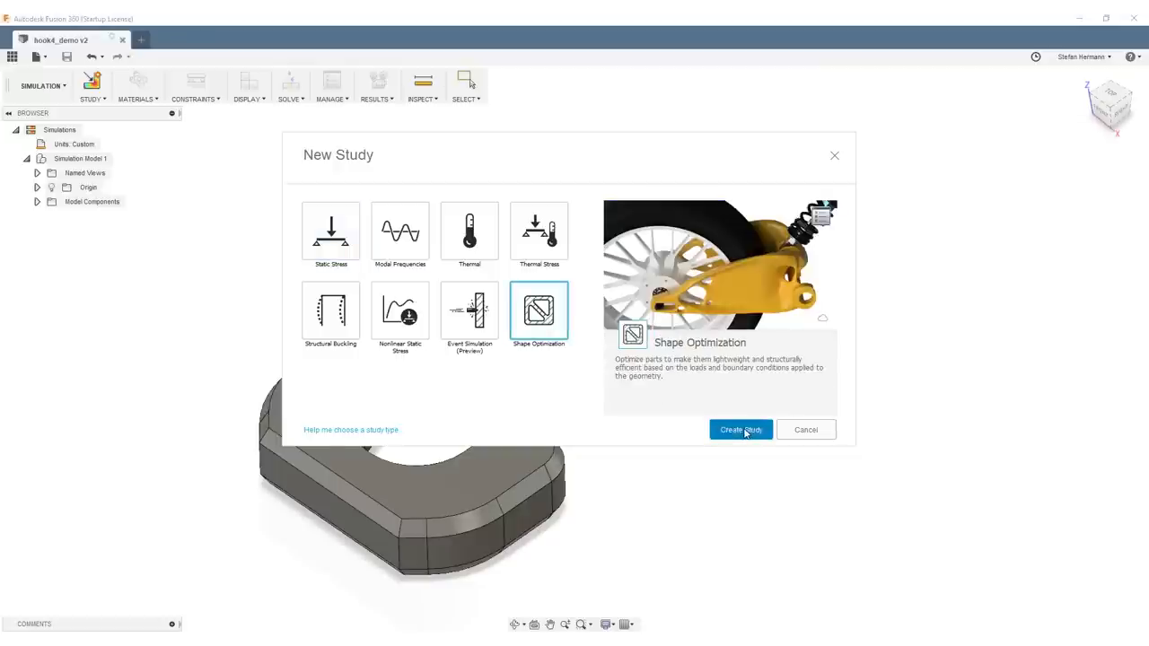
Step: Create the study and add a Fixed structural constraint on the large opening's inner face
click(740, 431)
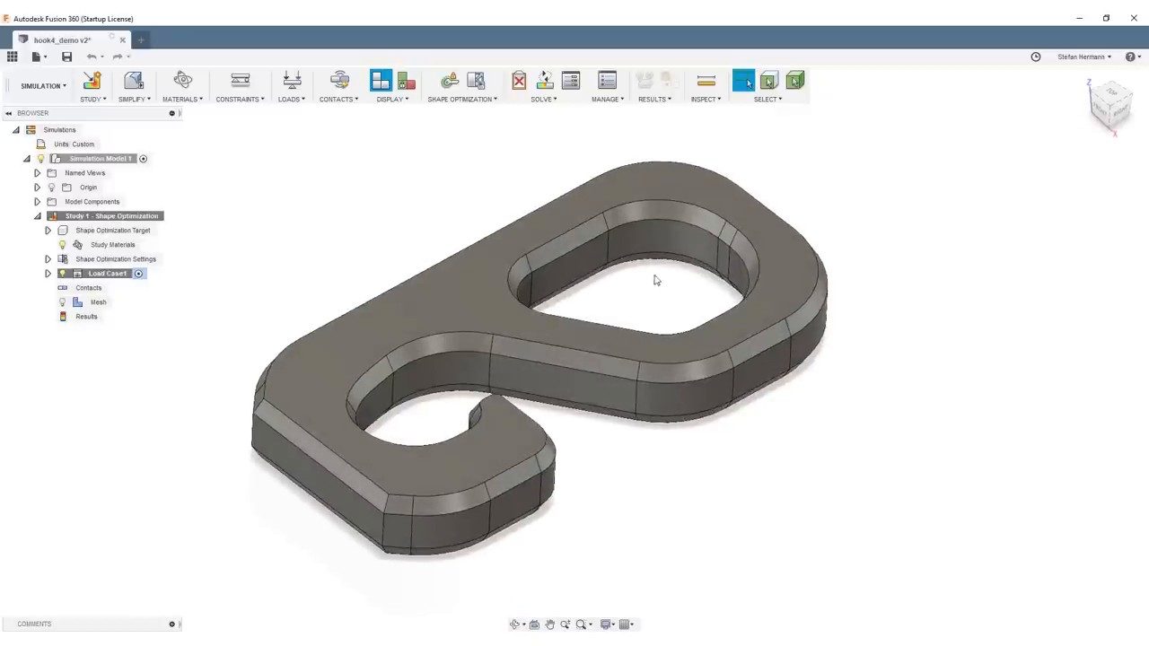
mouse_move(669, 295)
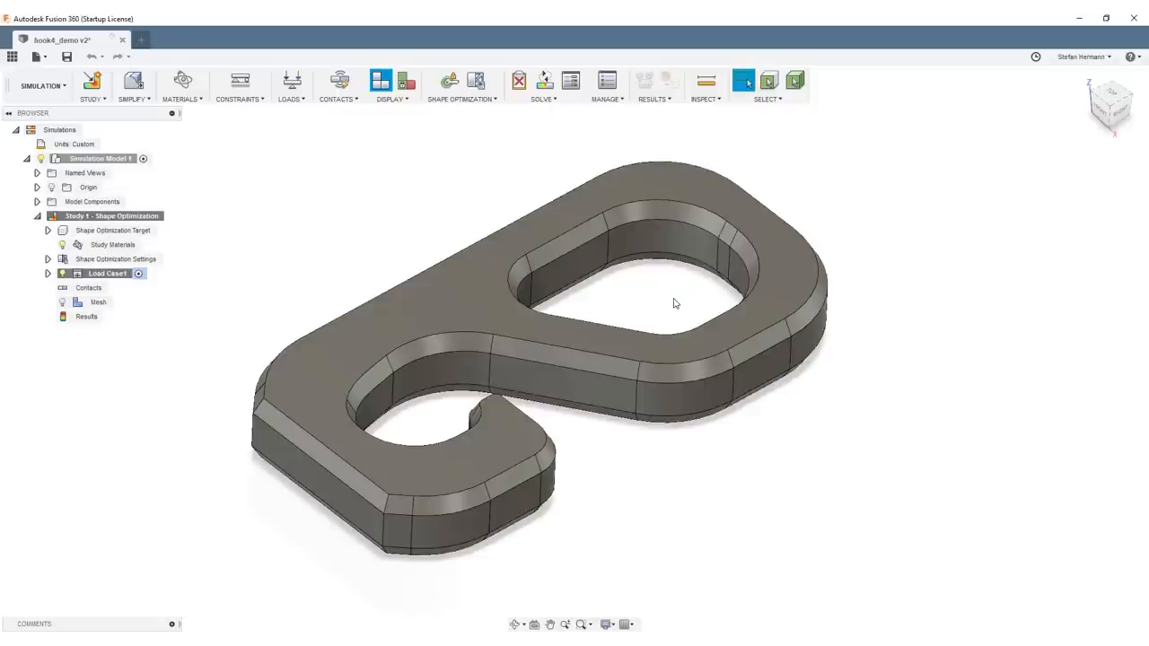
mouse_move(689, 316)
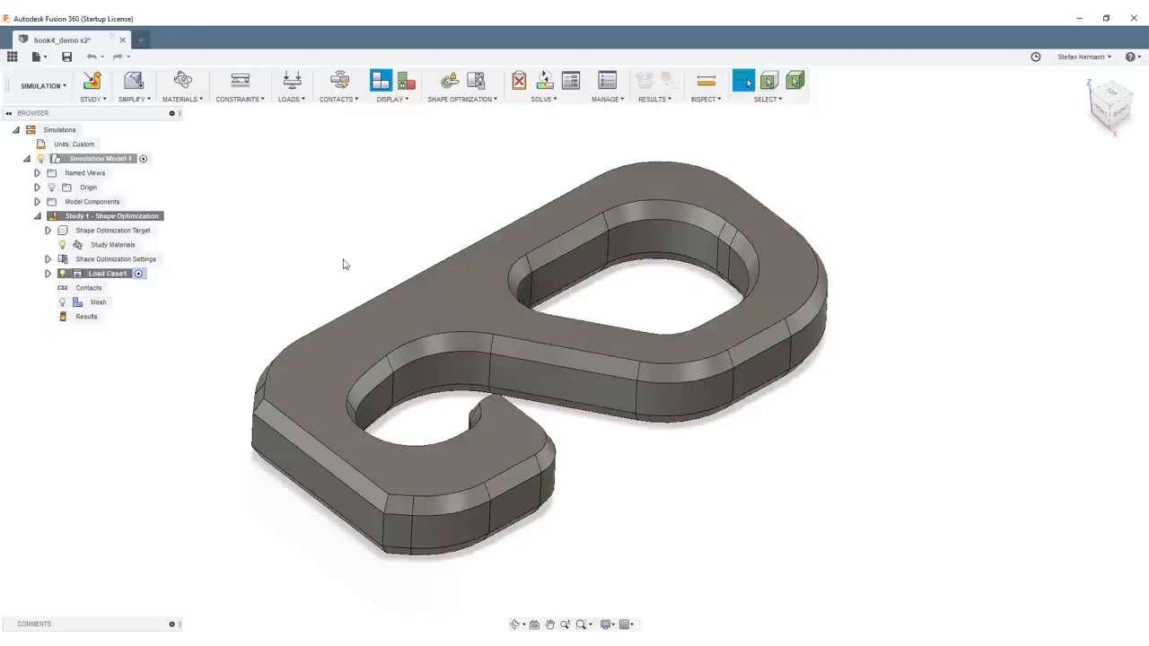
mouse_move(335, 264)
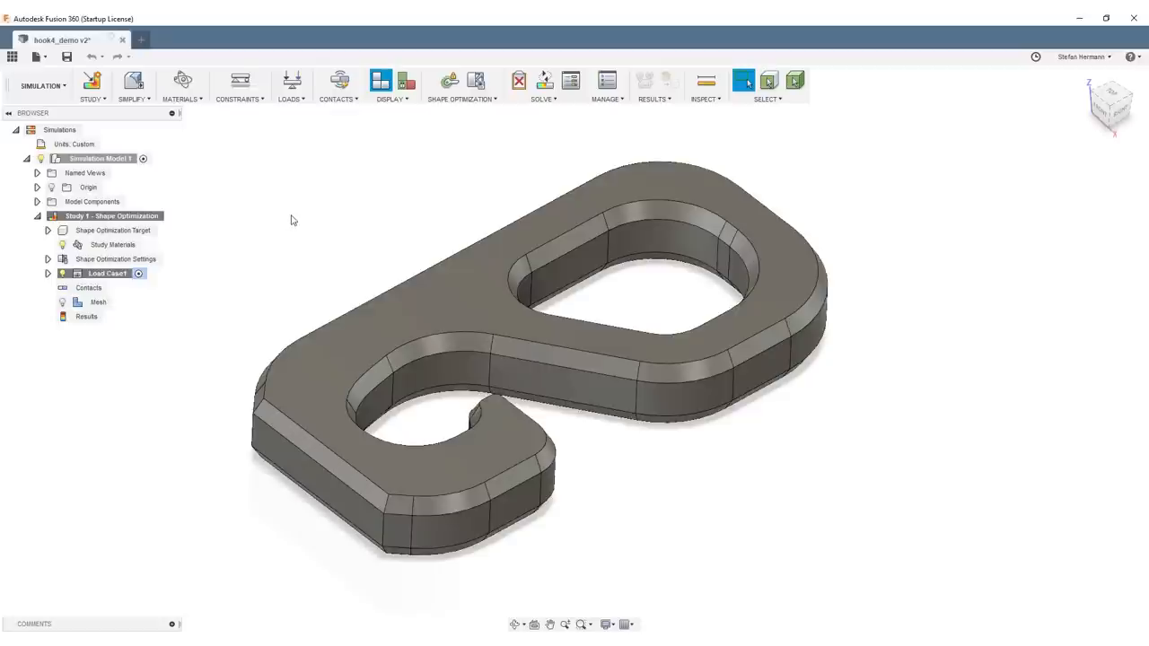
mouse_move(238, 81)
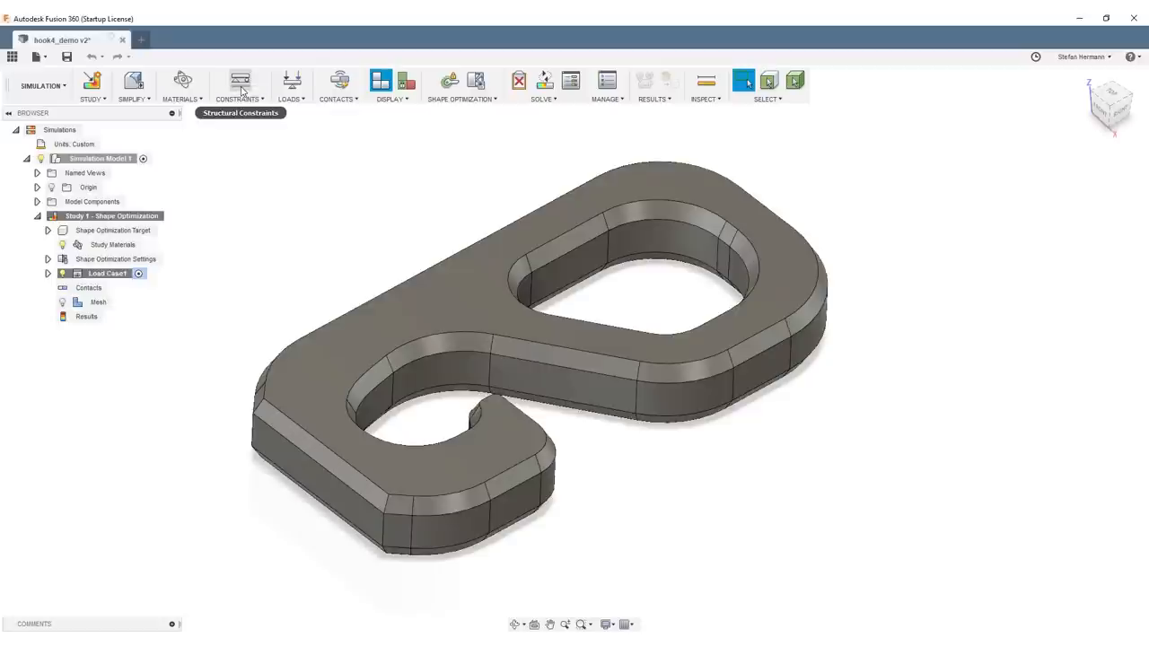
mouse_move(239, 79)
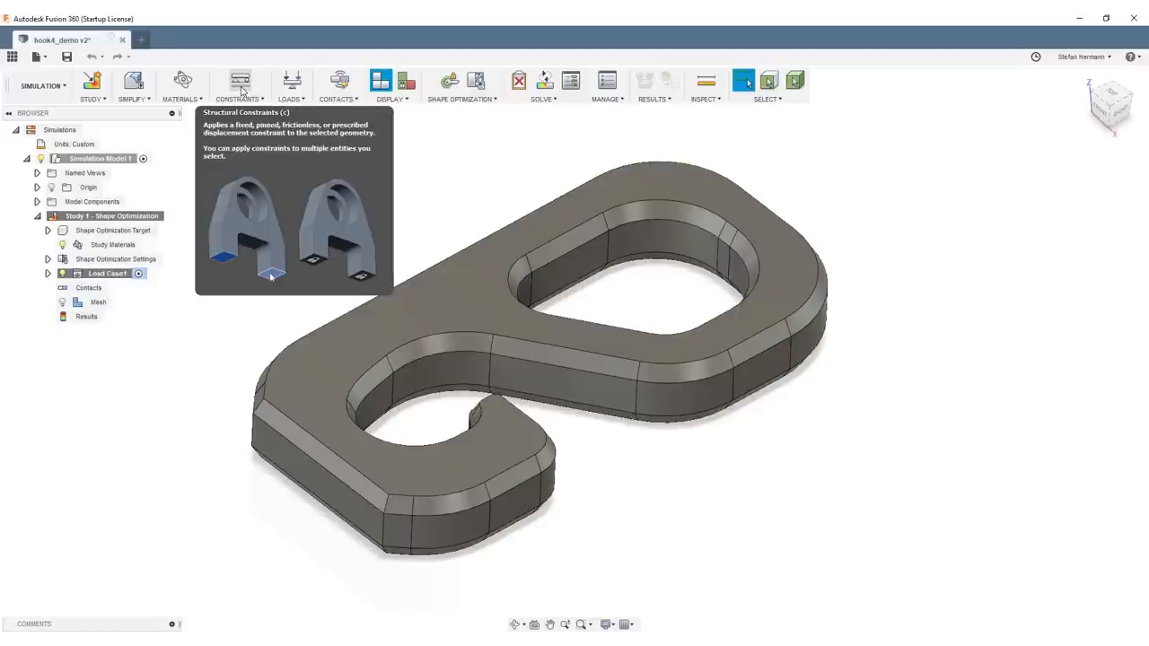
click(240, 79)
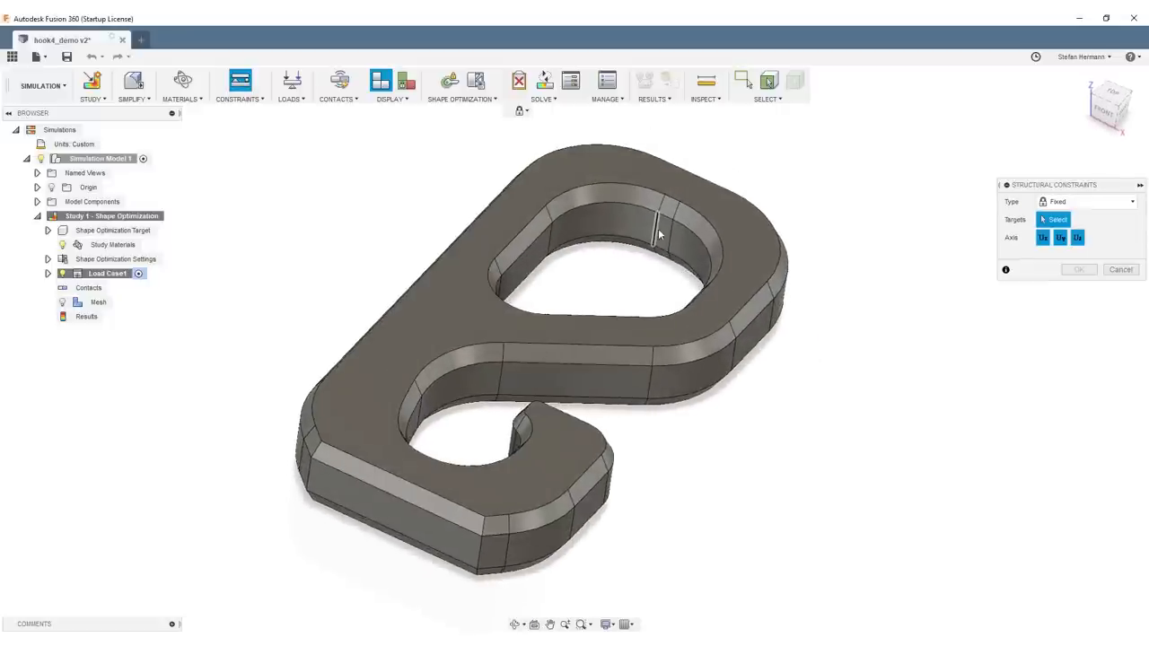
mouse_move(663, 235)
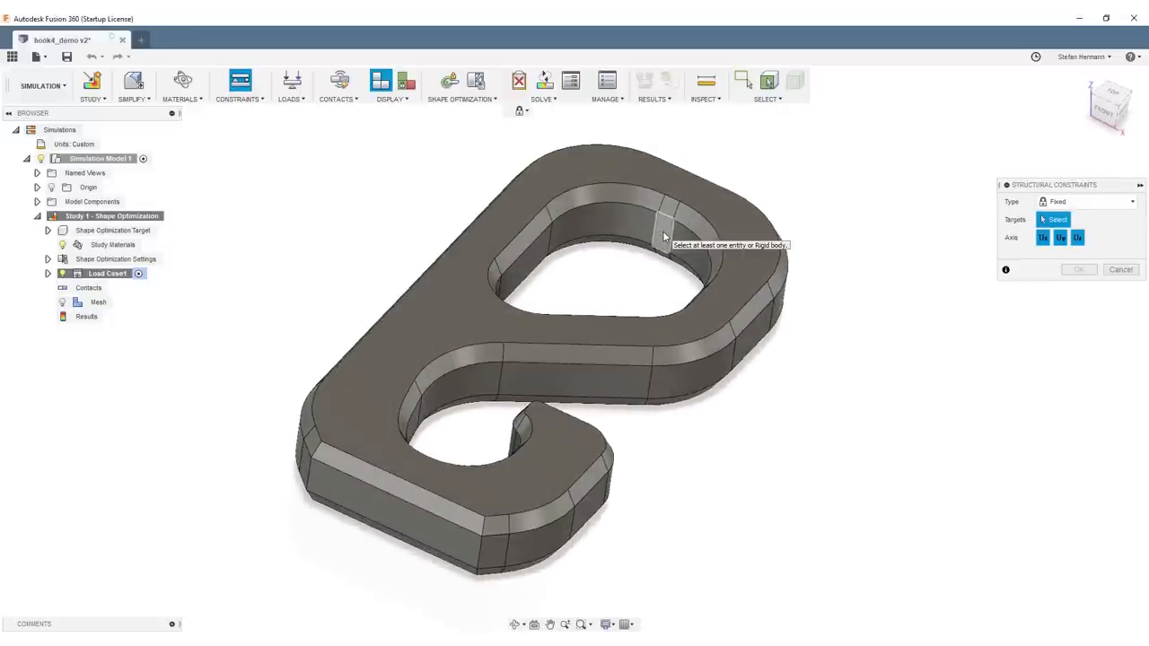
click(666, 235)
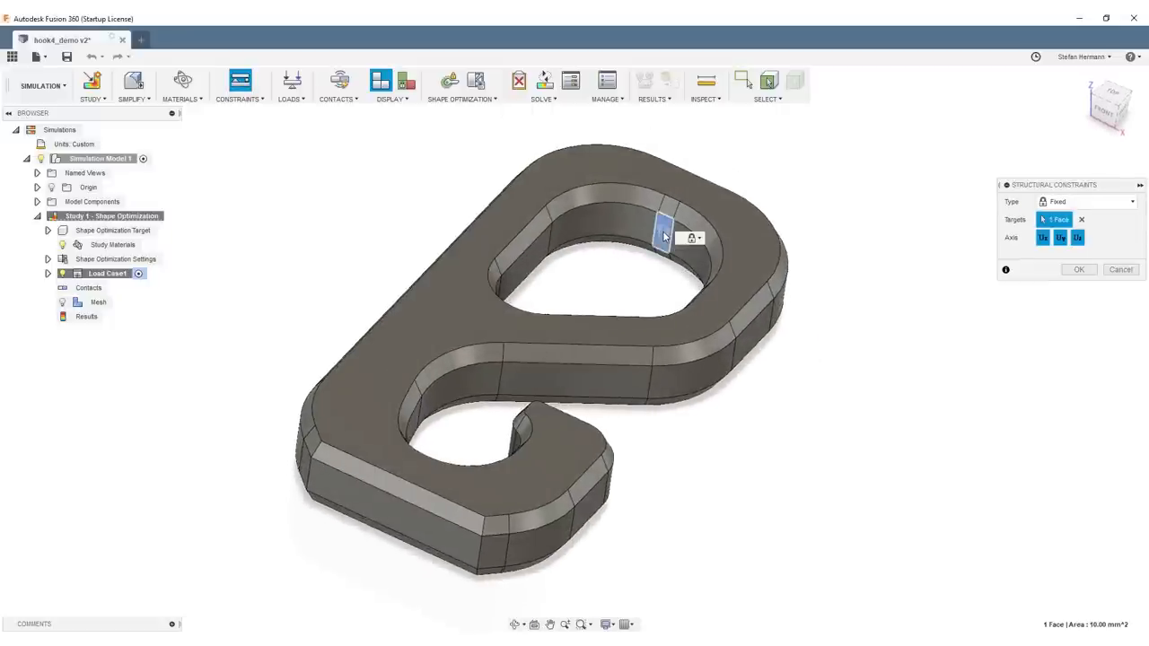
click(1077, 270)
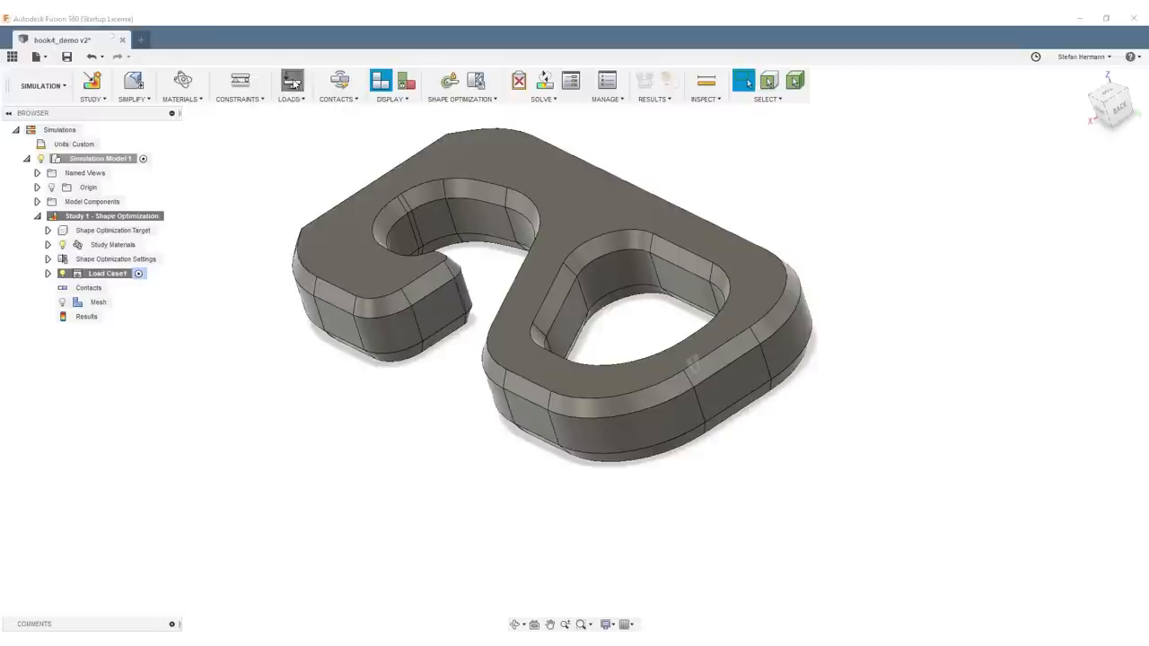
Step: Add a structural load on the inner hook face, specified by x, y, z components
click(291, 79)
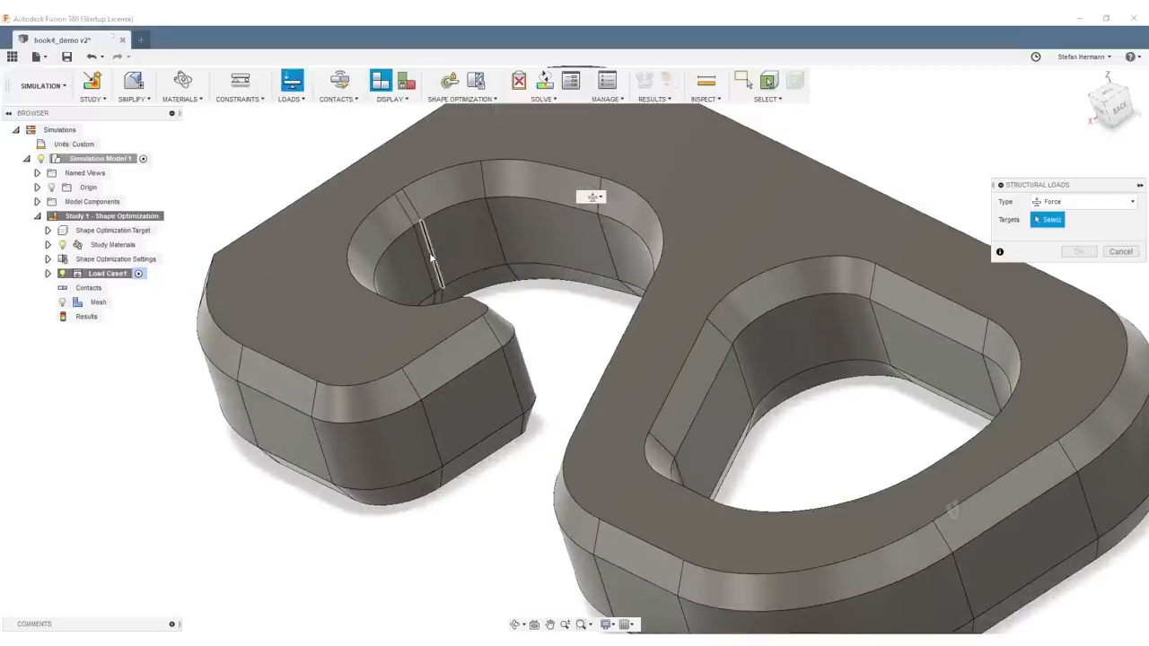
click(427, 260)
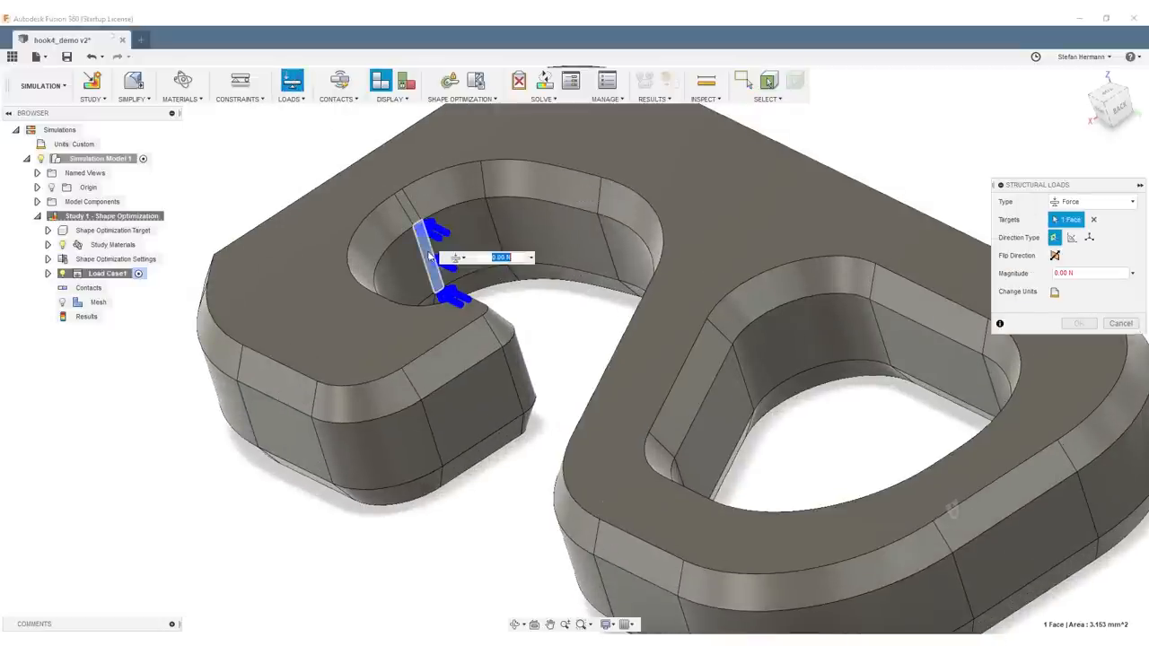
click(1085, 273)
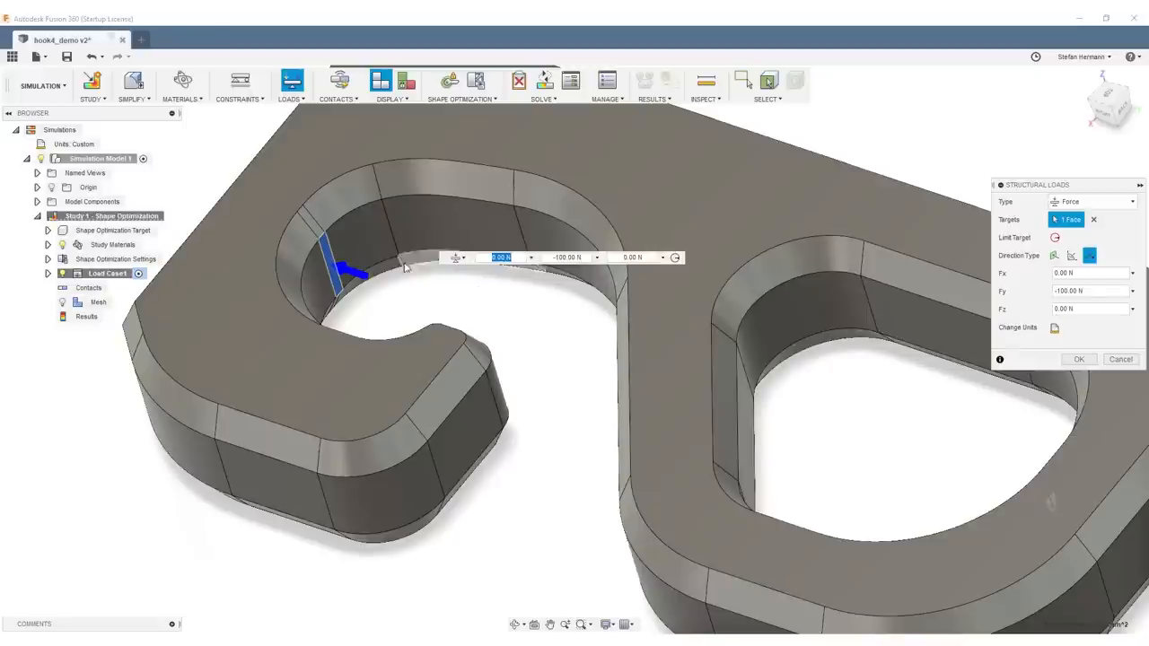
mouse_move(1002, 285)
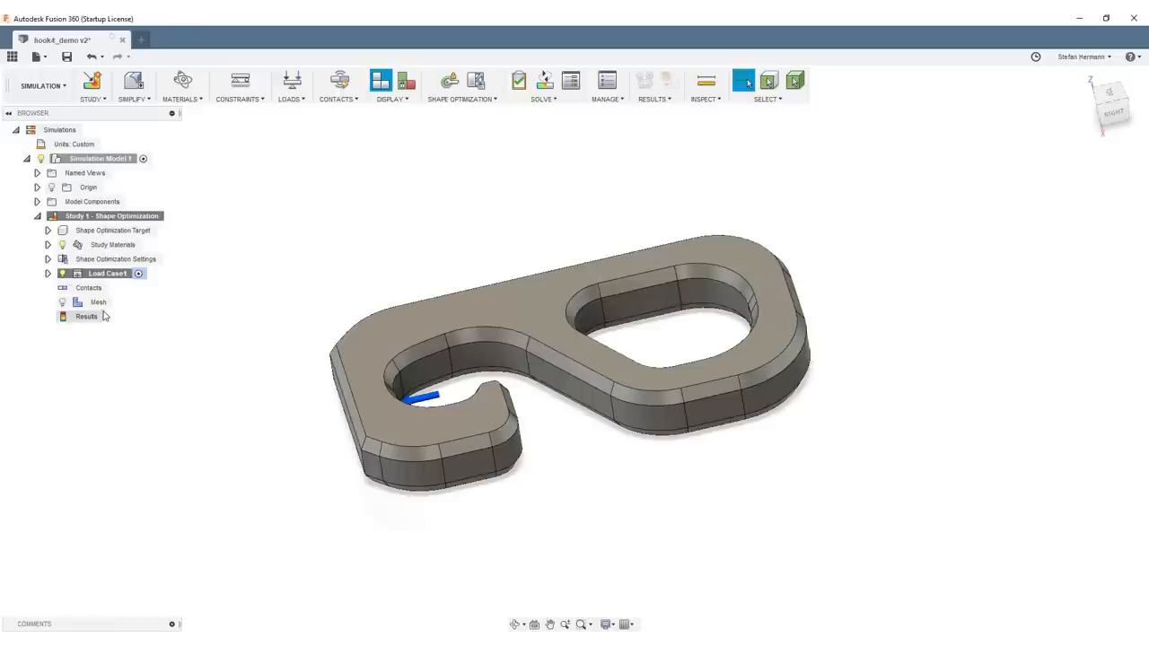
Step: Open Mesh Settings from the Mesh node in the browser
right_click(97, 302)
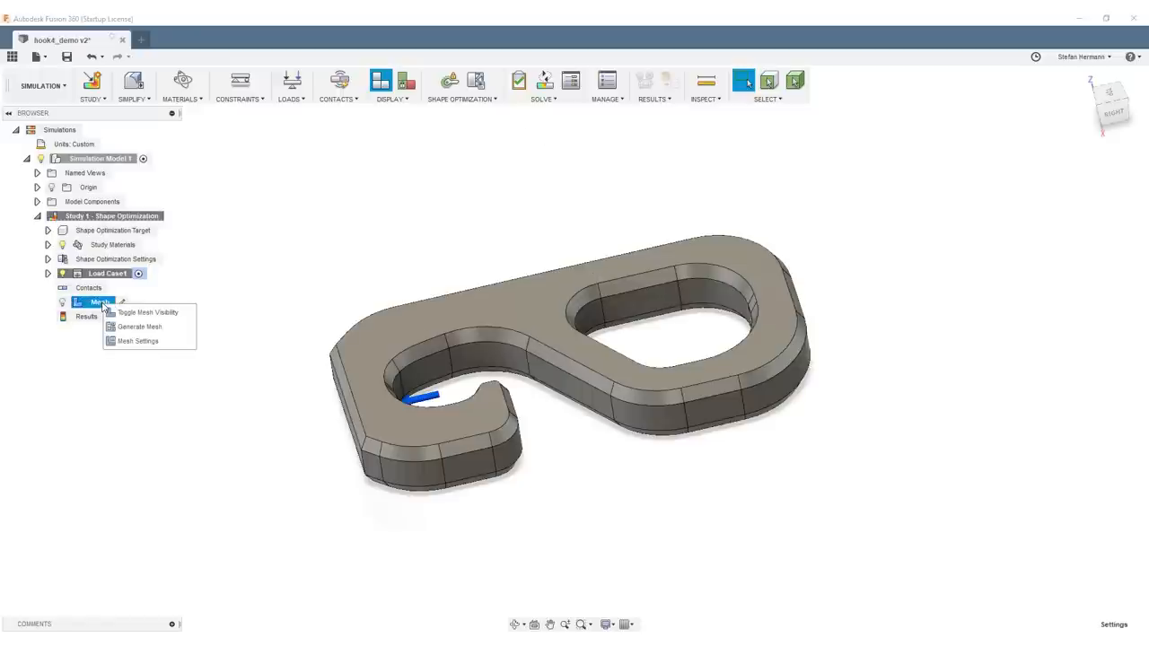
mouse_move(154, 341)
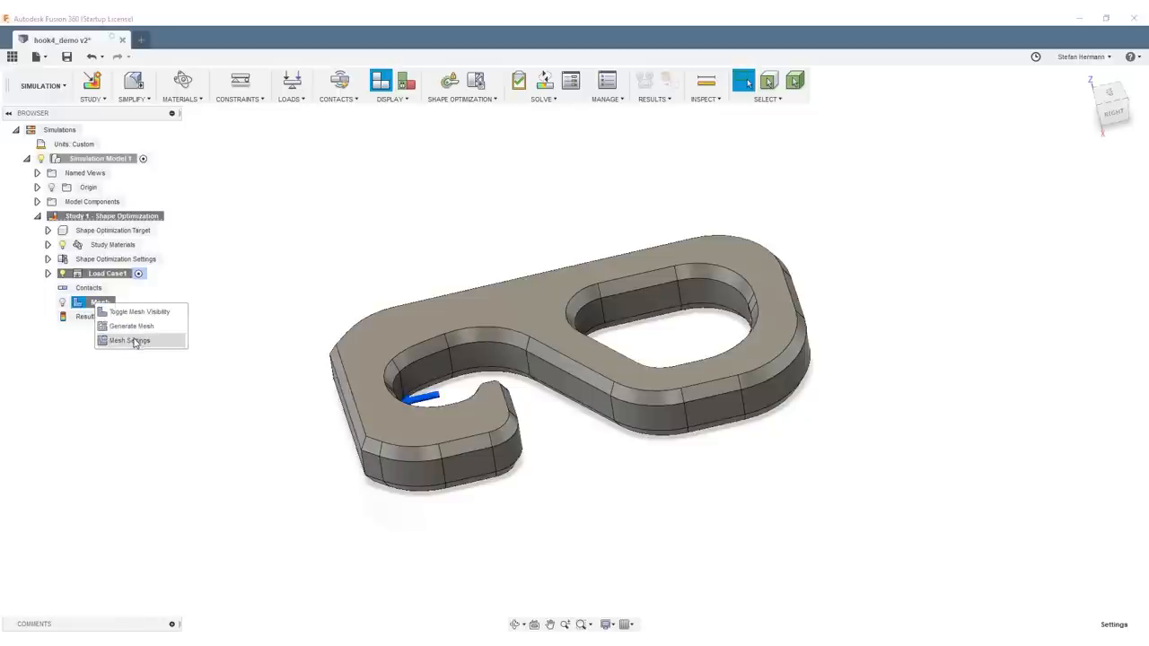
click(129, 327)
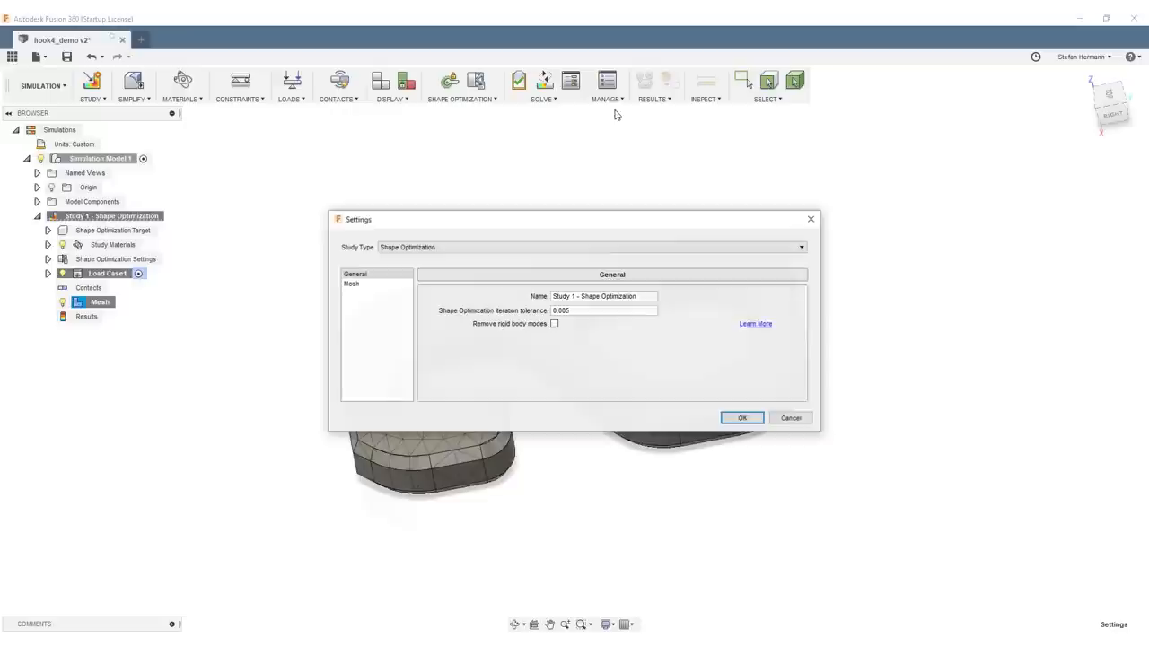
Step: Reduce the Model-based Size slider toward 1%, accept the memory warning and generate the mesh
click(352, 284)
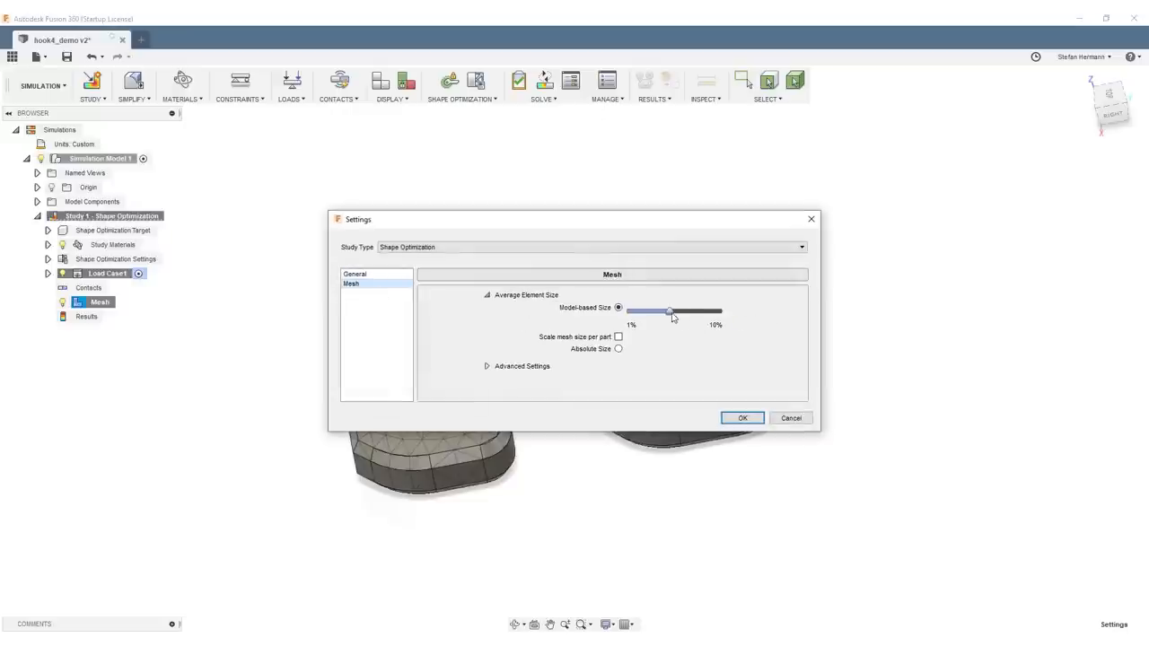
drag(668, 313, 639, 312)
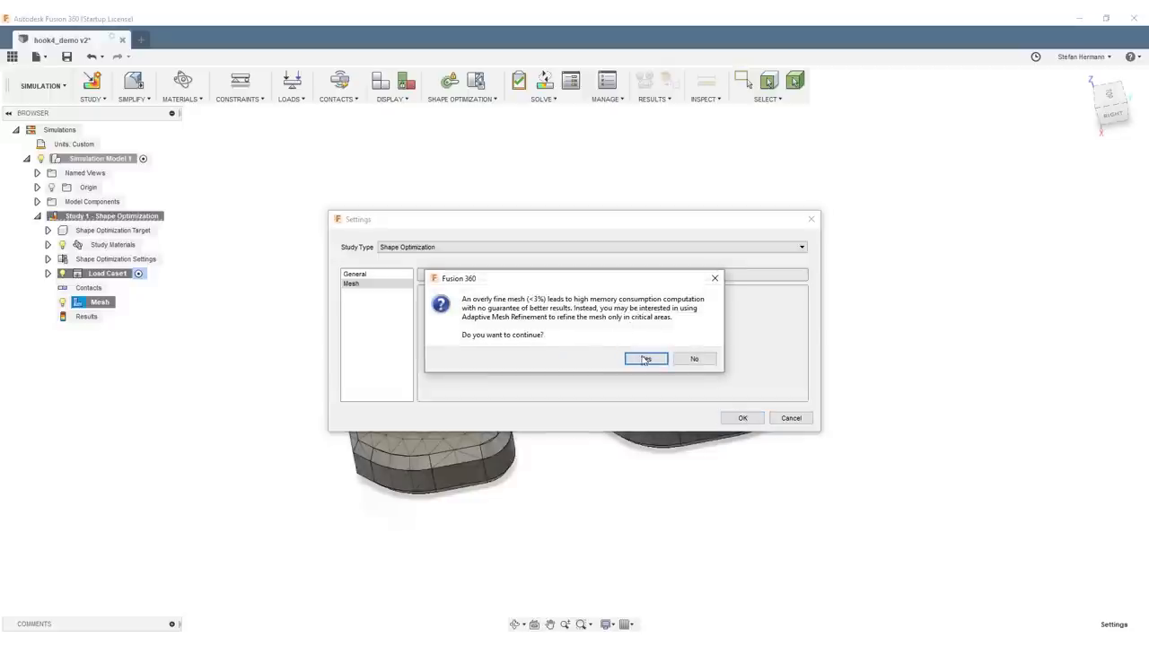
click(646, 359)
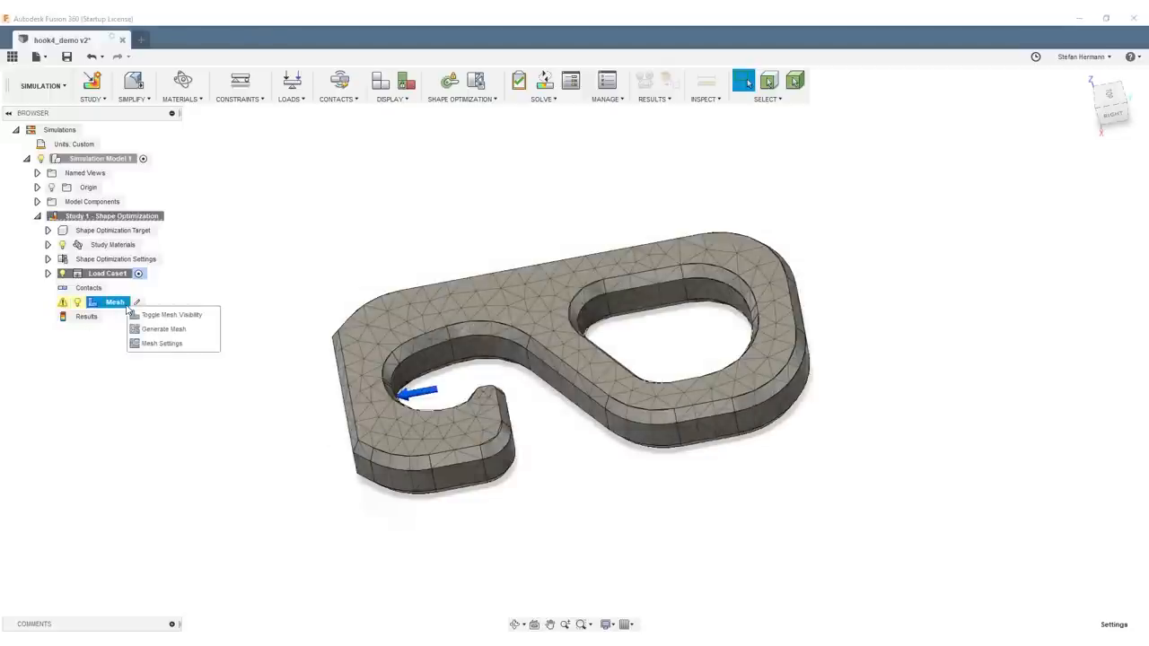
click(165, 328)
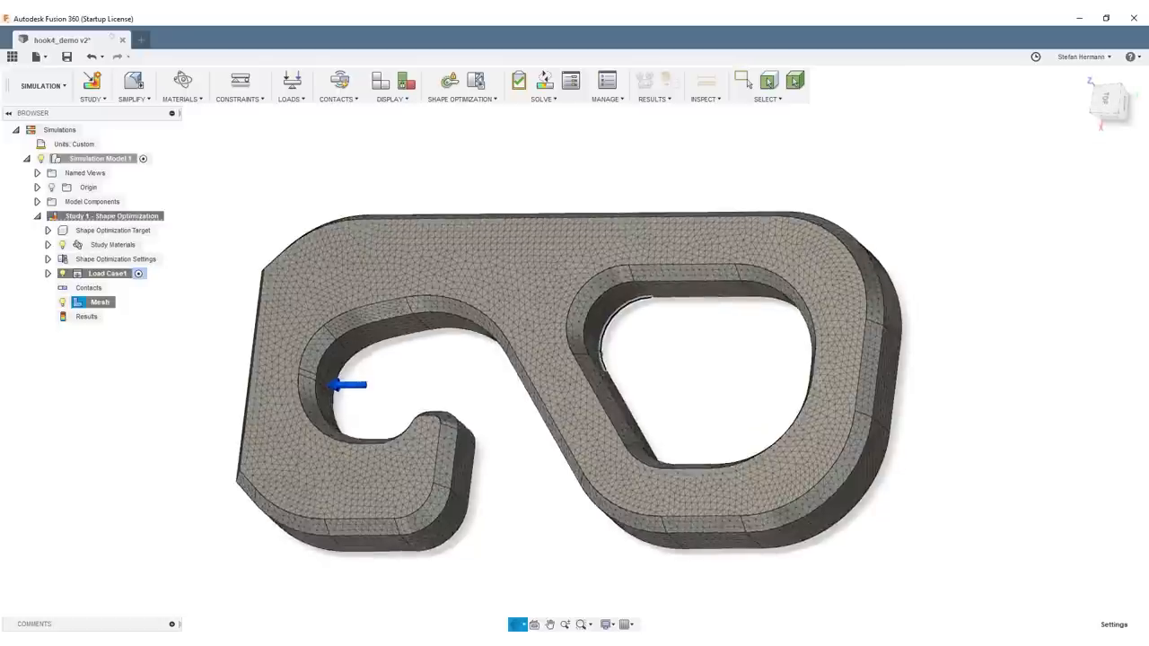
Step: Apply a still smaller mesh size, accept the warning and regenerate the mesh
click(540, 81)
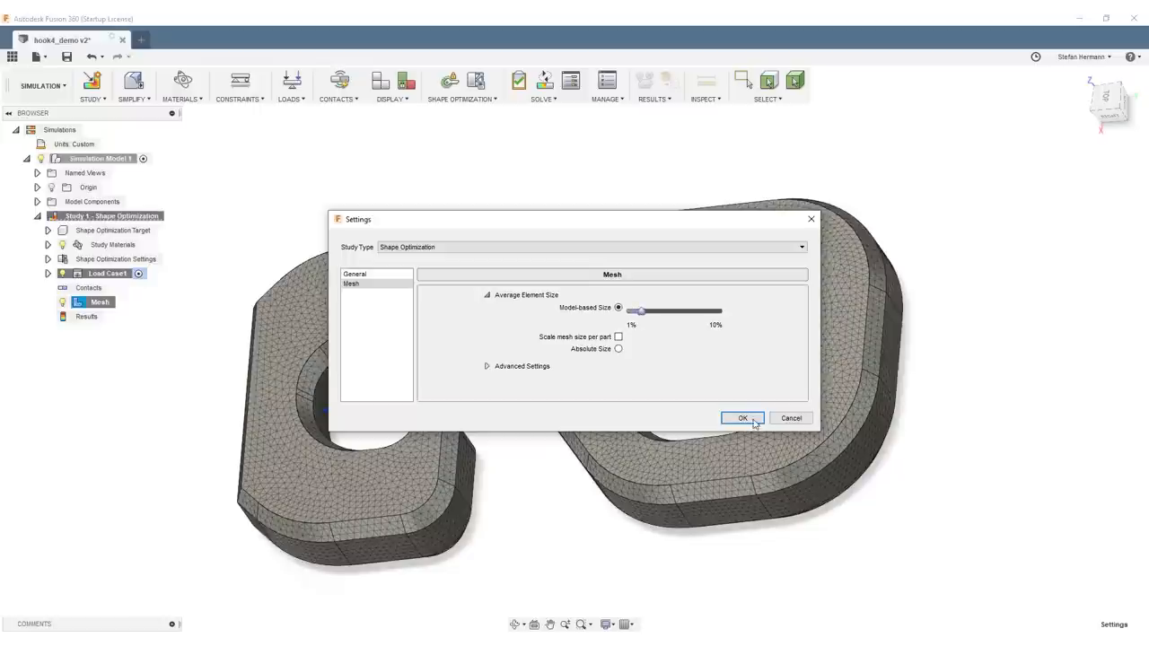
click(743, 418)
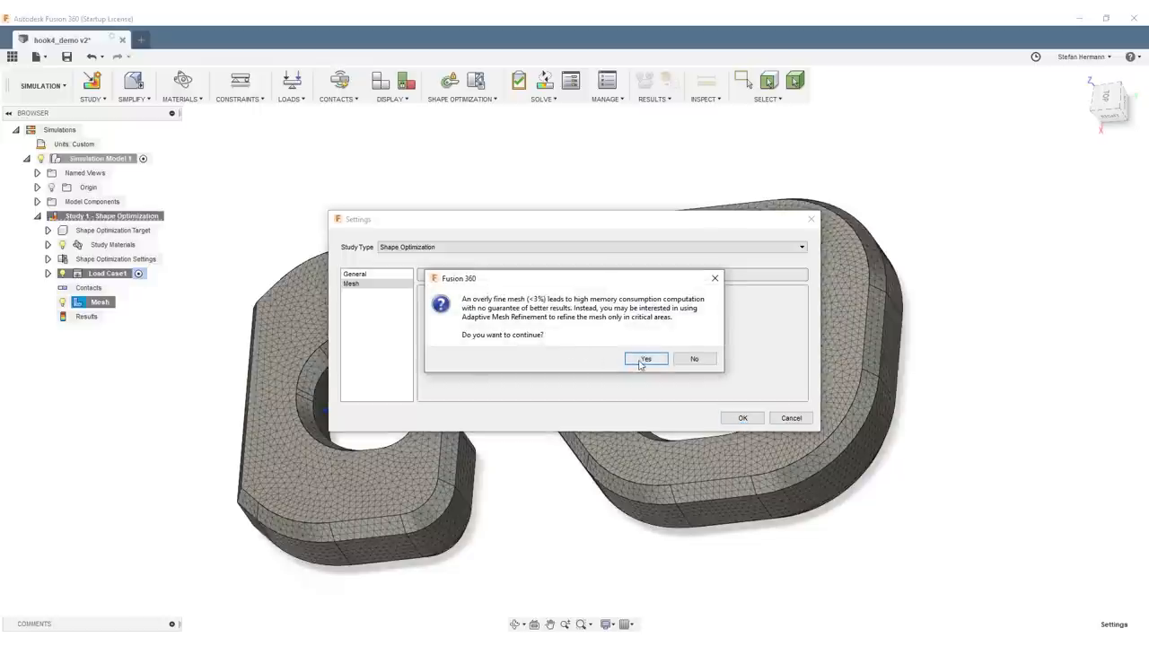
click(646, 359)
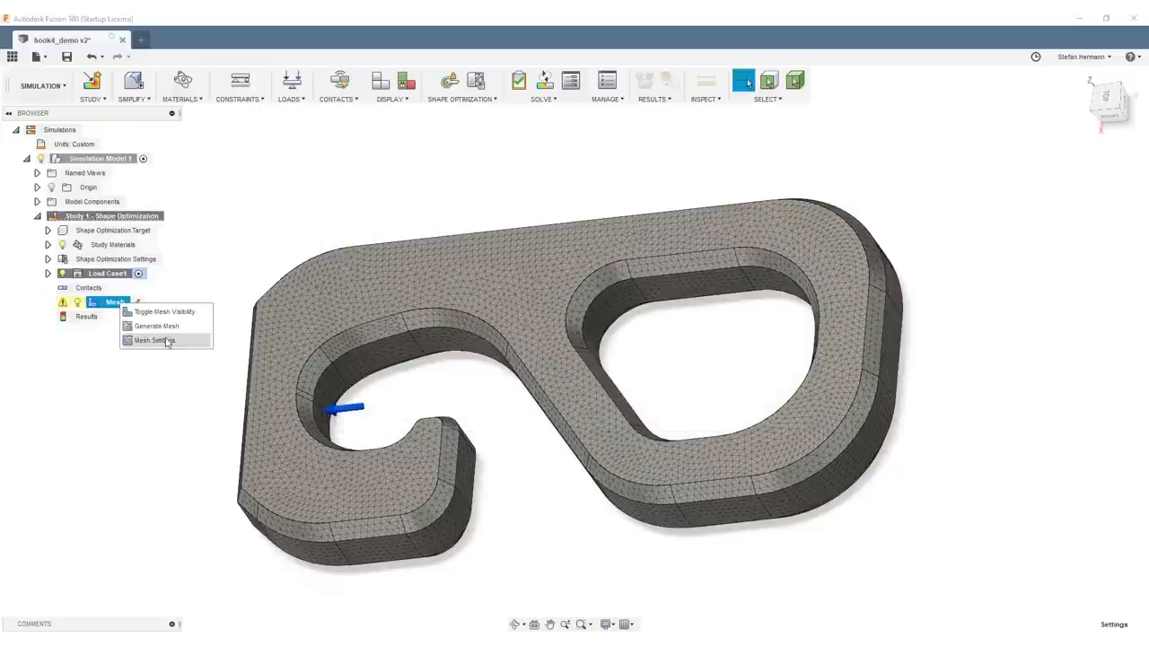
click(154, 327)
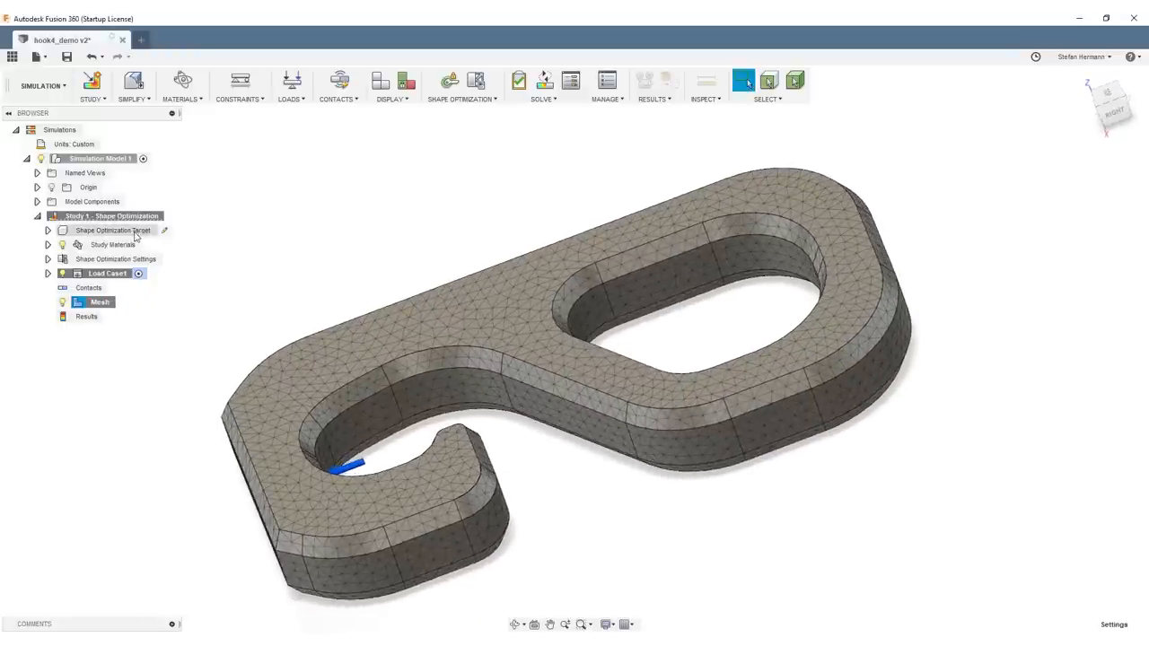
Step: Set Target Mass to at or below 30% with Maximize stiffness as the objective
click(40, 230)
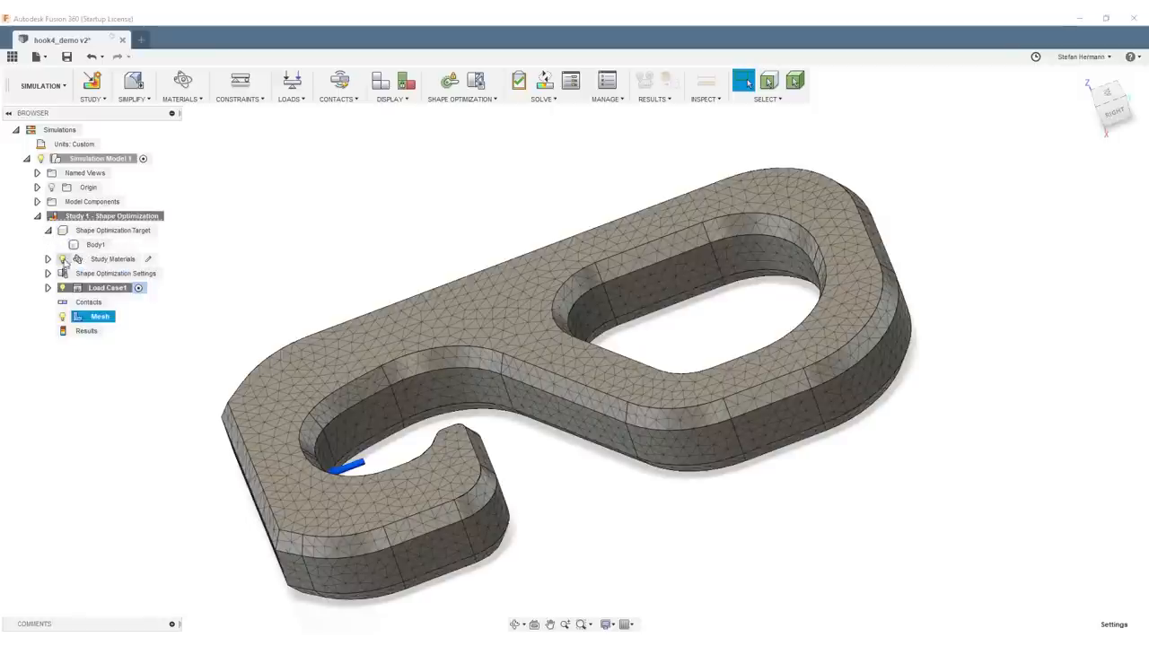
click(48, 273)
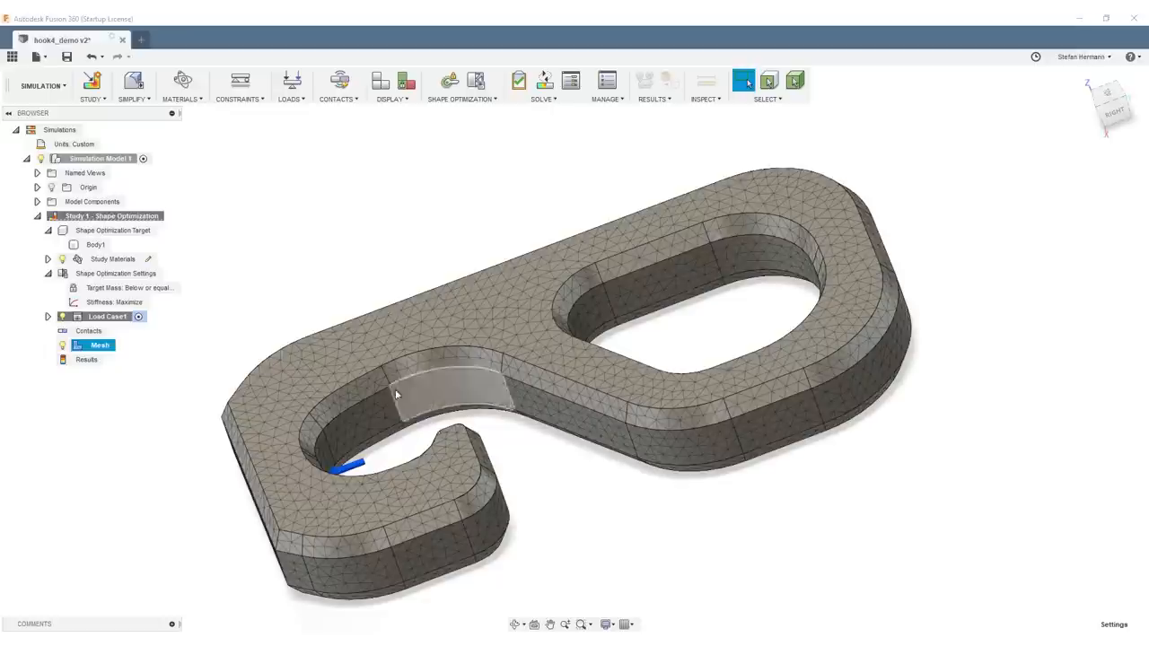
double_click(130, 287)
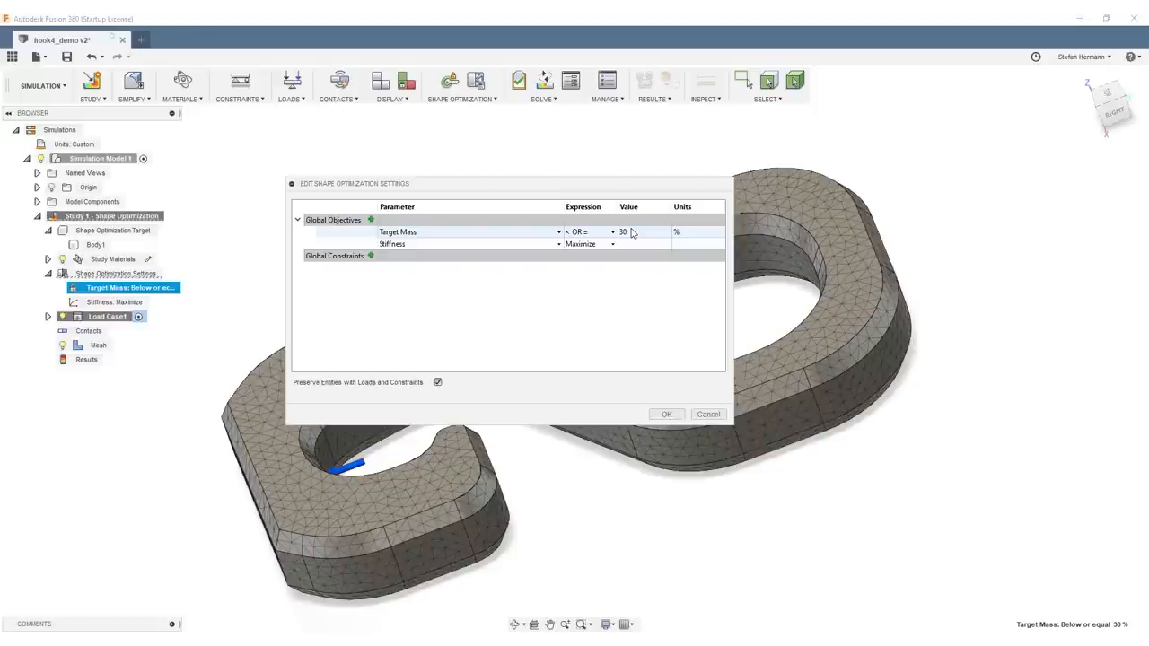
mouse_move(644, 237)
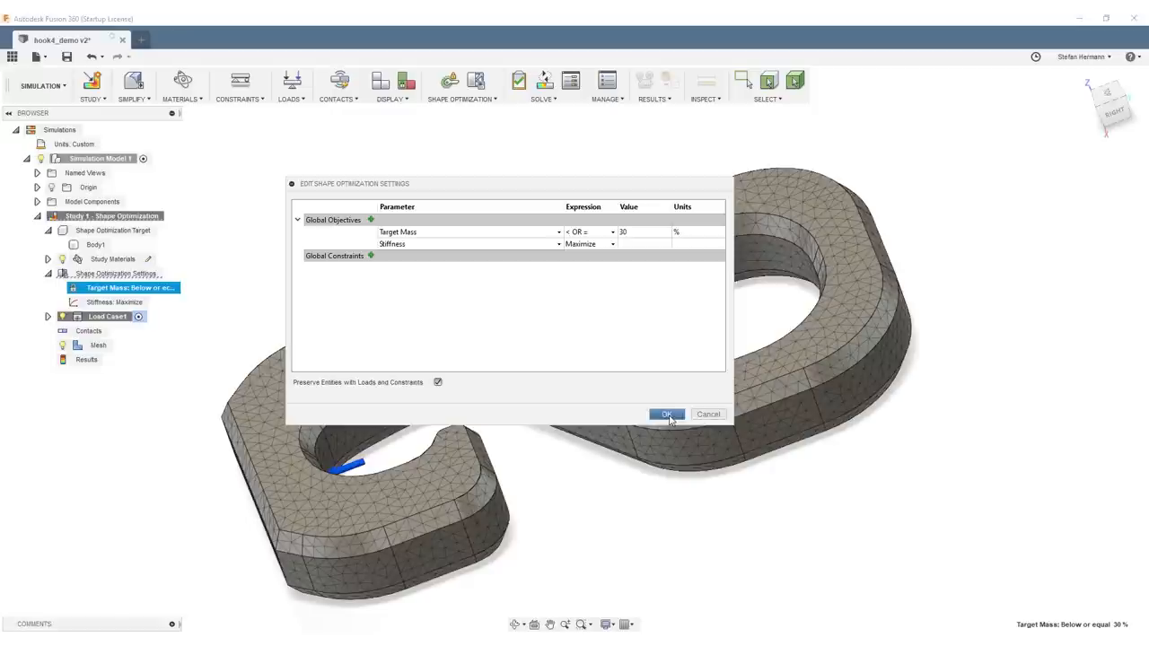
click(666, 413)
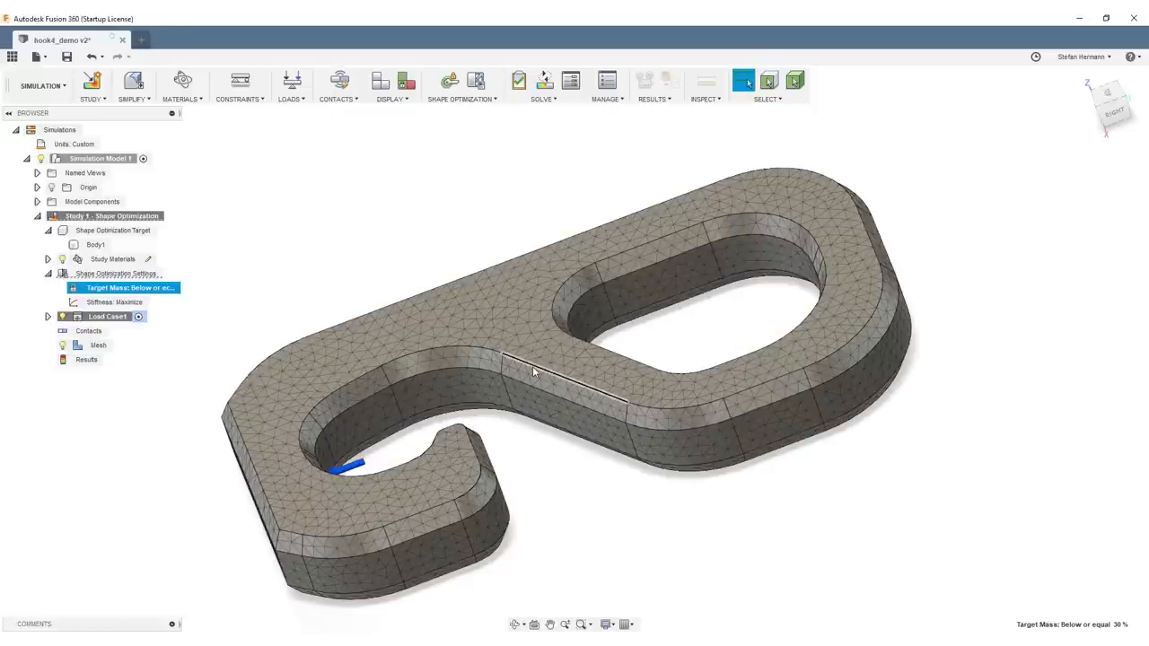
click(520, 79)
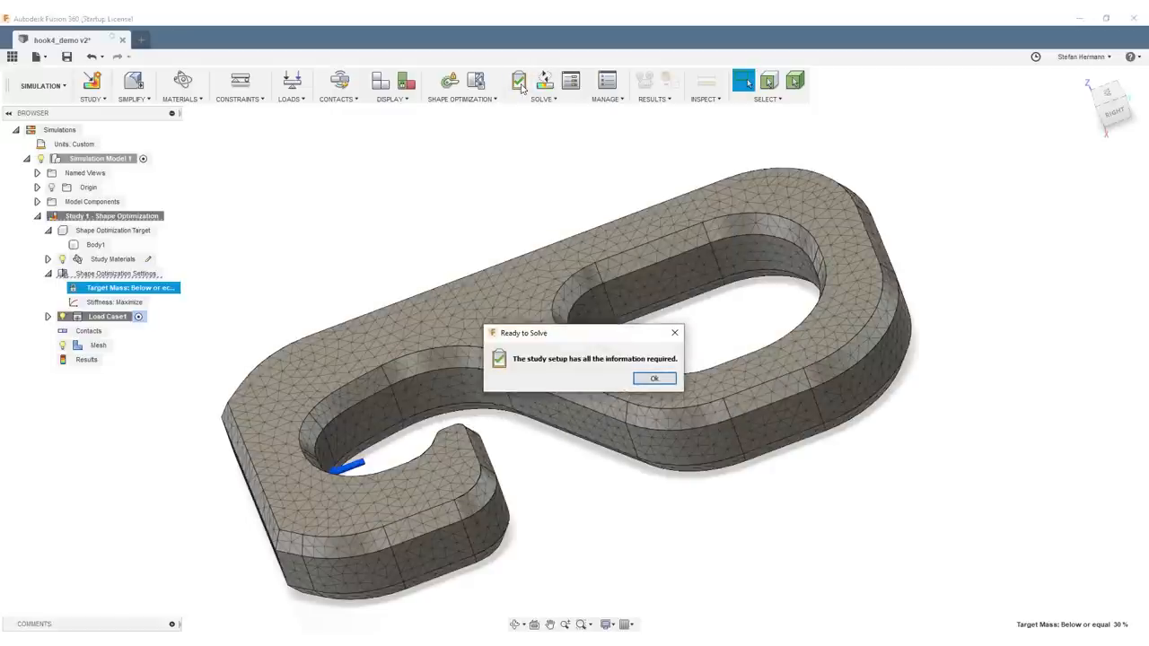
mouse_move(653, 385)
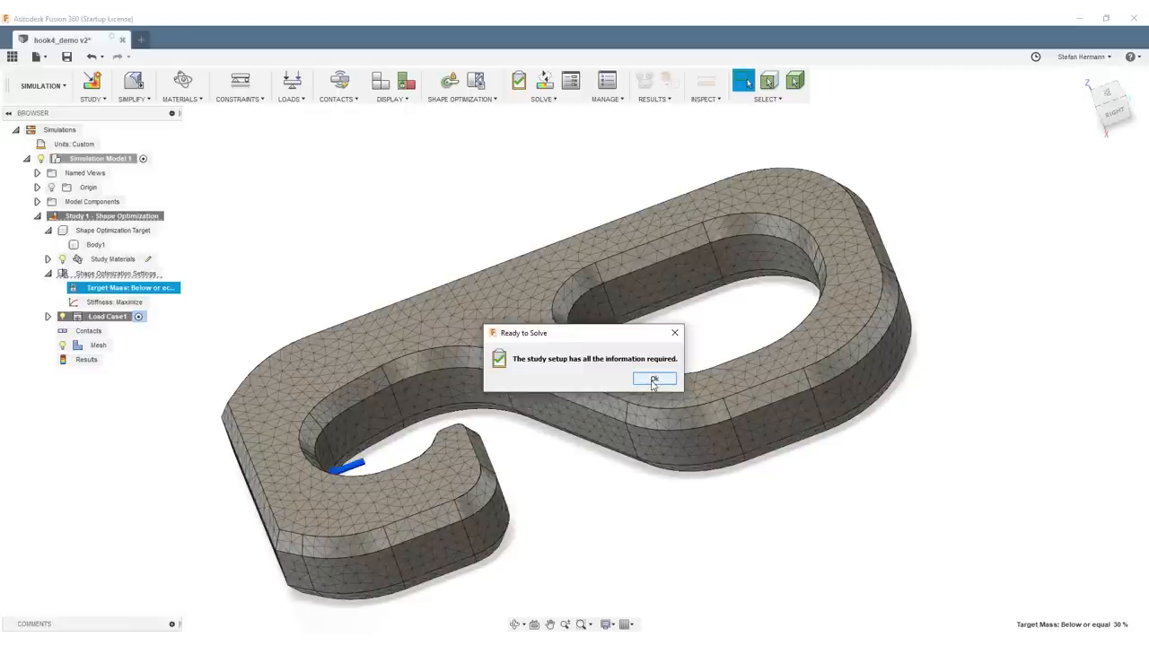
click(653, 379)
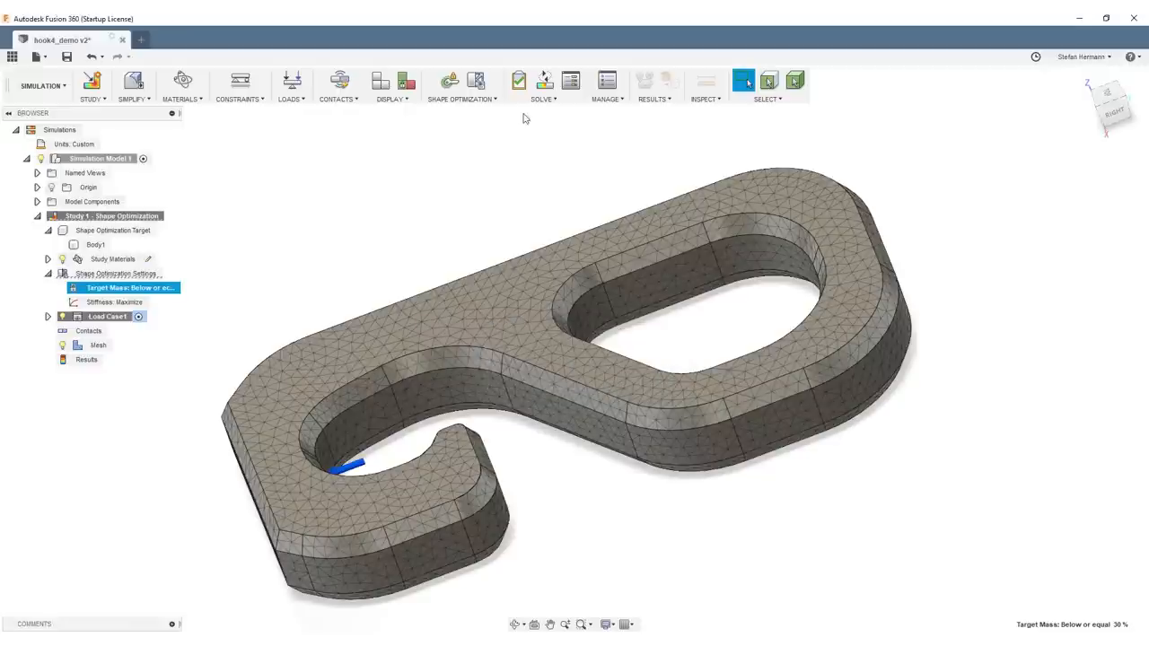
click(517, 79)
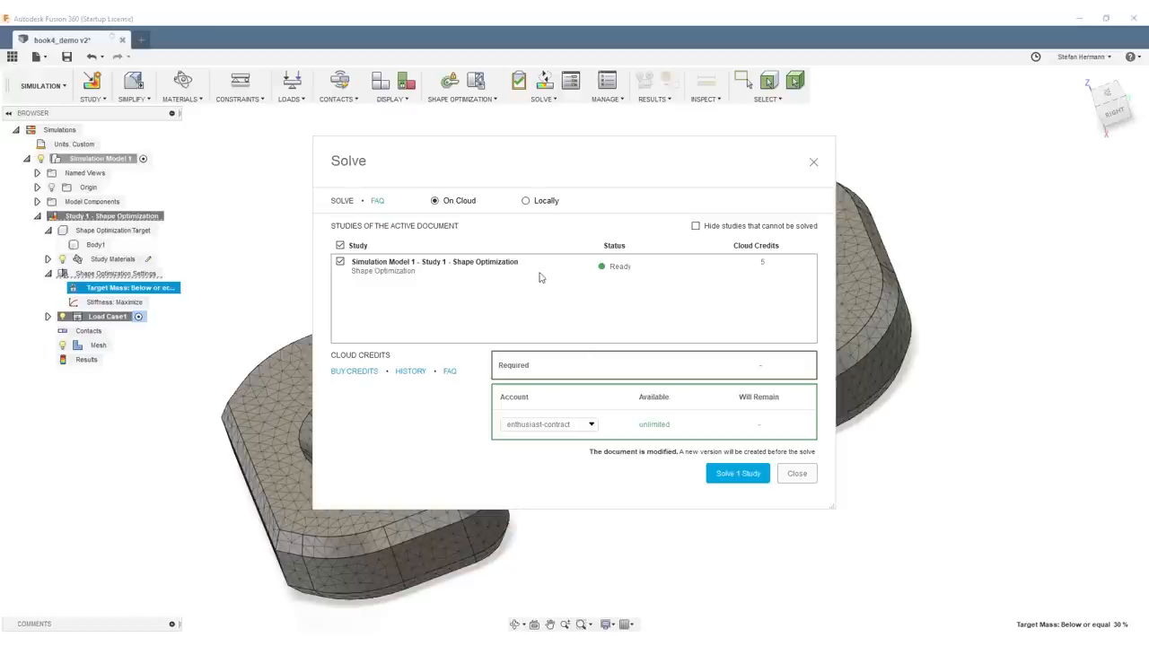
mouse_move(439, 218)
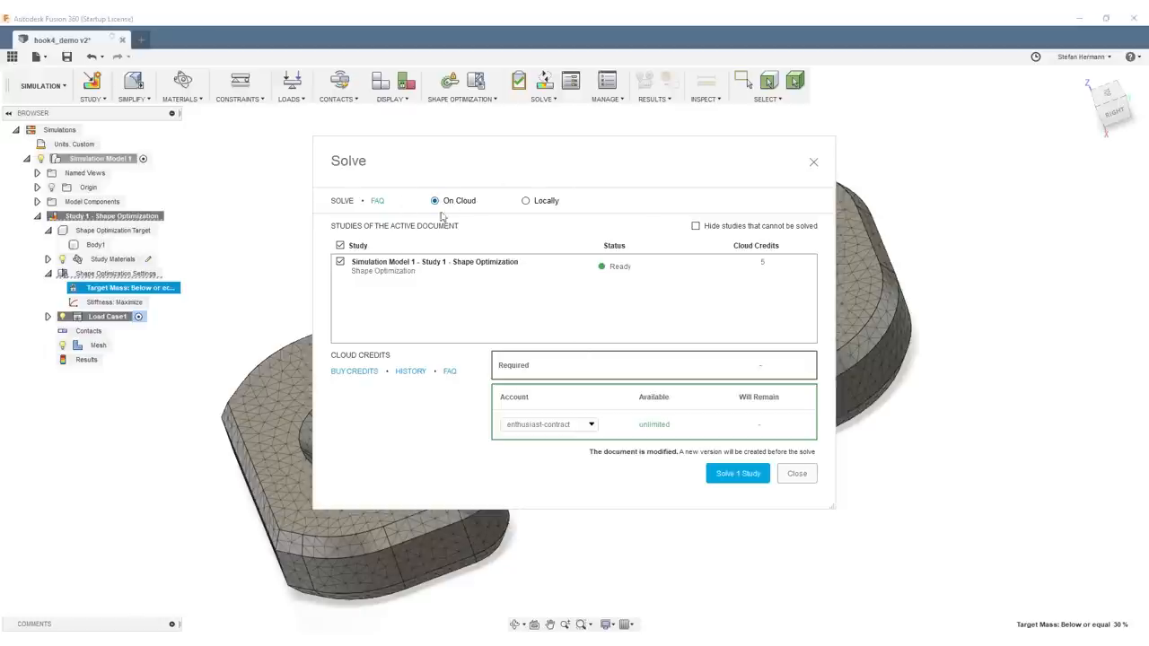
mouse_move(738, 474)
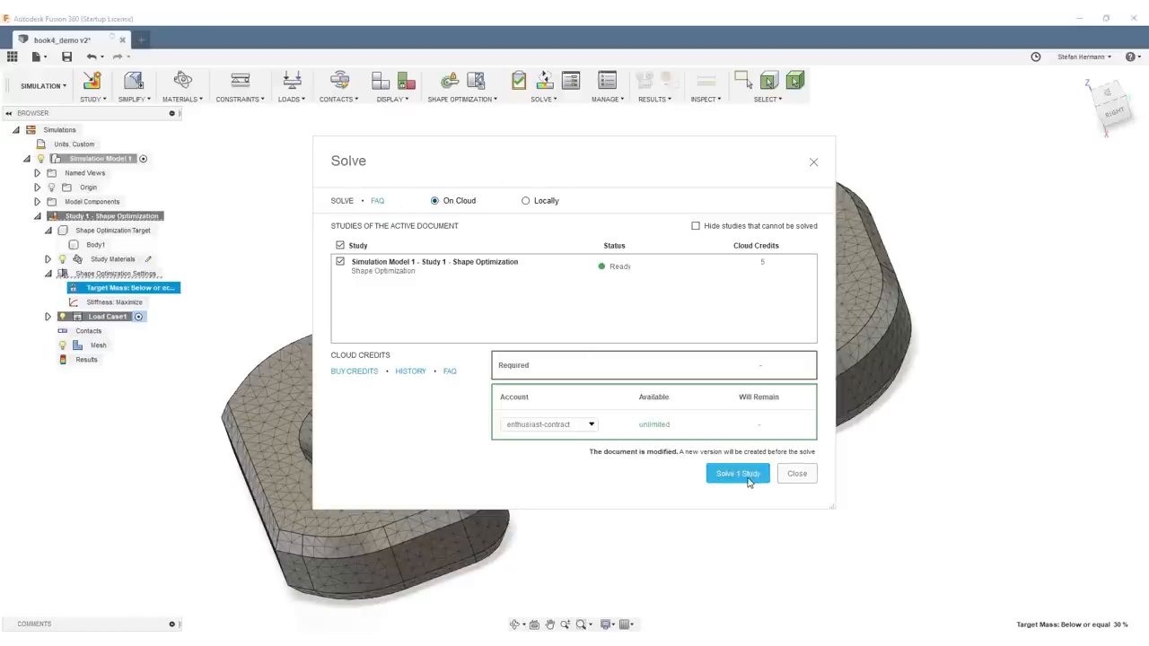
Step: Solve Study 1 on the cloud and monitor the Job Status window
click(738, 474)
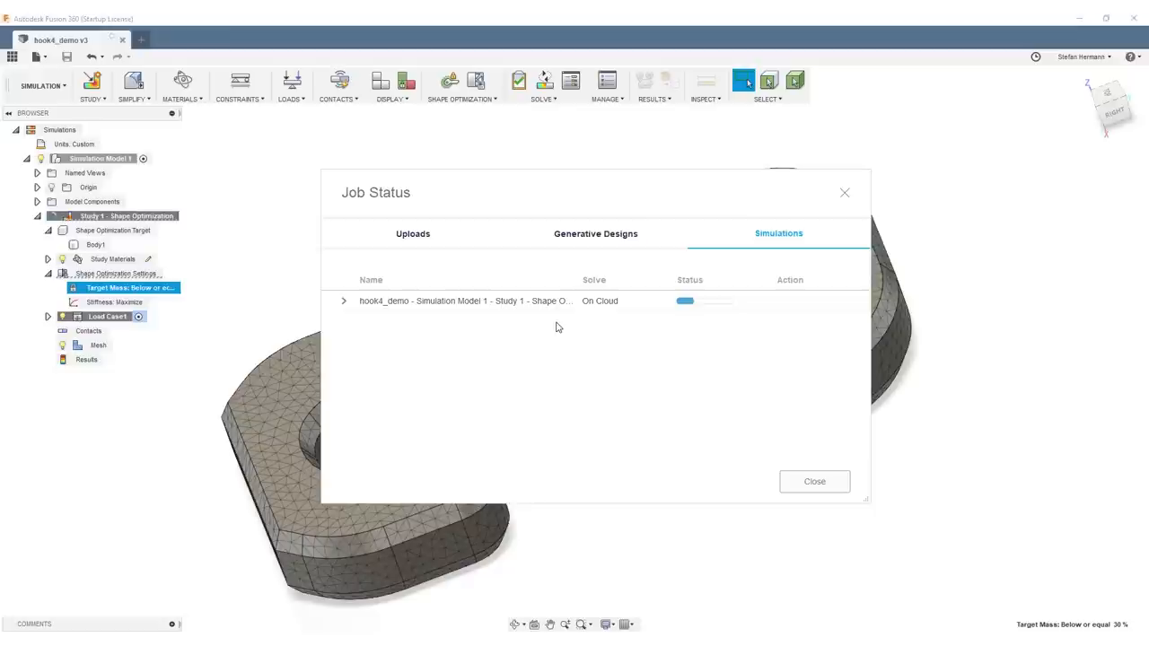
mouse_move(549, 332)
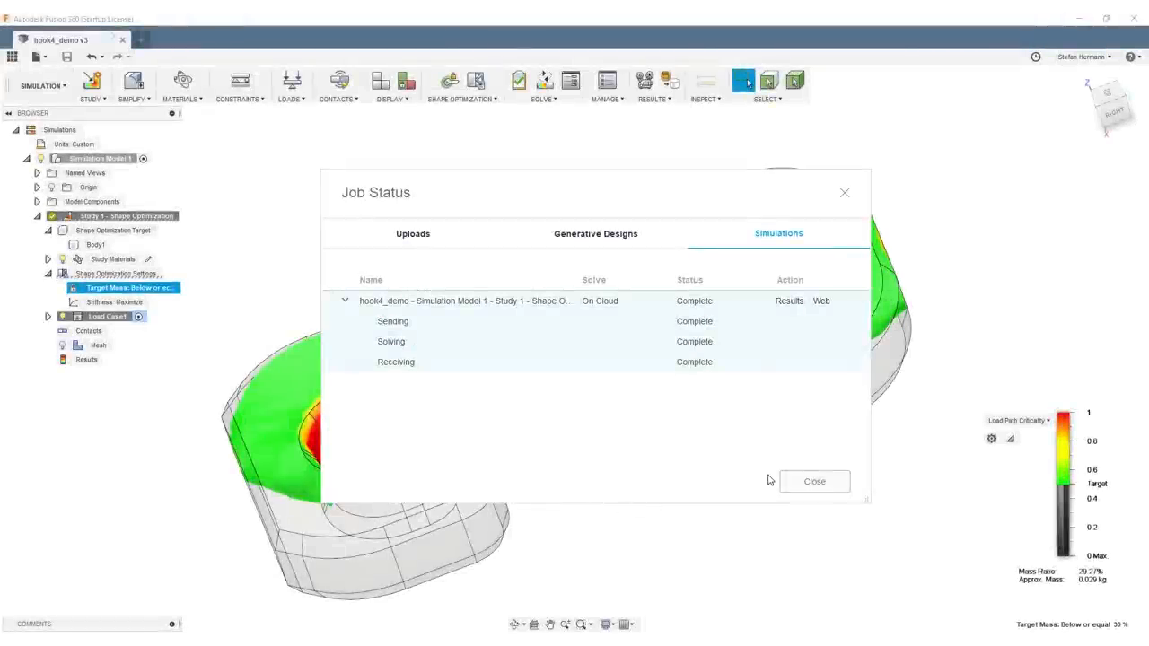
mouse_move(766, 479)
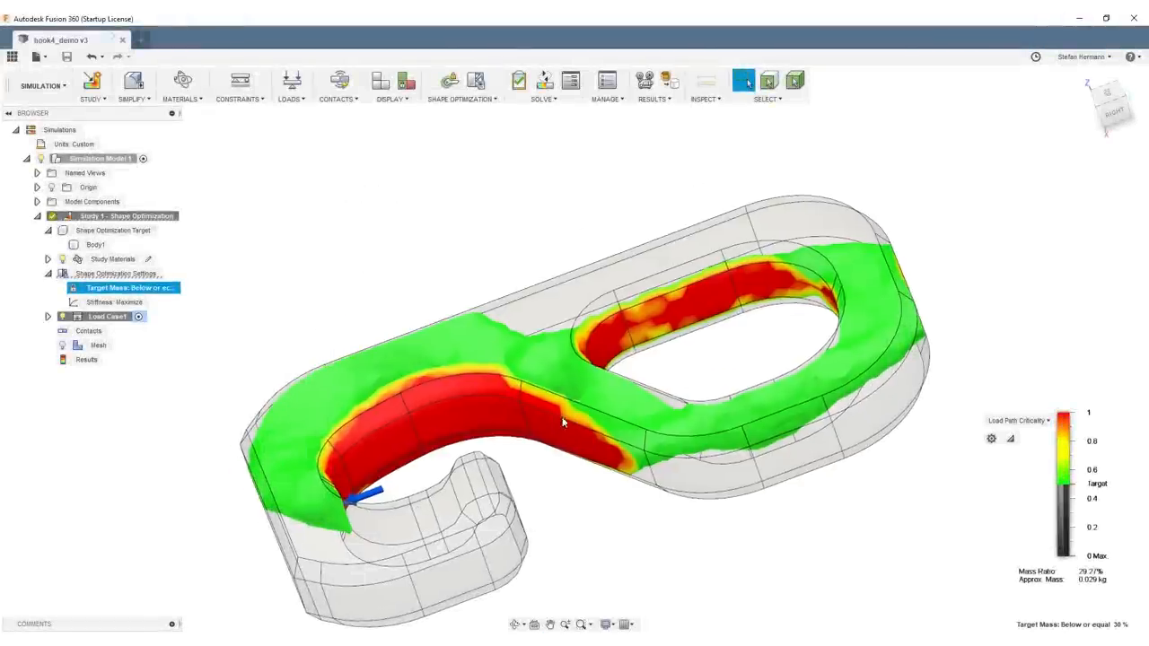
Step: Orbit the hook to inspect the red high-load regions of the Load Path Criticality plot
drag(566, 422, 620, 386)
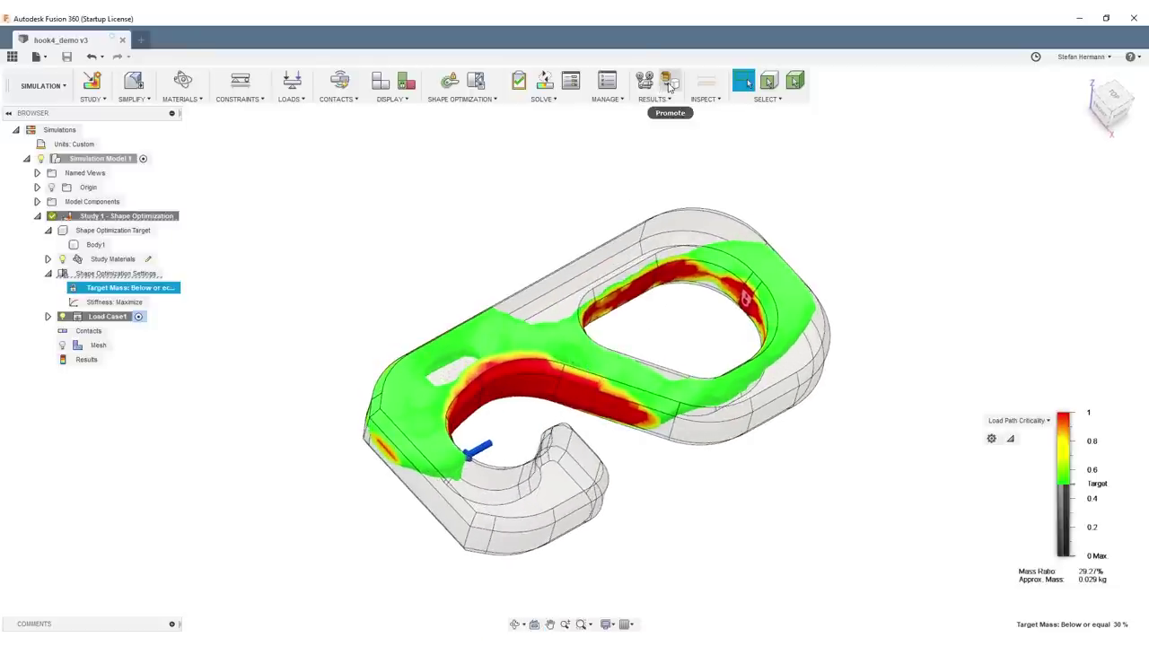
mouse_move(668, 81)
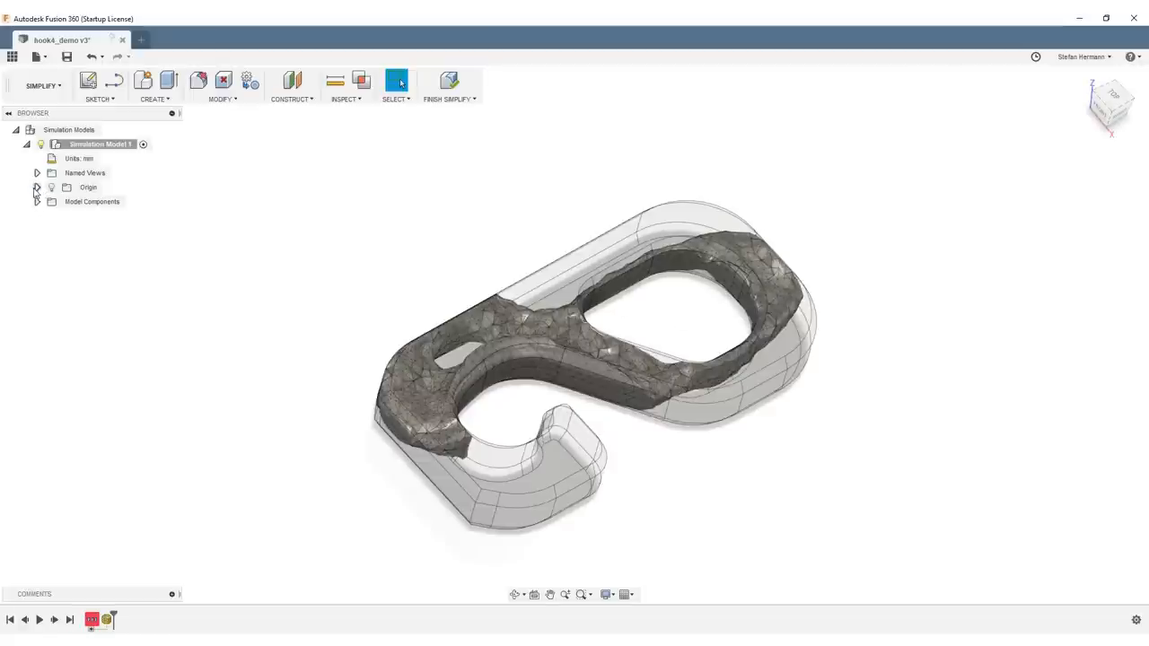
Step: Expand the model's Bodies and bring up MeshBody1's options to save it as OBJ
click(37, 201)
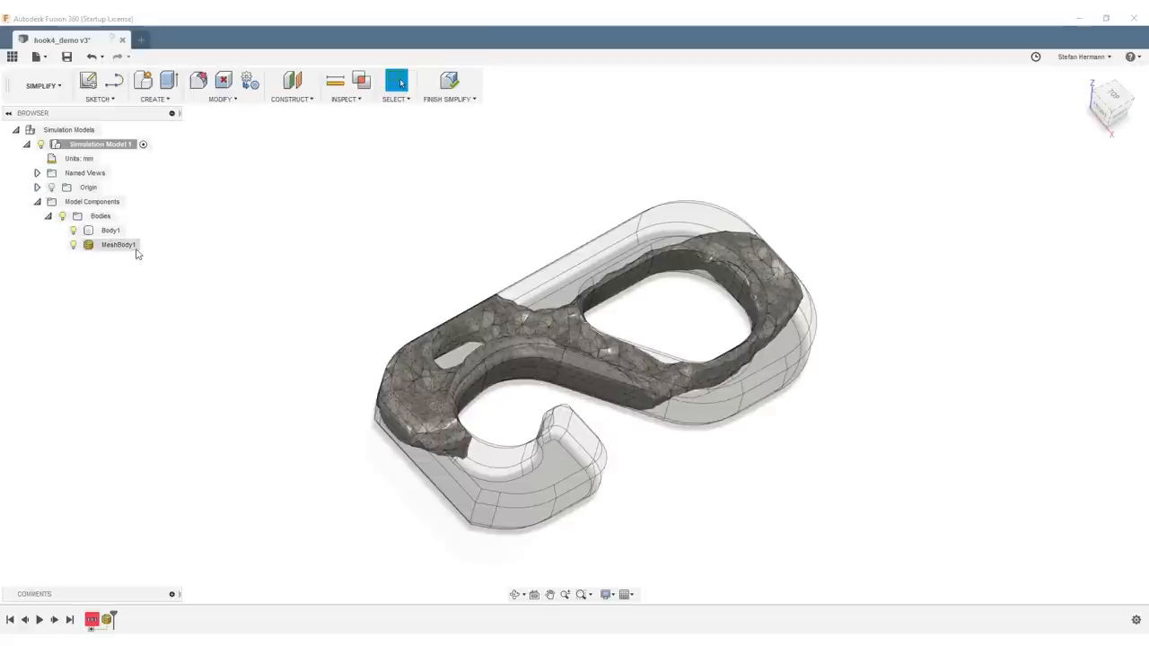
right_click(117, 244)
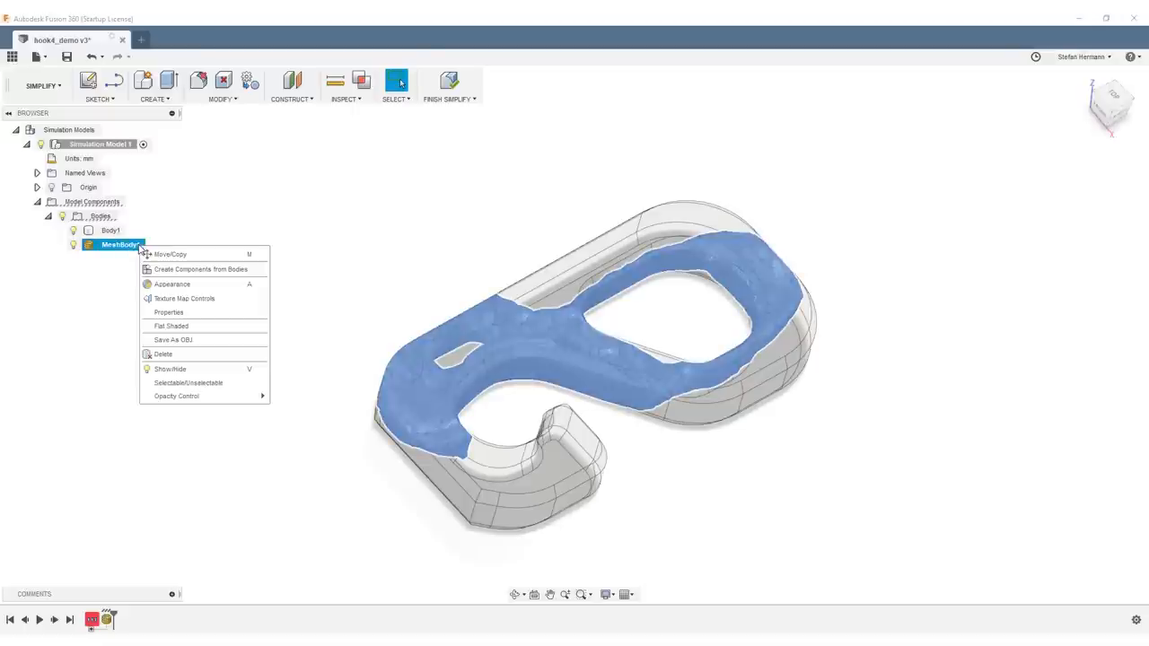
mouse_move(188, 345)
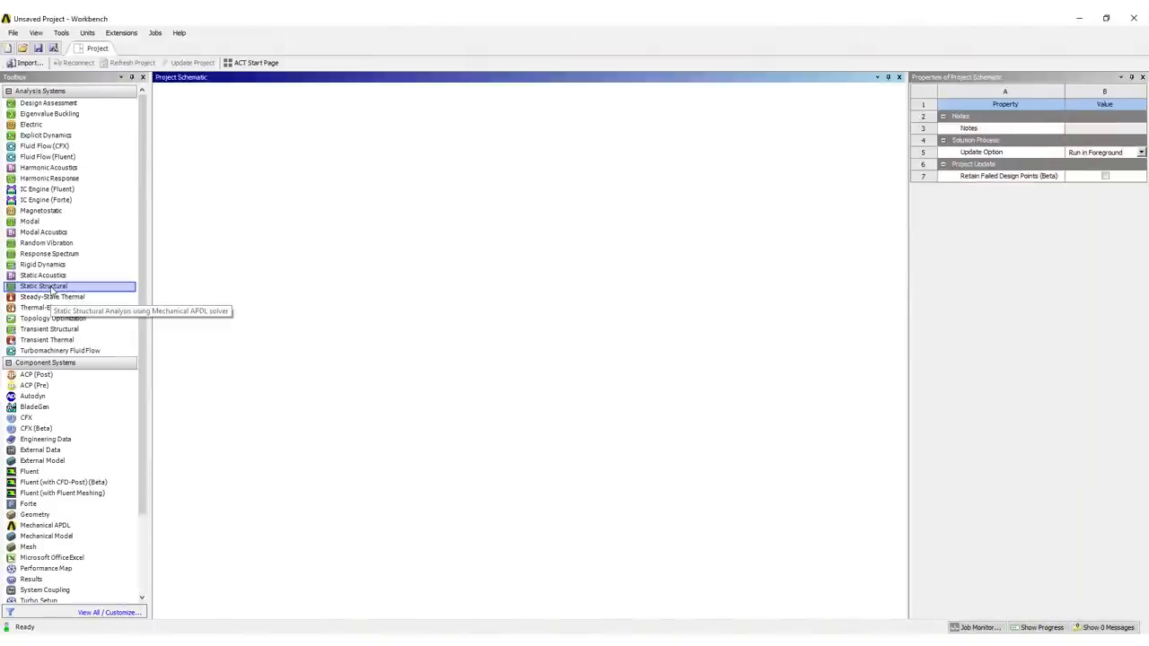
Step: Add a Static Structural system, import the recent hook geometry file, and launch its Model in Mechanical
drag(43, 286, 223, 140)
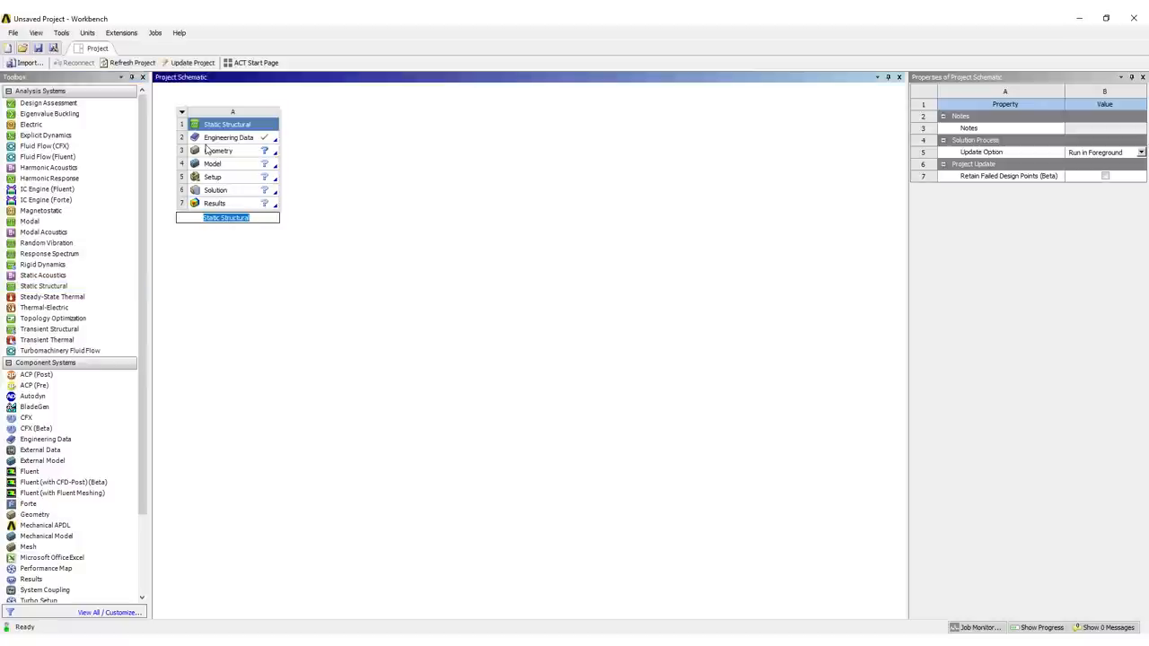
click(217, 151)
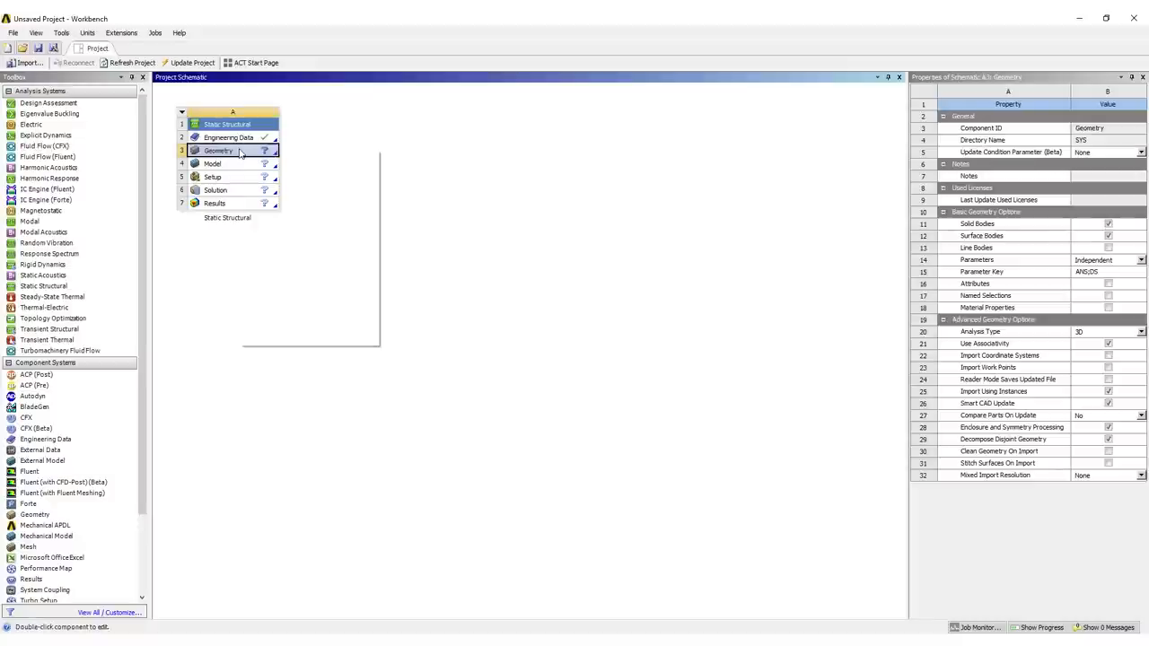
right_click(219, 151)
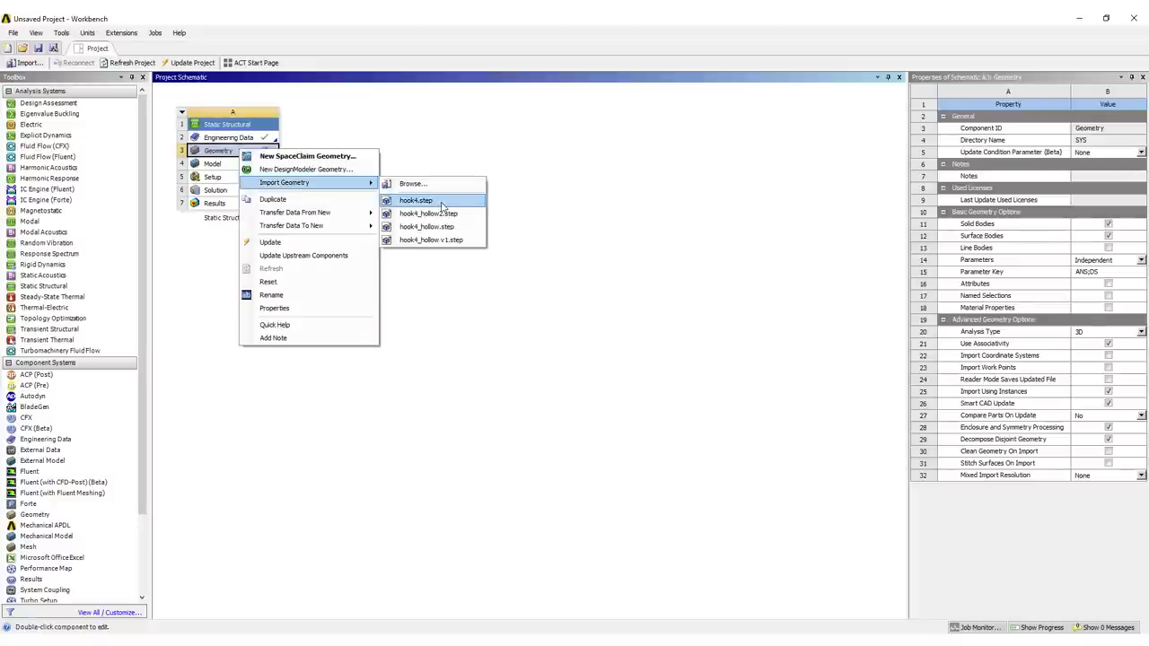
click(418, 201)
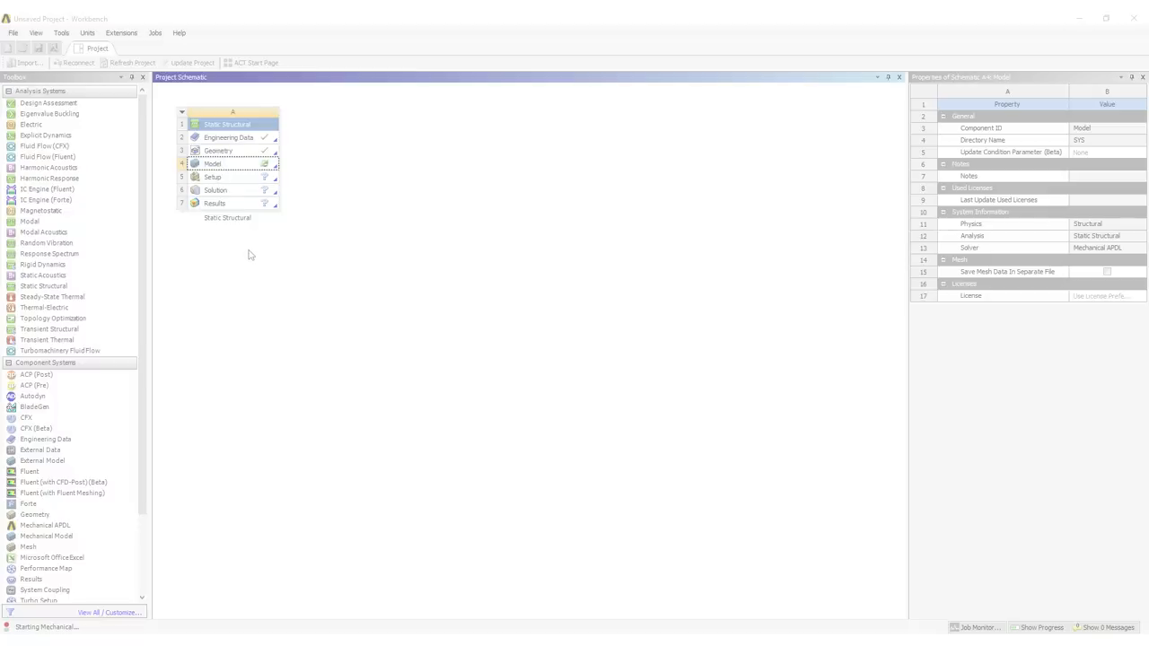
double_click(213, 163)
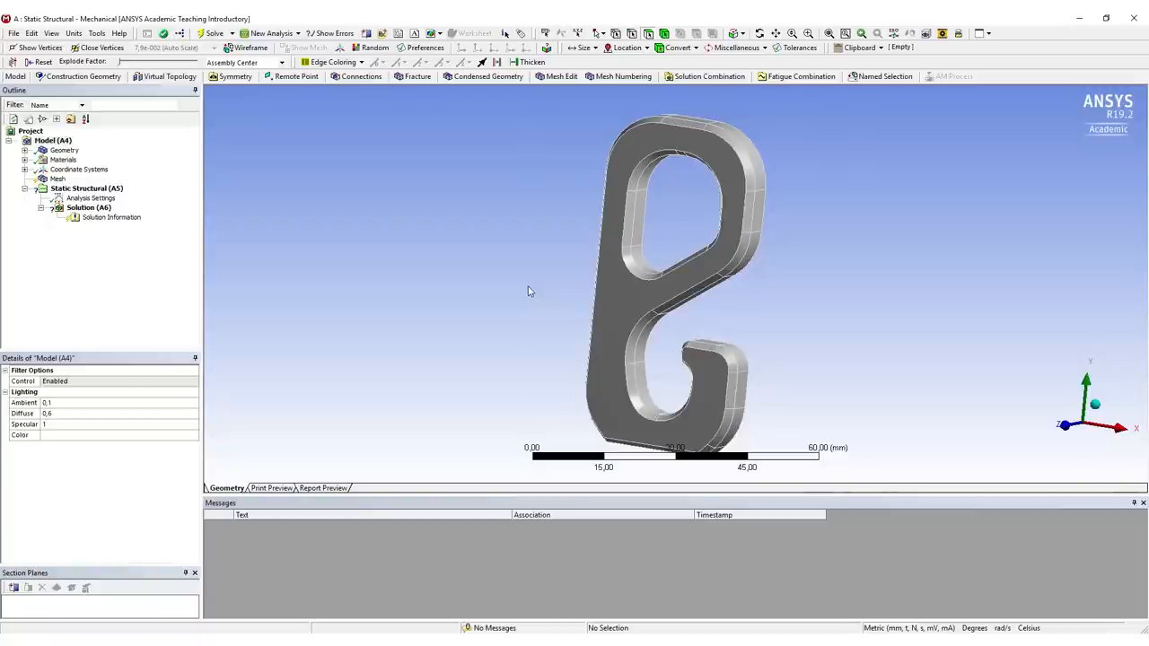
mouse_move(463, 290)
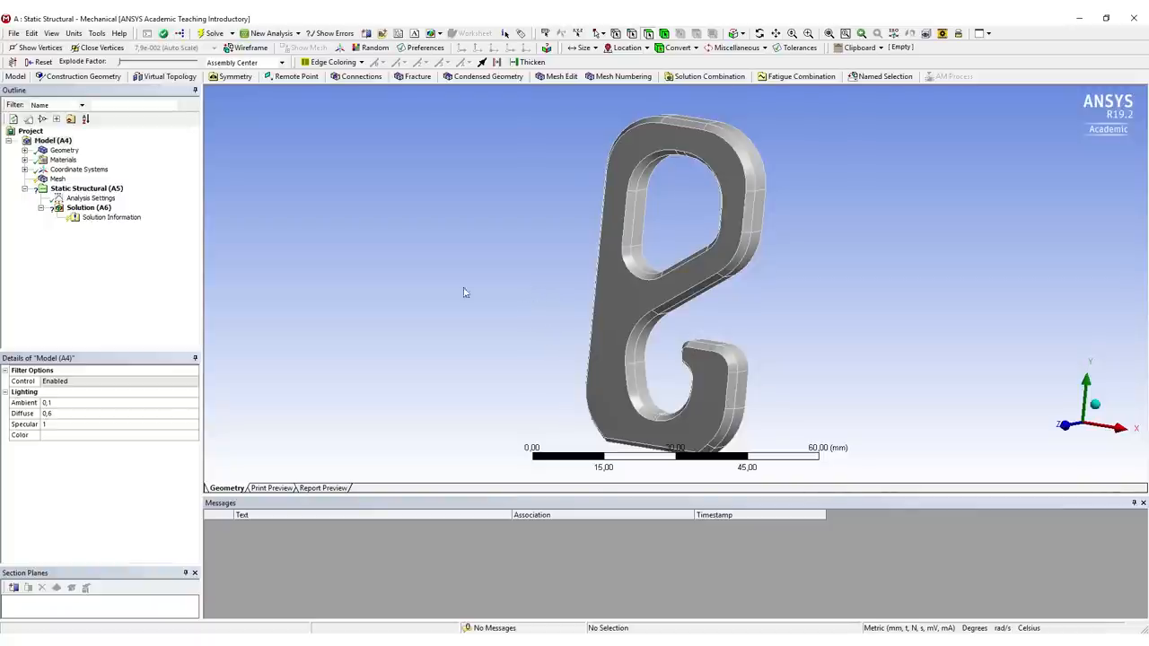
mouse_move(288, 334)
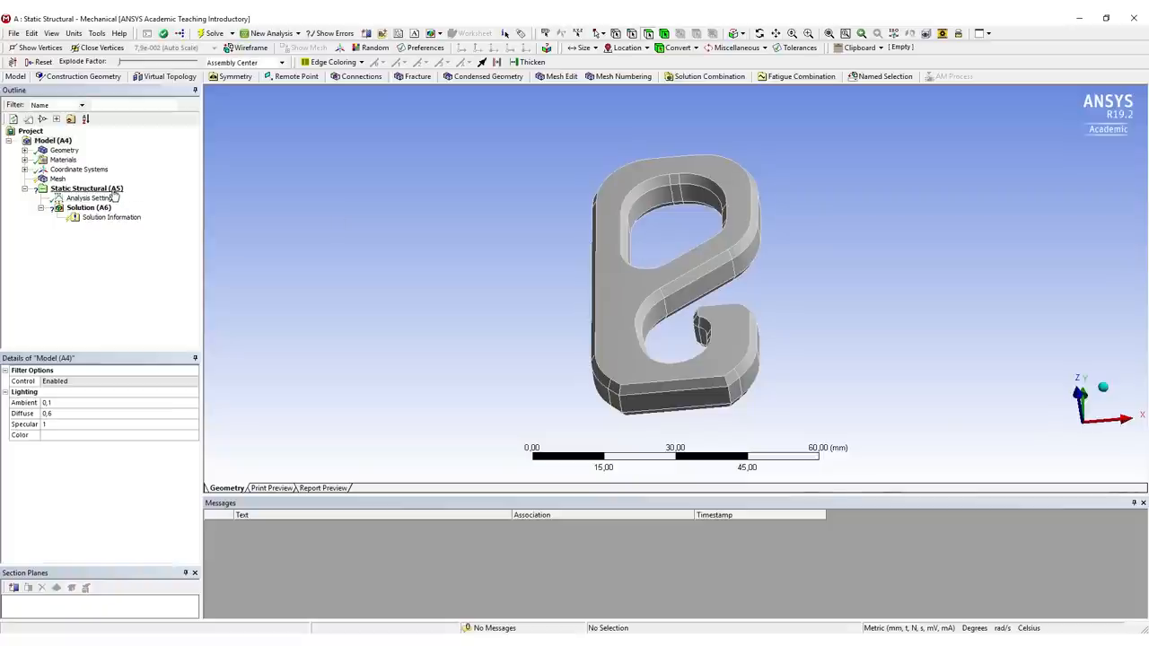
Step: Fix the hook's top inner face and apply a 100 N force to the inner face of its lower curve
click(78, 189)
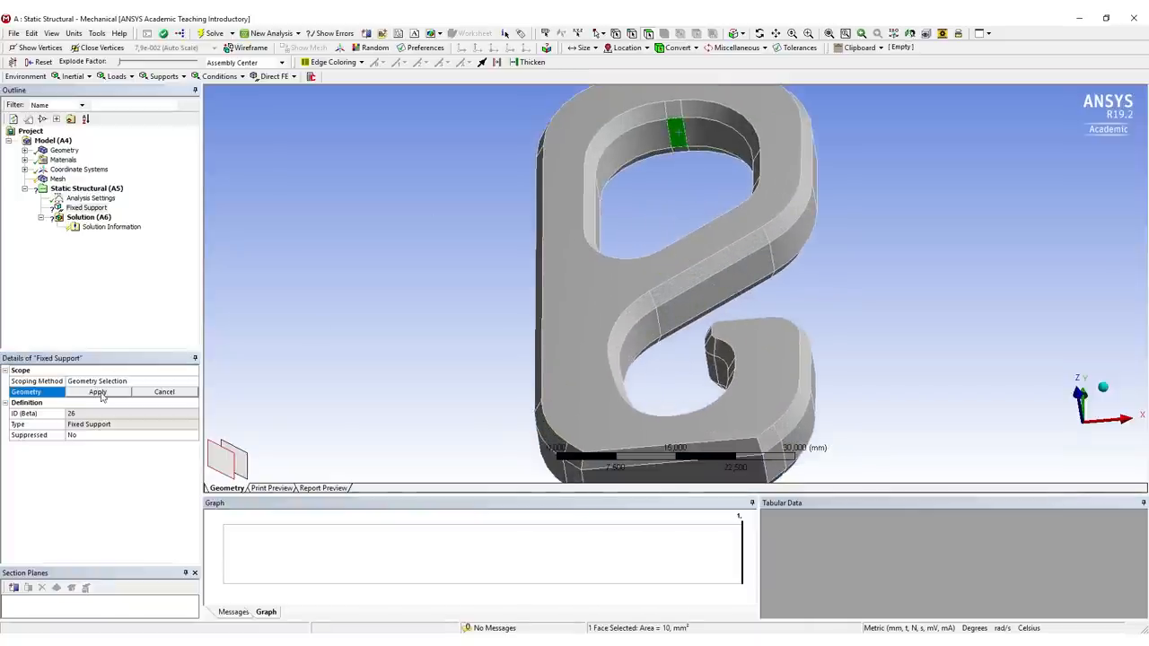
click(98, 391)
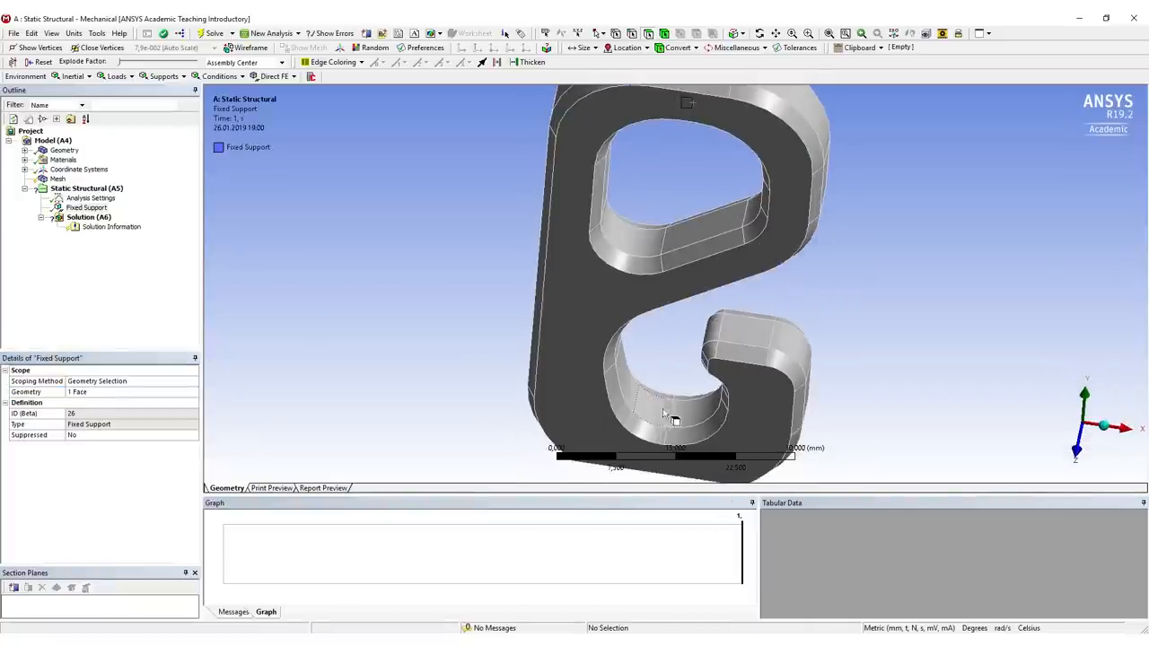
click(109, 83)
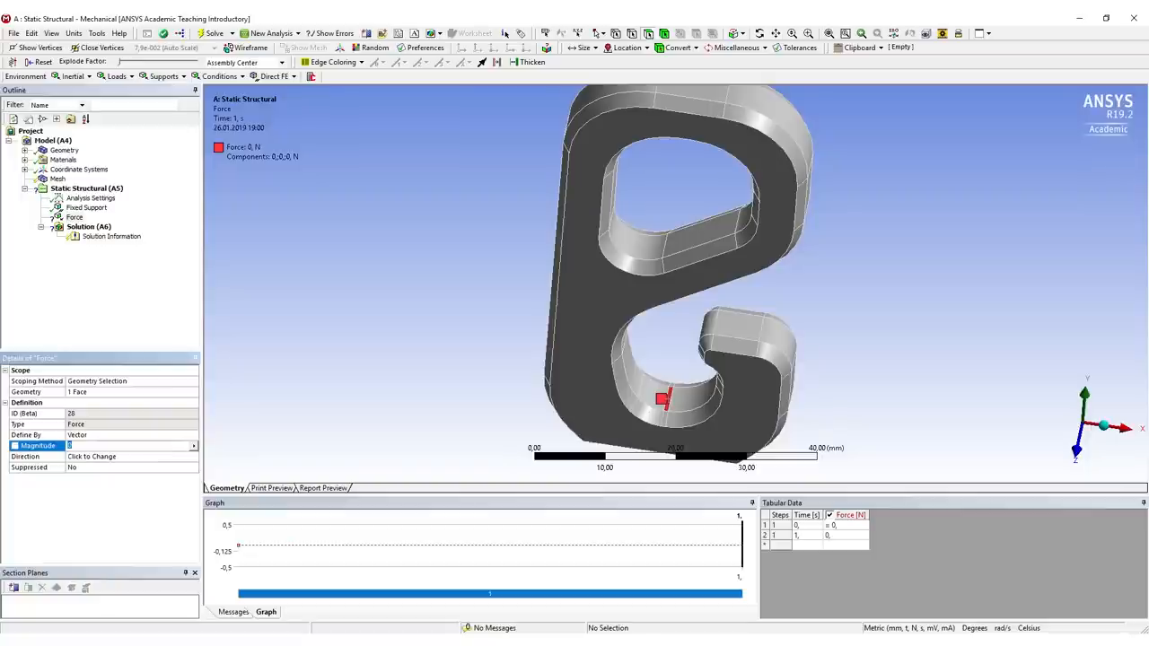
text(100, N (ramped)
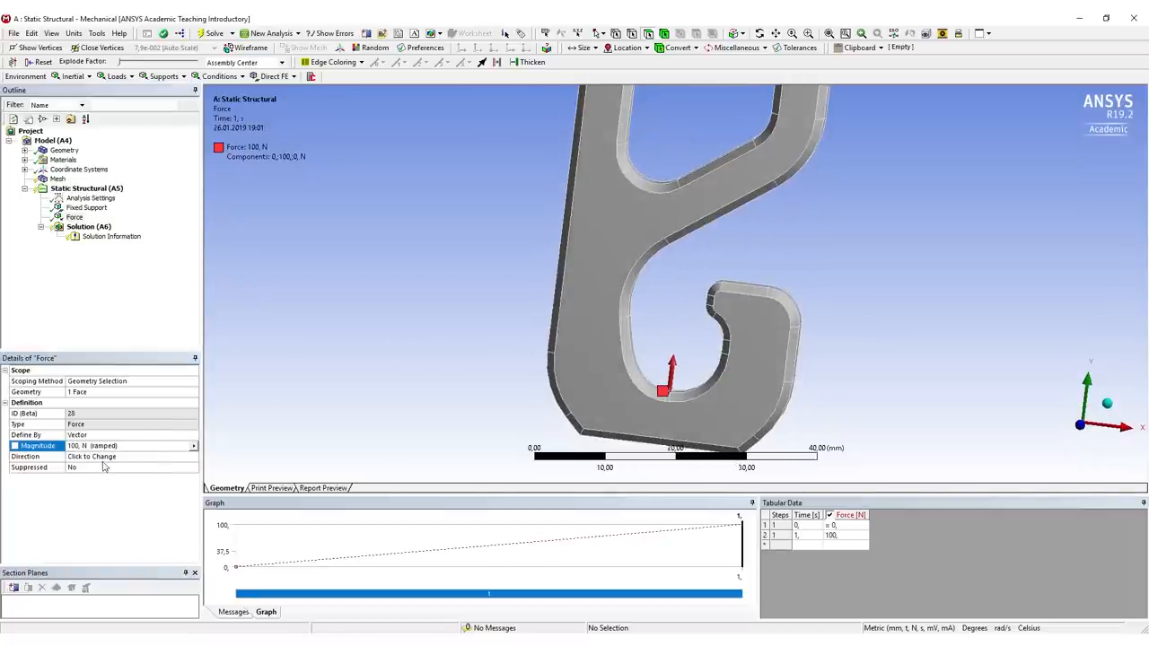
click(99, 458)
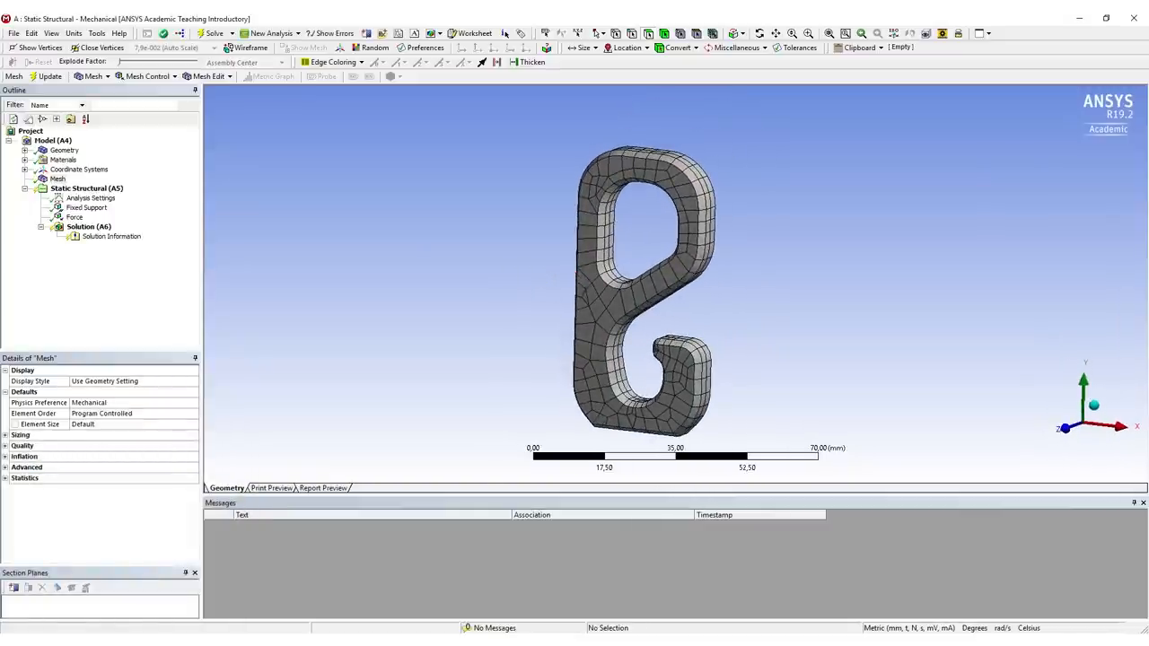
Step: Enable adaptive sizing at a higher resolution and regenerate the hook's finer mesh
click(7, 434)
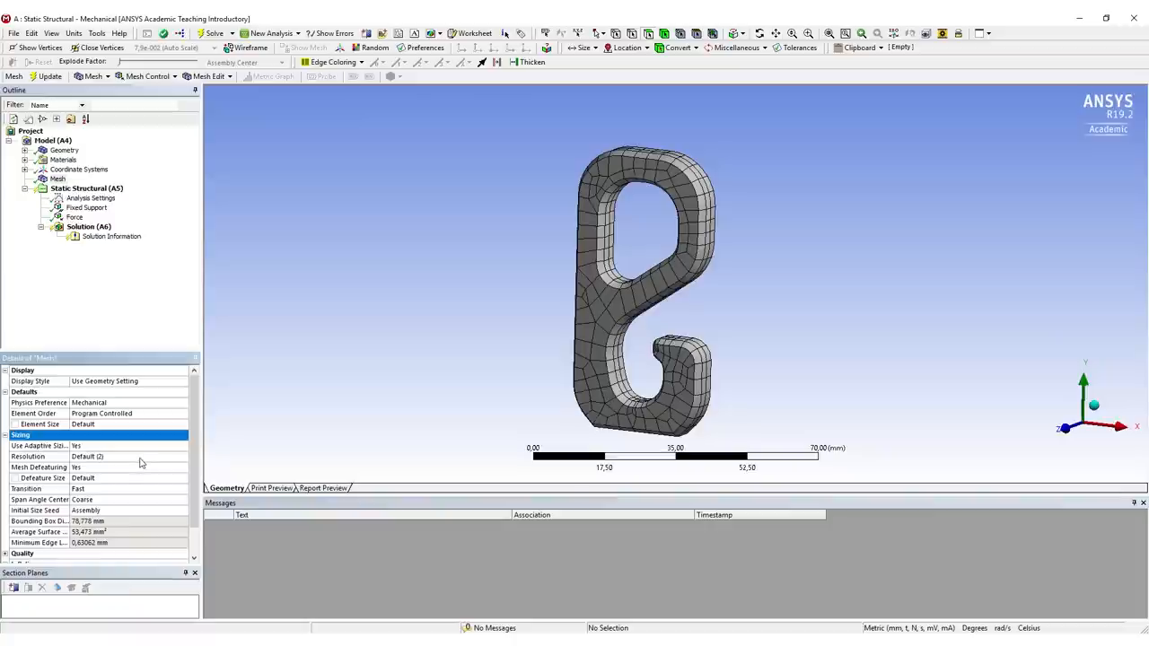
click(117, 456)
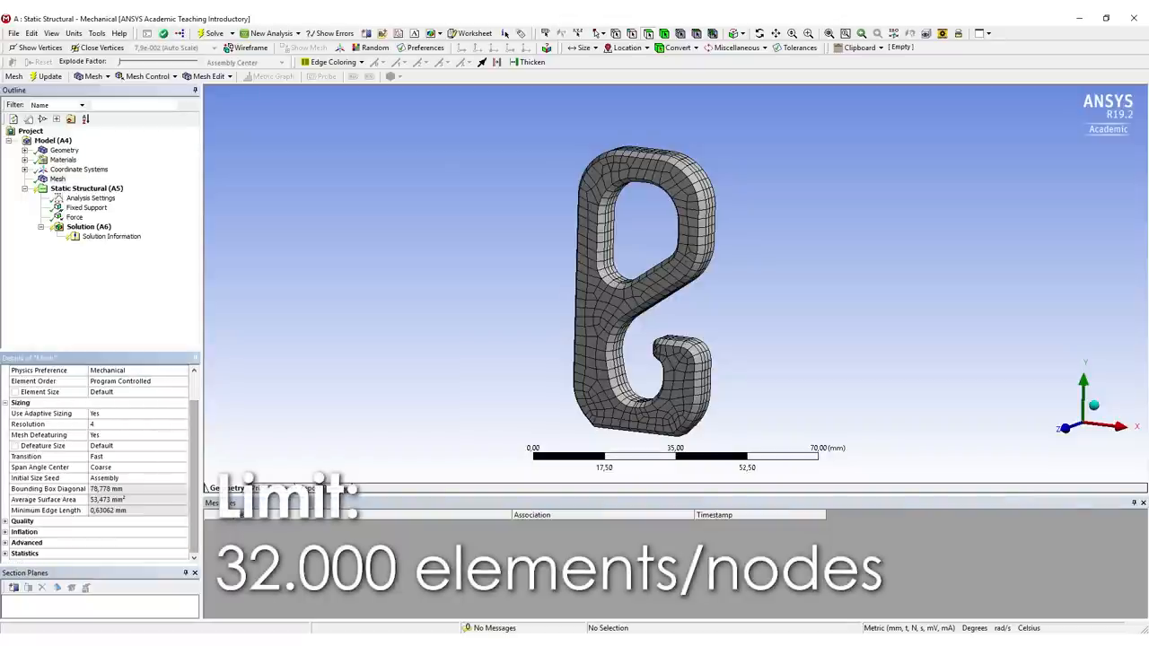
click(9, 531)
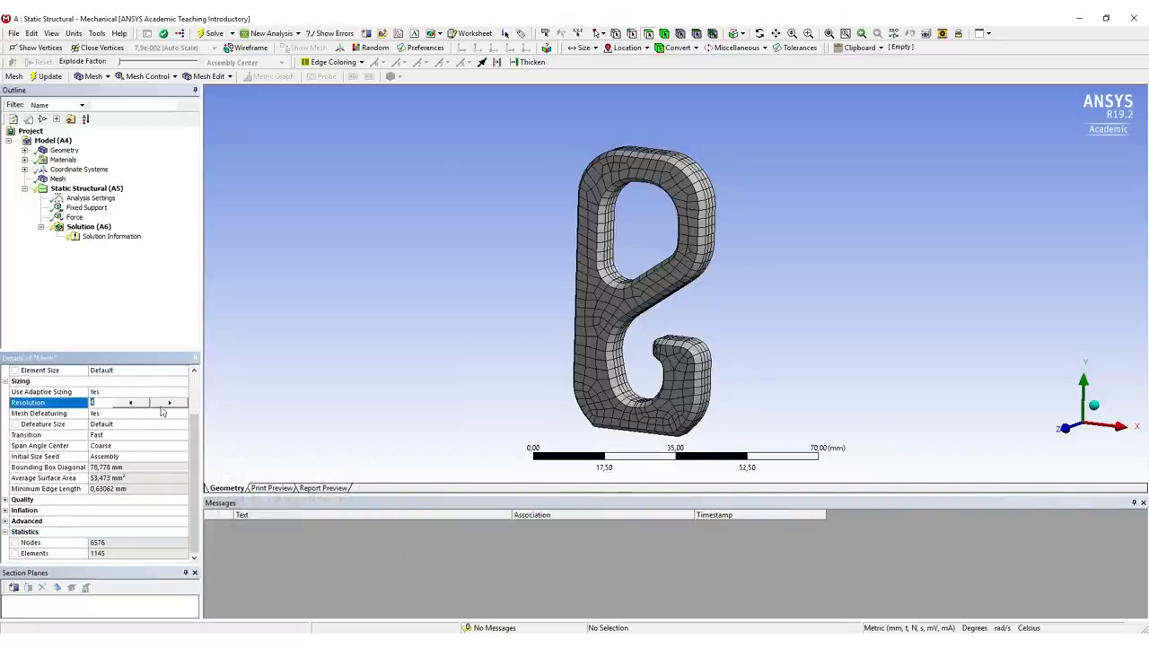
right_click(57, 178)
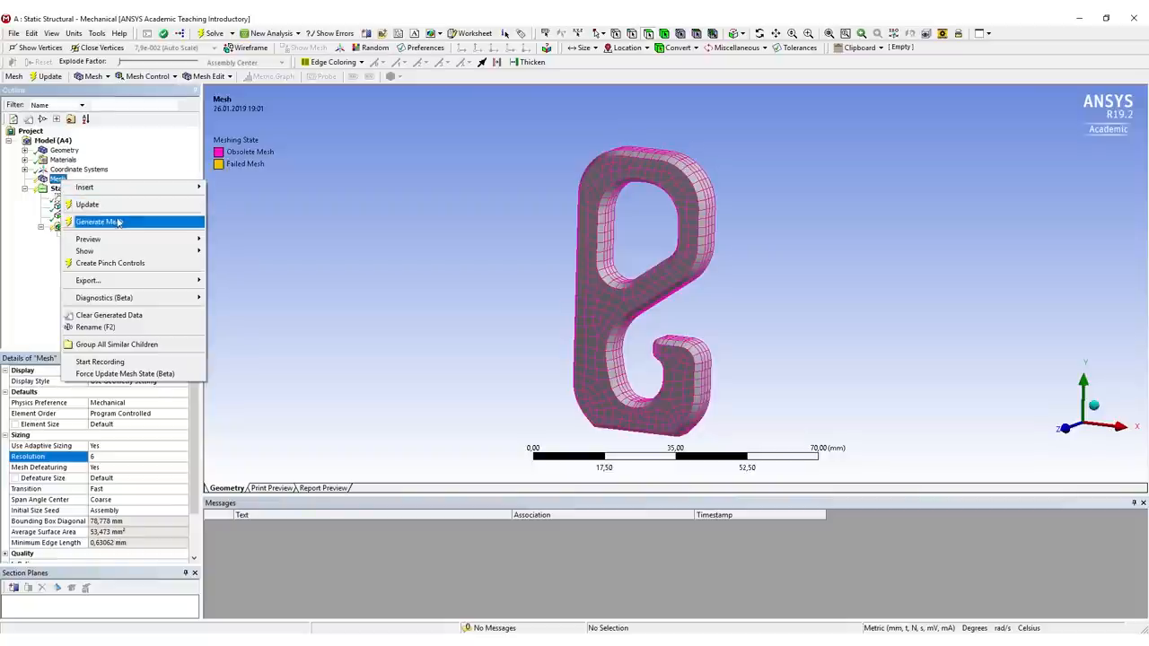
click(97, 221)
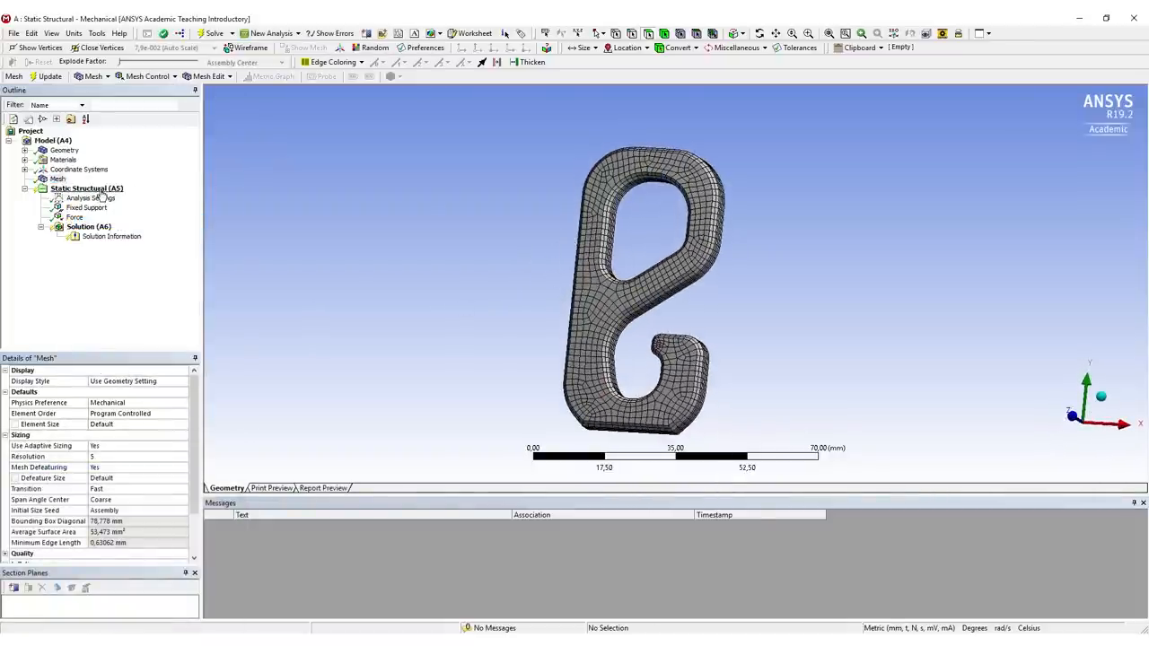
right_click(75, 188)
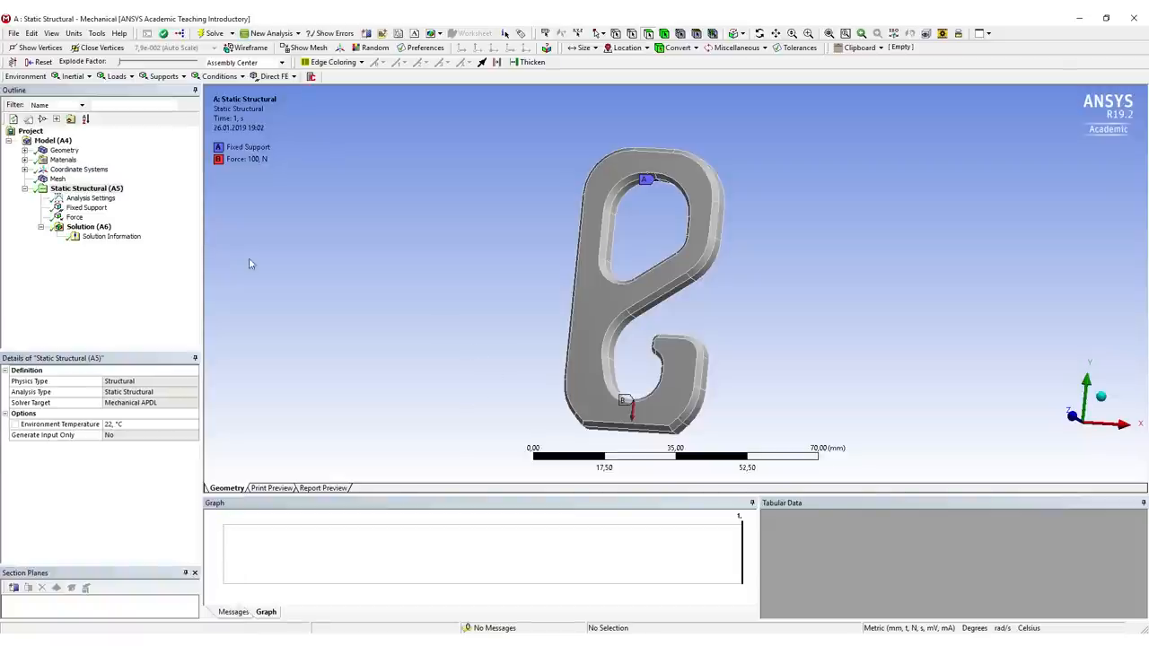
Step: Solve the analysis, add and evaluate an Equivalent (von-Mises) stress result, and rotate the hook to view it
click(82, 226)
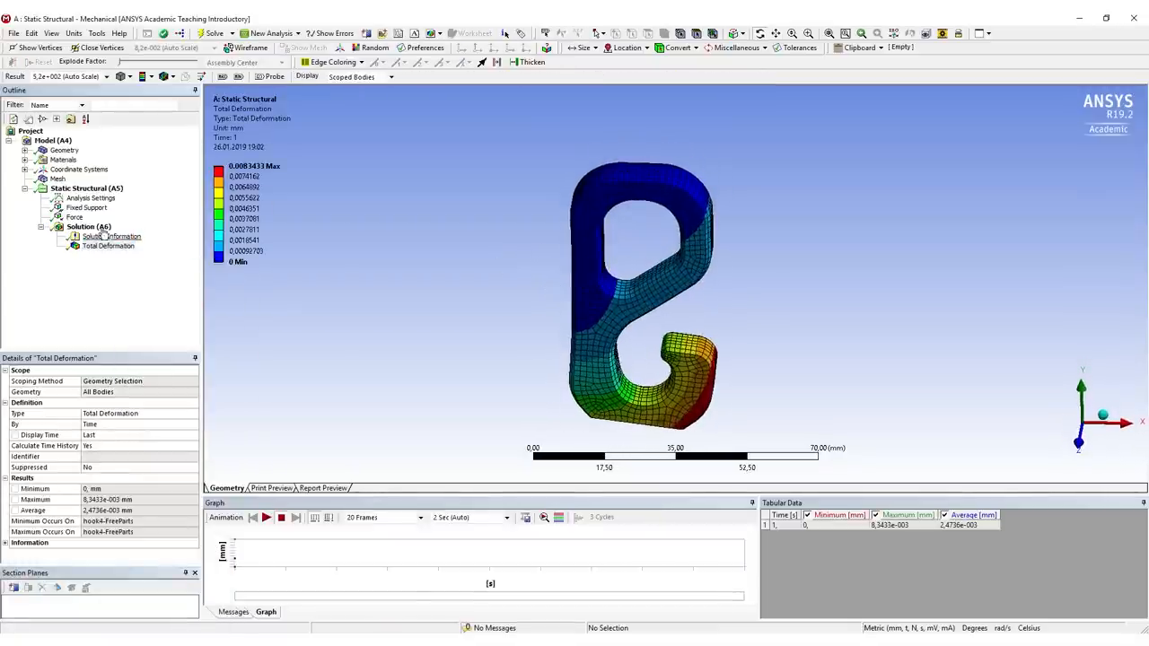
click(86, 227)
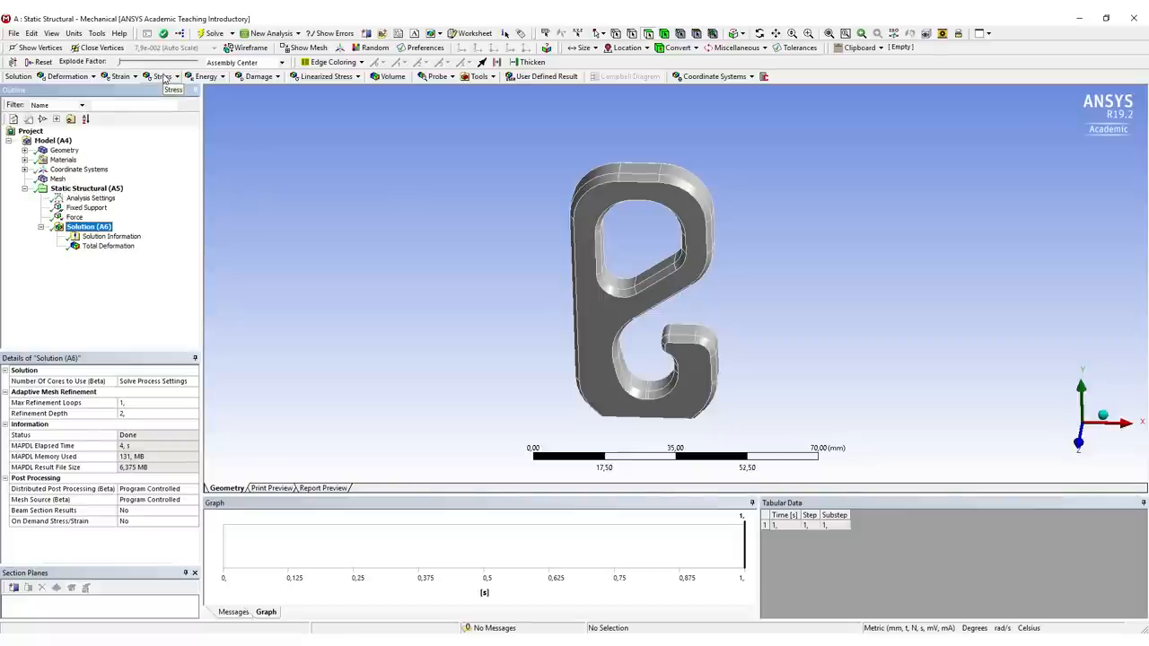
click(169, 76)
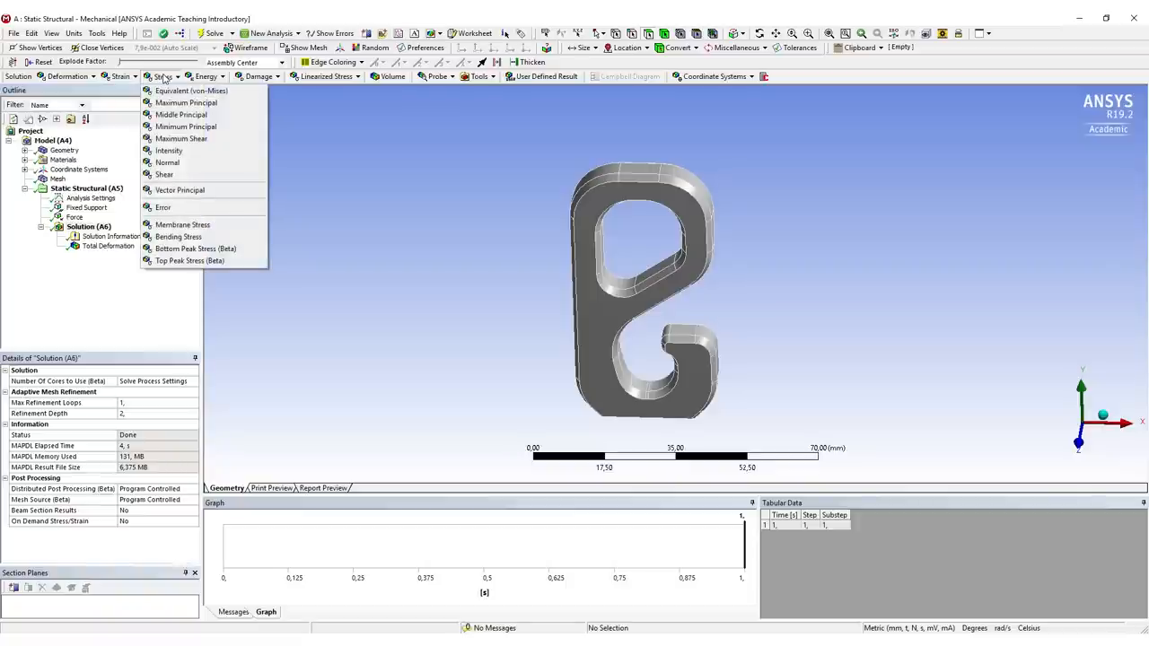
mouse_move(179, 90)
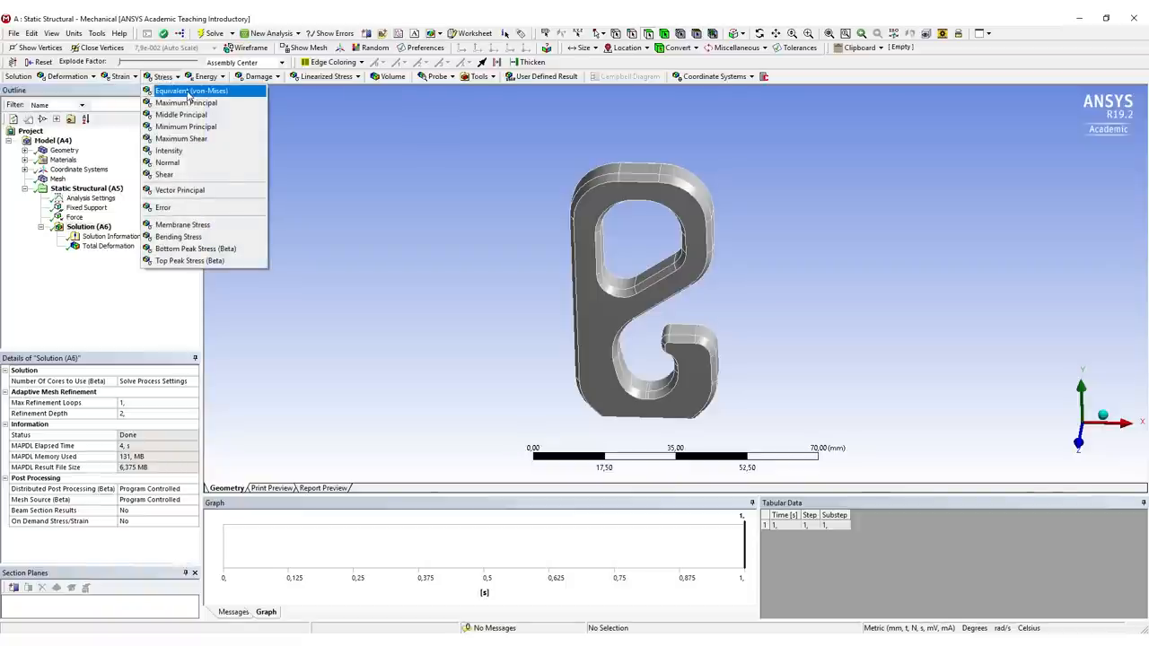
click(183, 89)
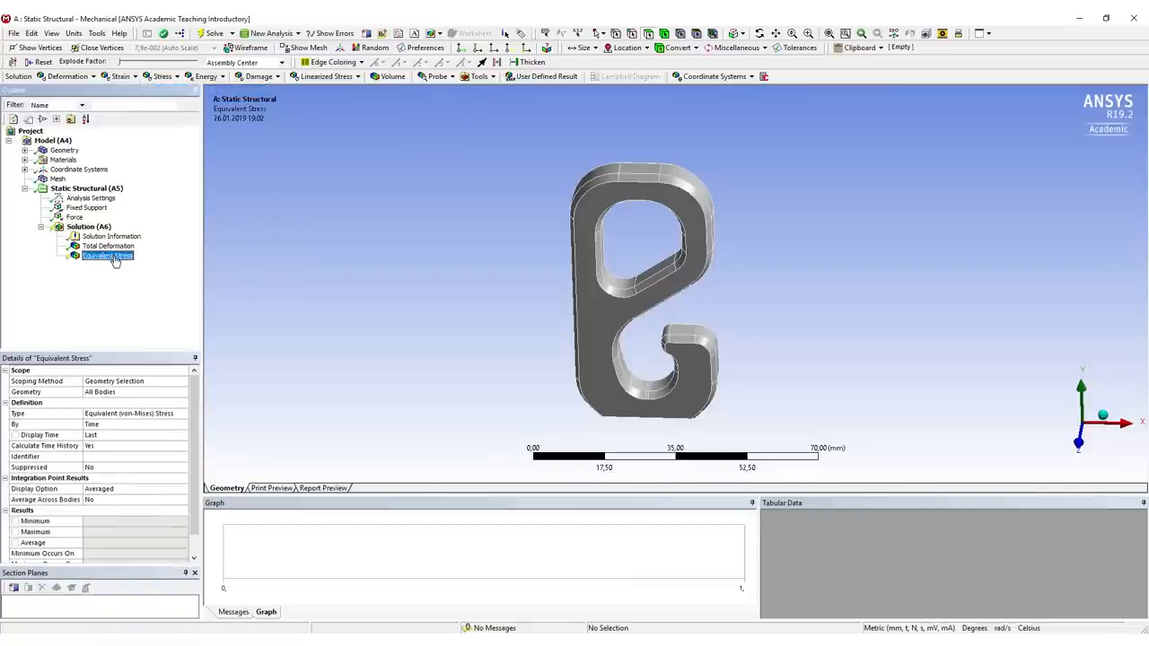
click(104, 255)
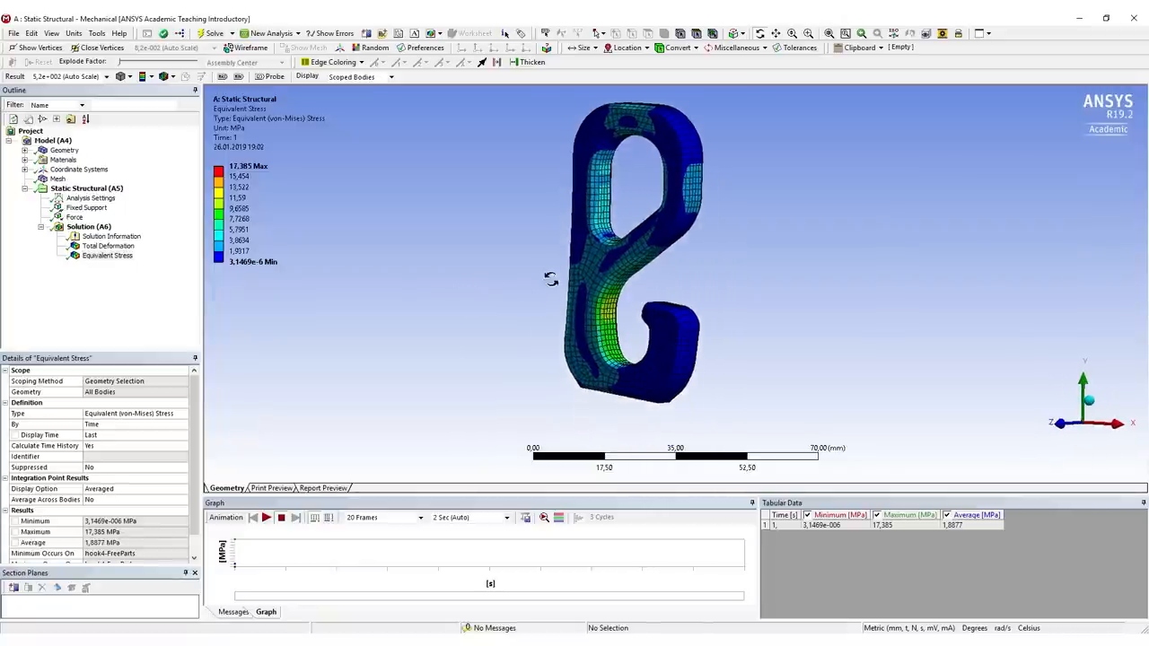
drag(552, 278, 678, 273)
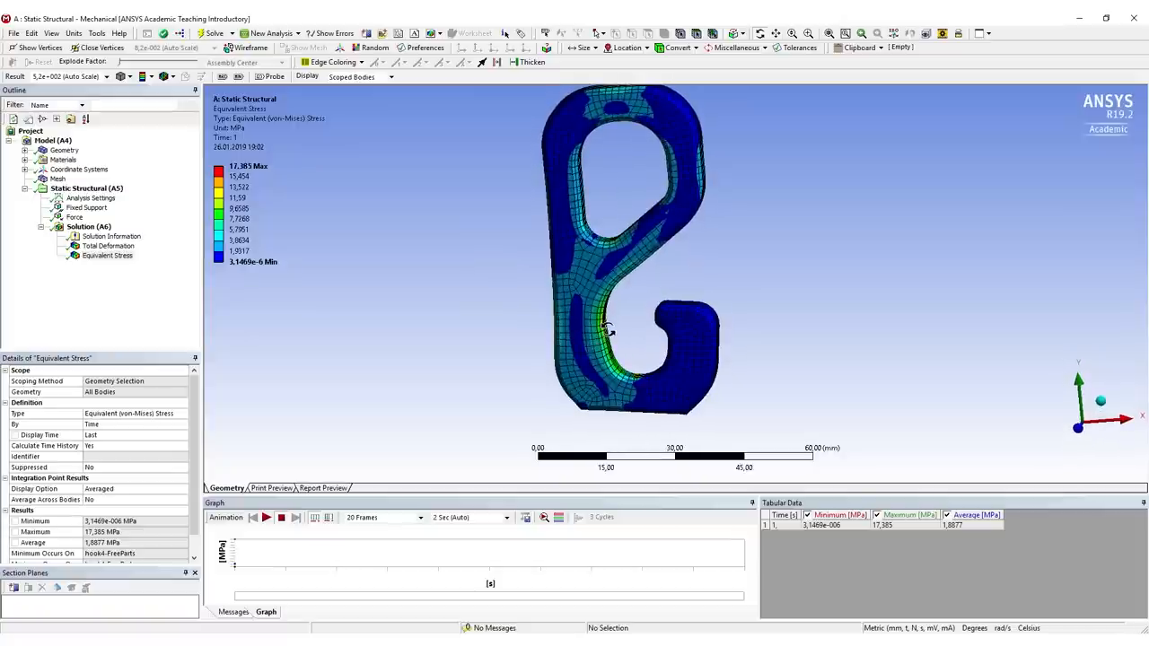
drag(610, 332, 625, 334)
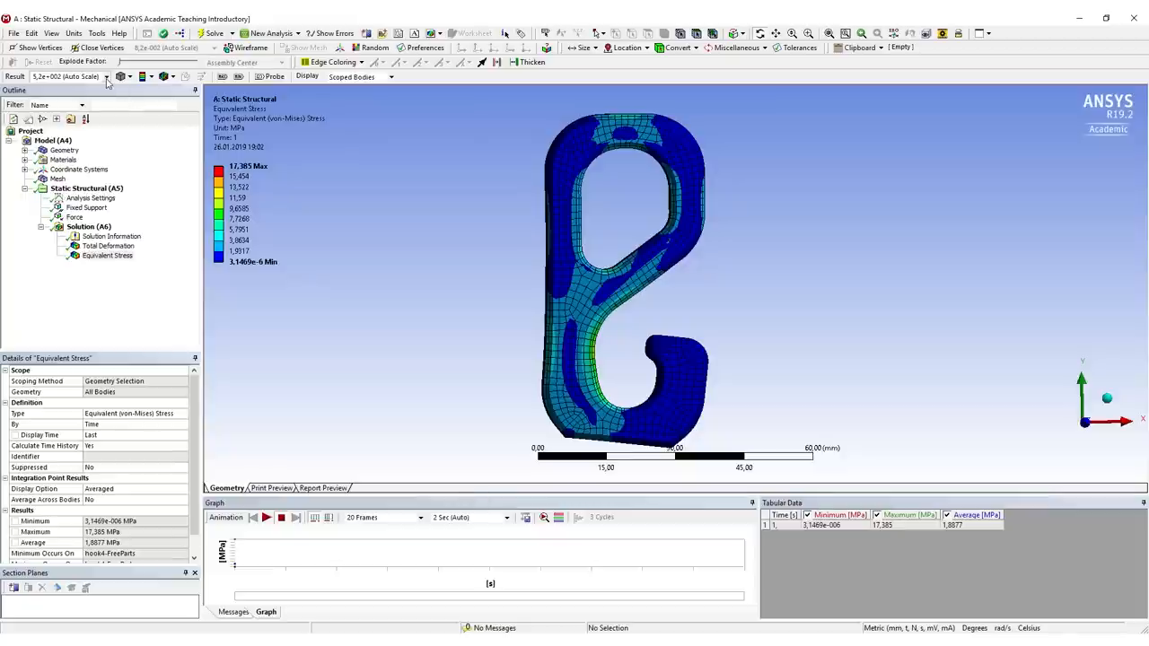
Step: Show the stress result at true, undeformed scale and bring up the result geometry display choices
click(108, 78)
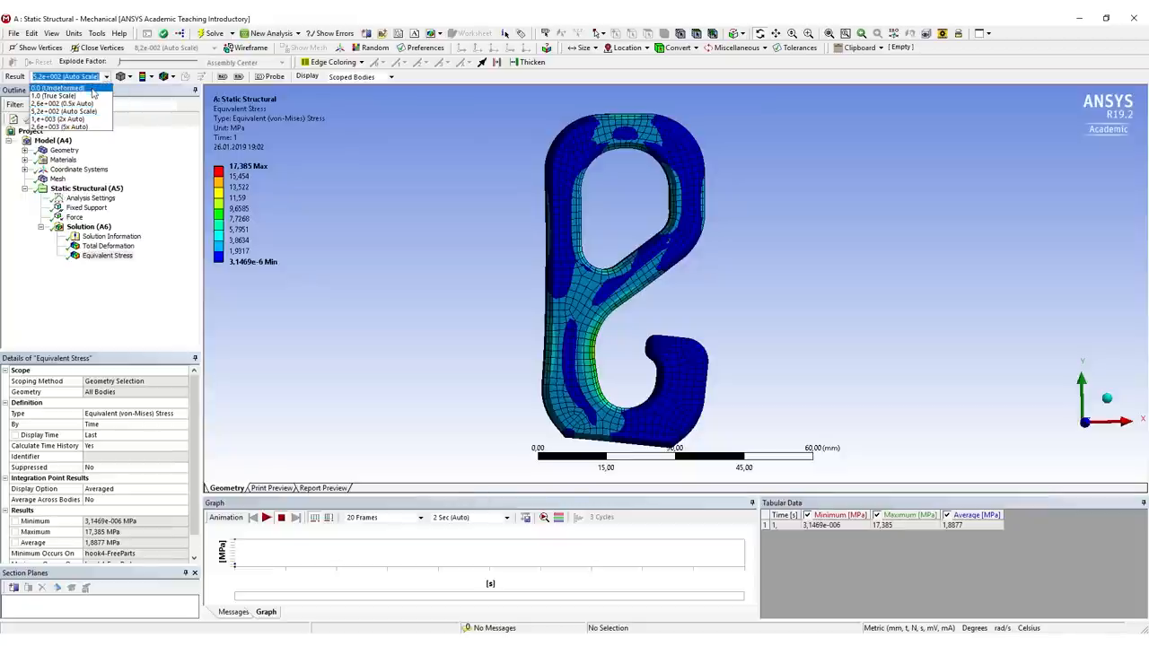
click(63, 89)
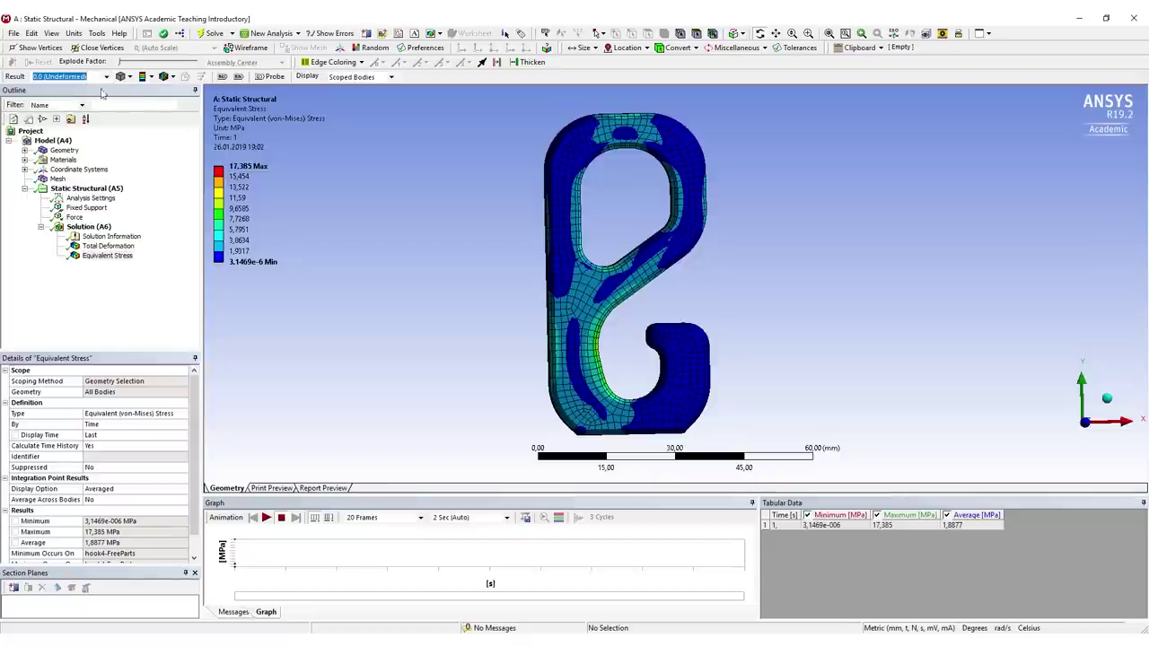
mouse_move(144, 92)
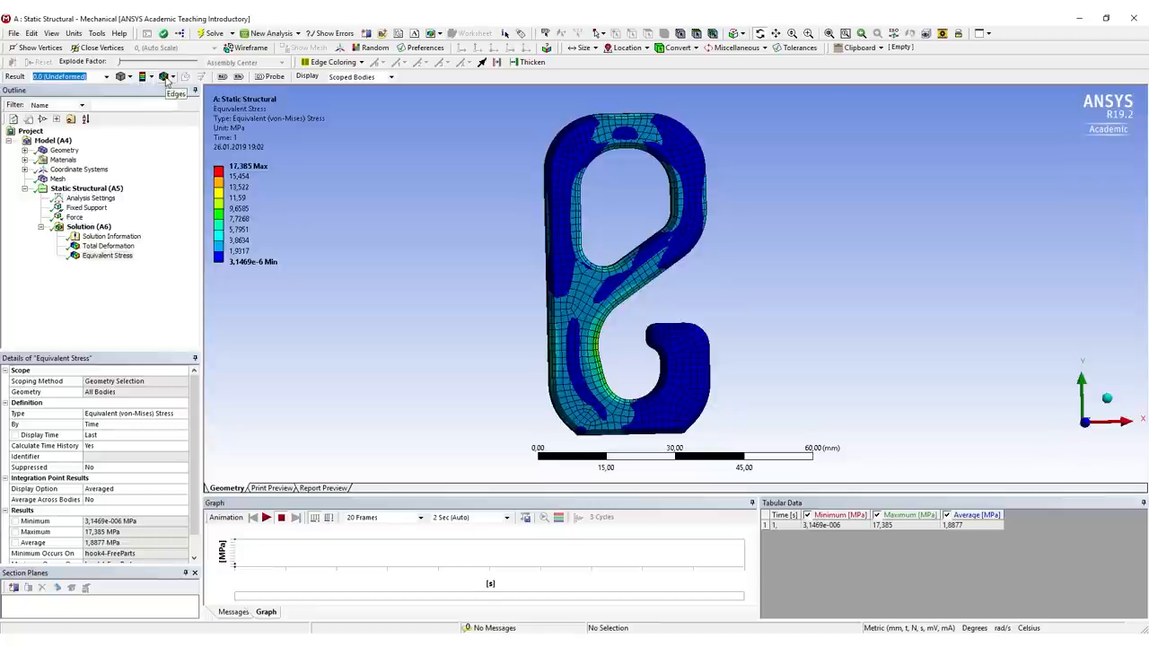
click(167, 75)
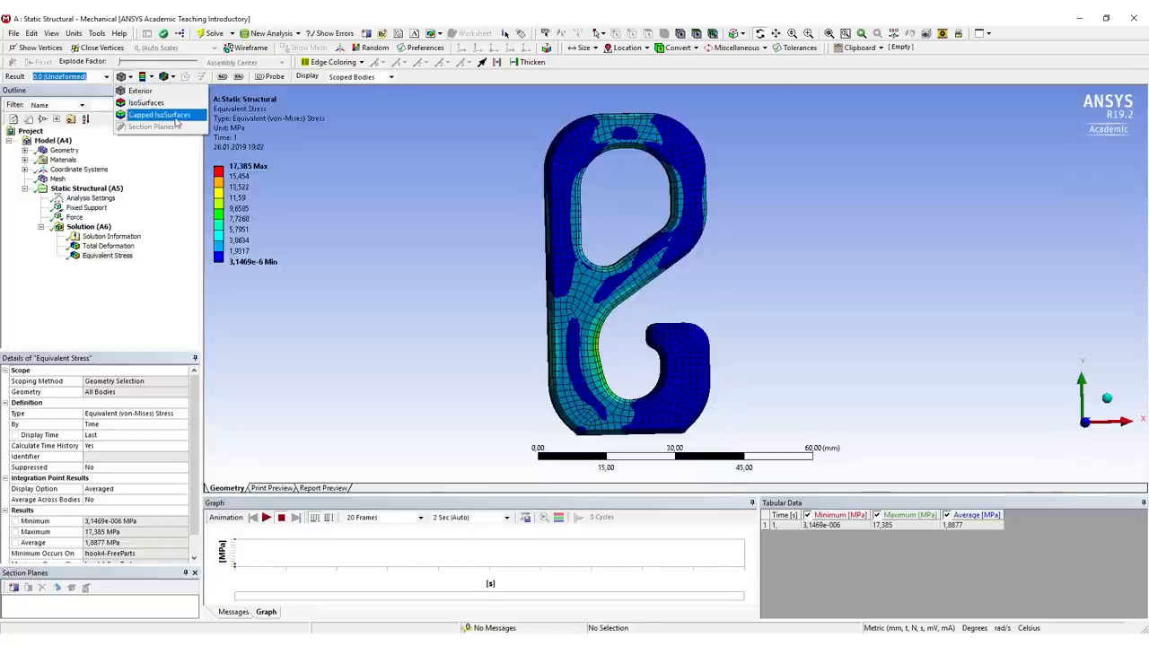
Step: Render the von Mises stress result as Capped IsoSurfaces to isolate the high-stress regions
click(158, 115)
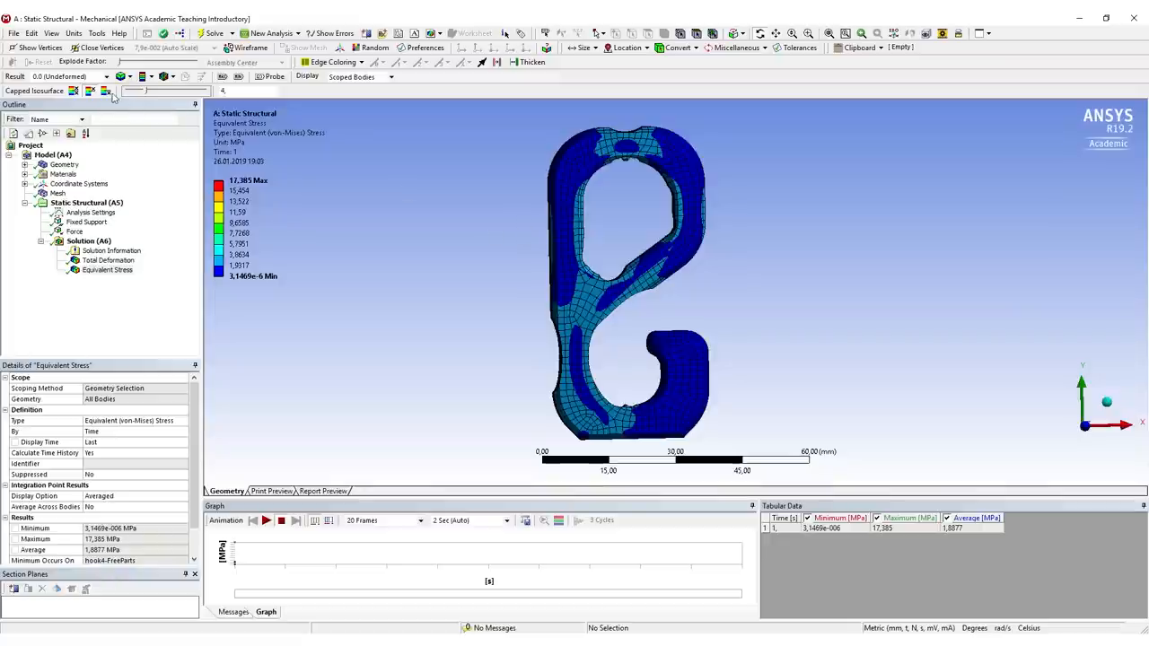
mouse_move(108, 90)
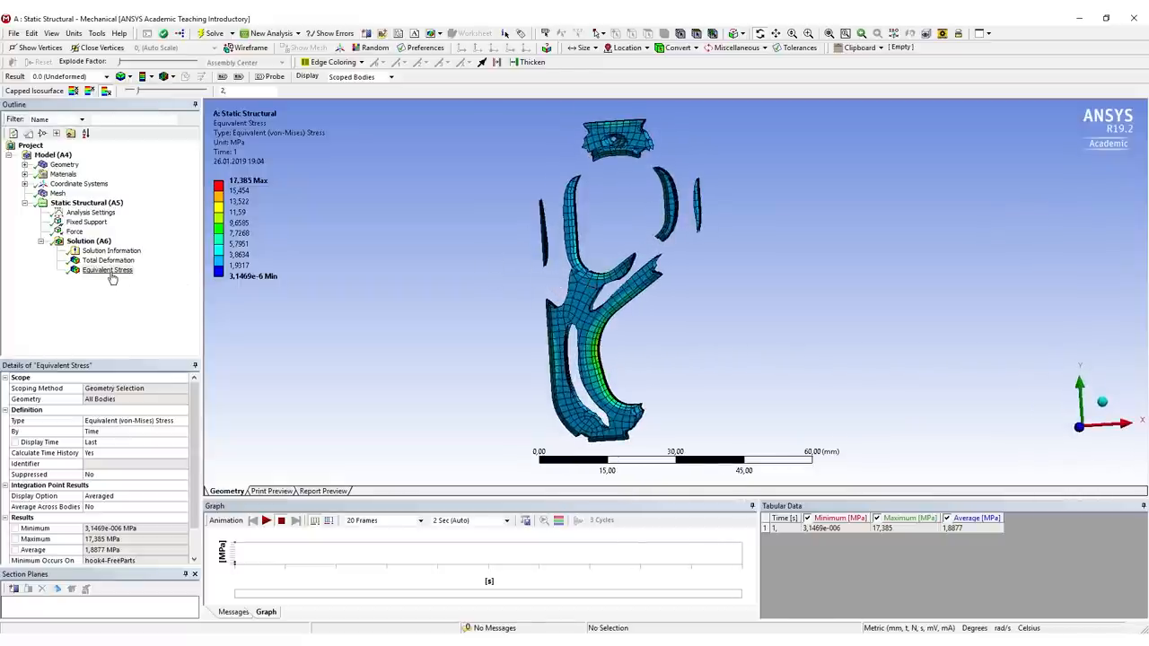
Step: Bring up the Equivalent Stress result's actions to export it as an STL file
right_click(107, 269)
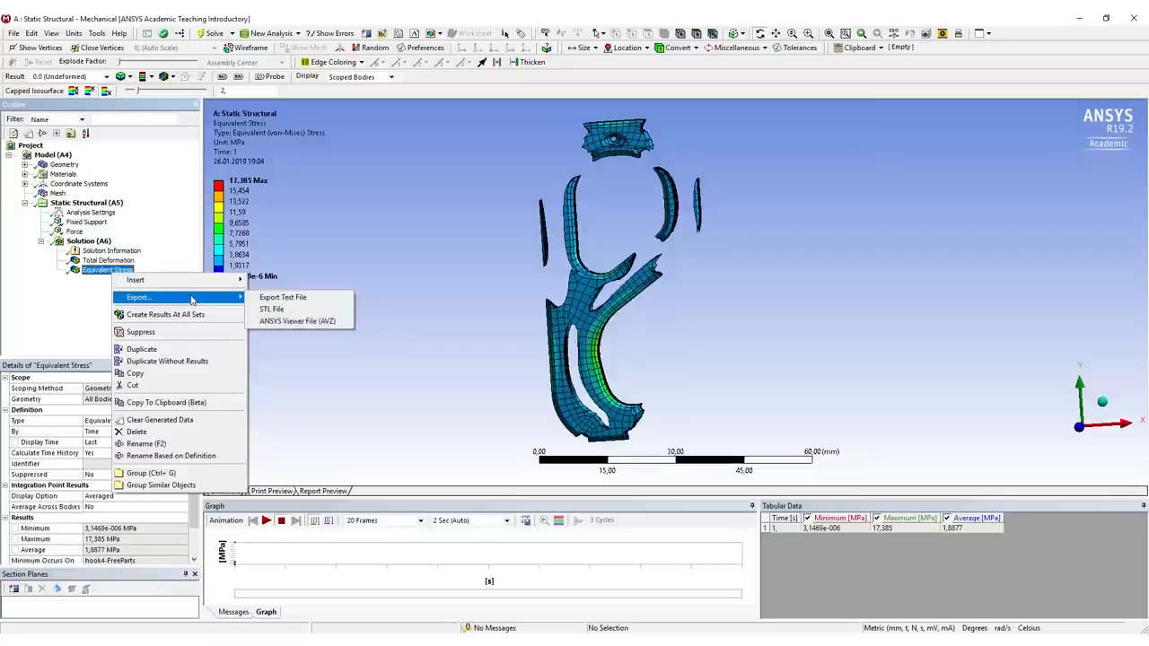
mouse_move(291, 308)
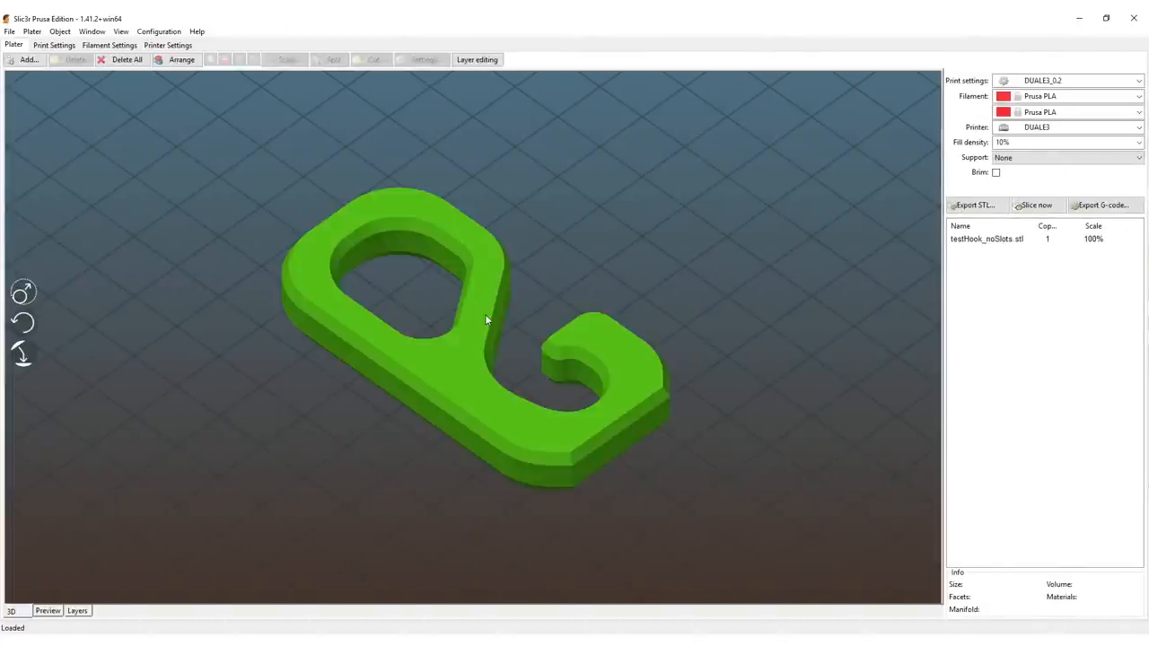
Step: Load topo_full.obj as a modifier part of the testHook_noSlots.stl object and select it in the parts list
click(420, 60)
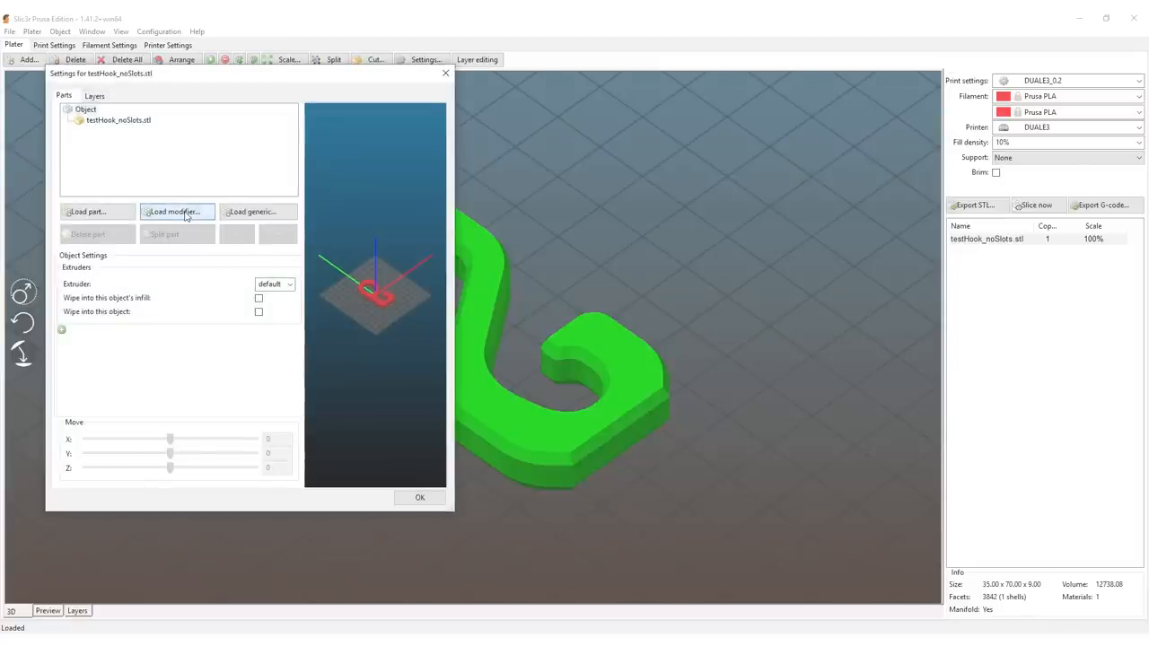
click(176, 212)
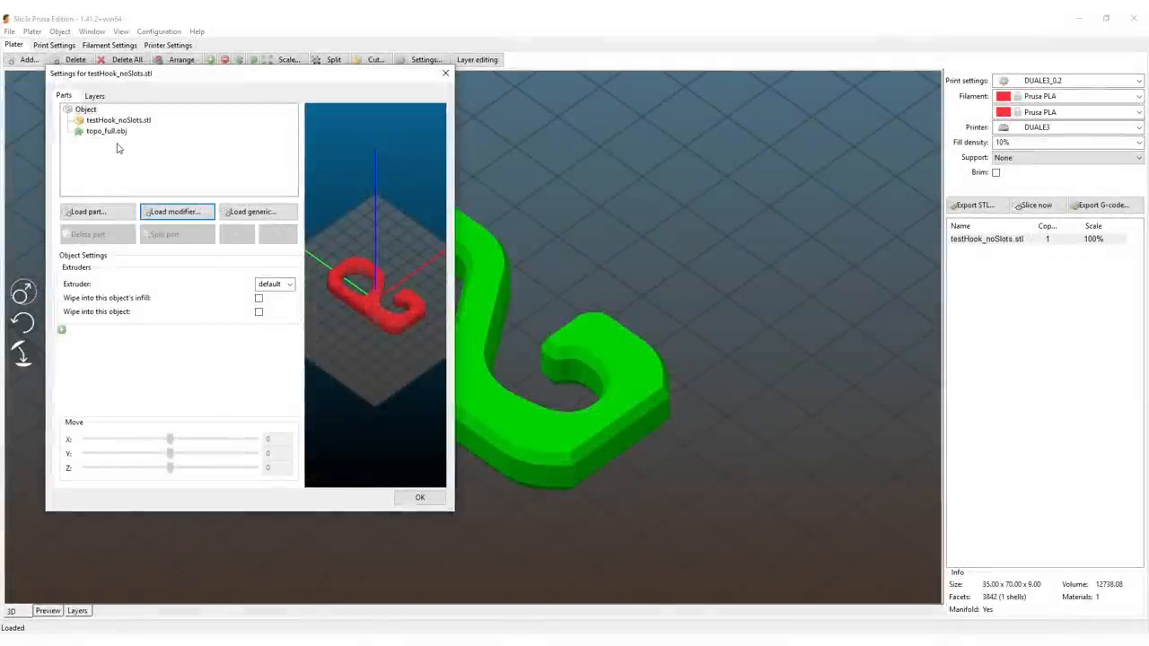
mouse_move(119, 150)
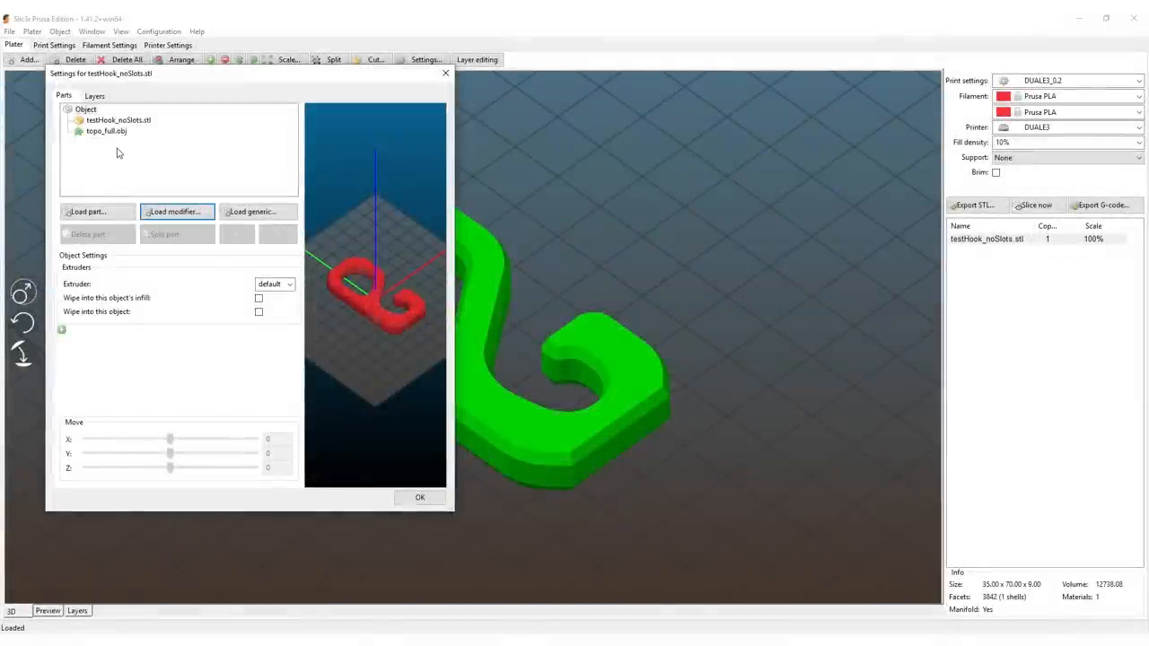
mouse_move(115, 140)
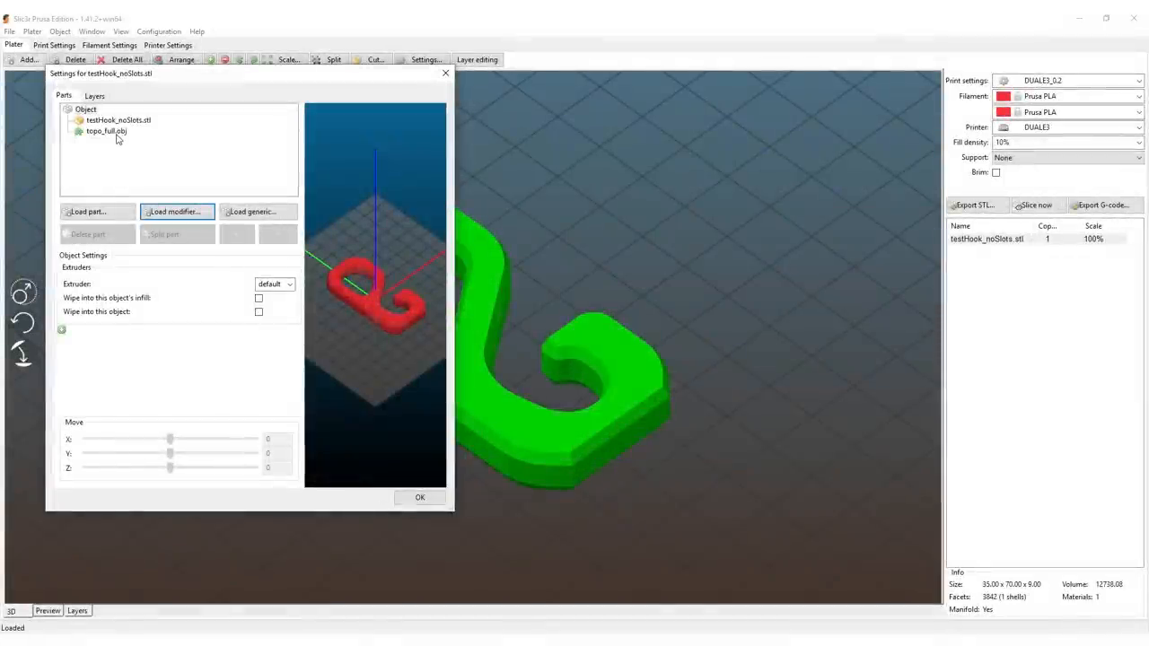
click(105, 136)
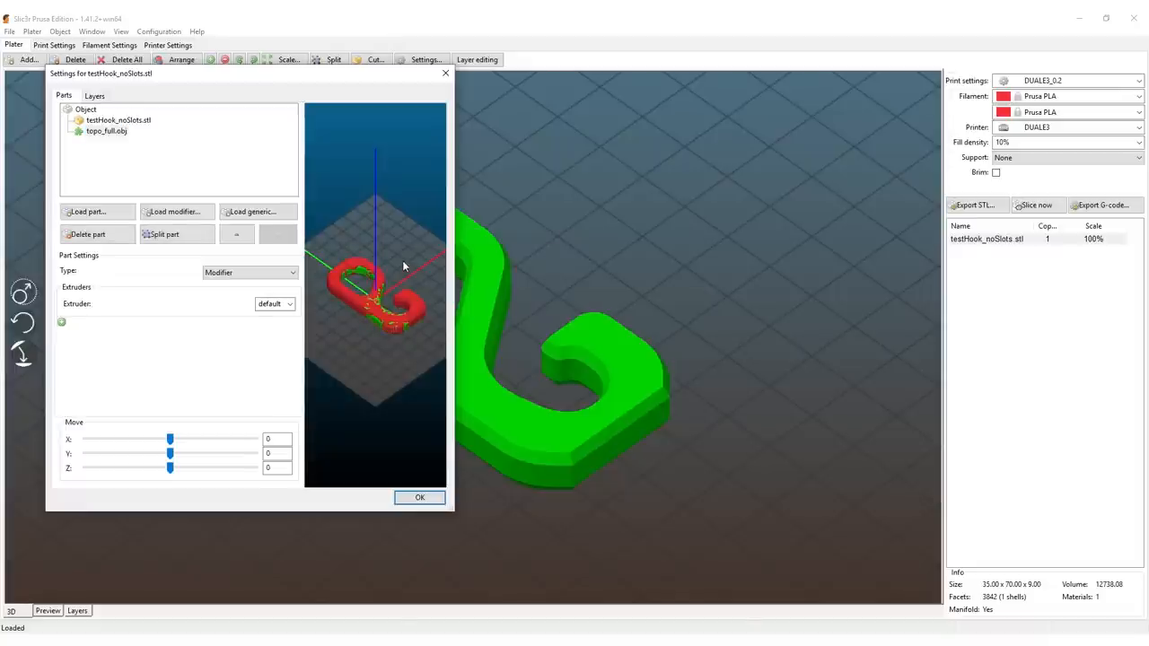
mouse_move(388, 278)
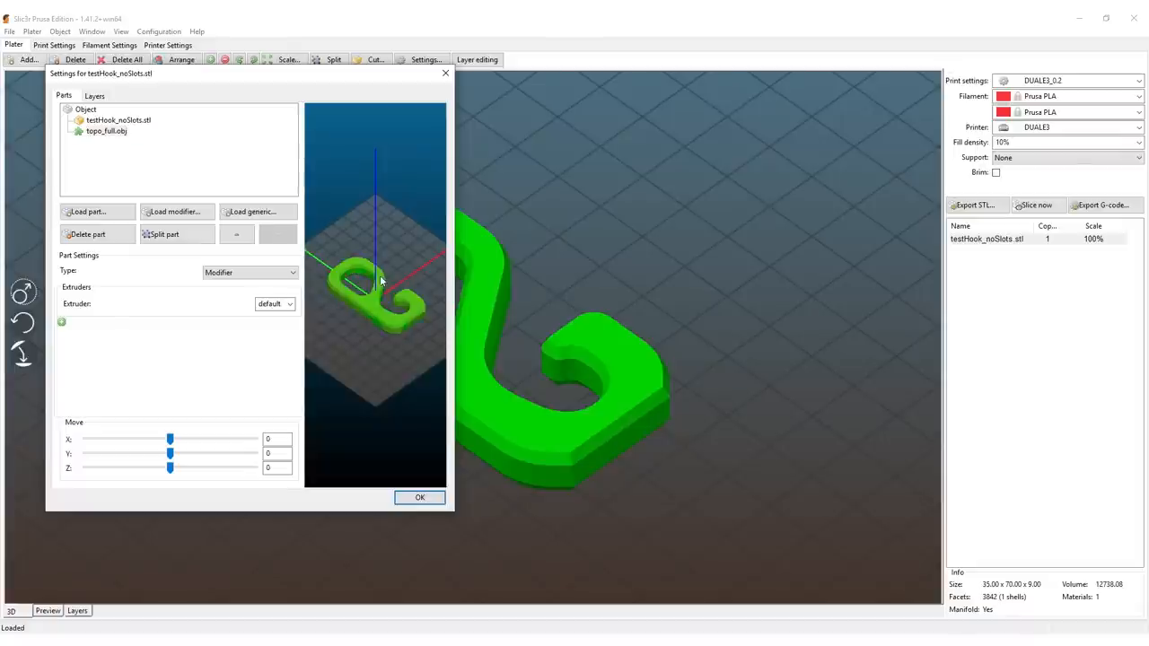
click(108, 131)
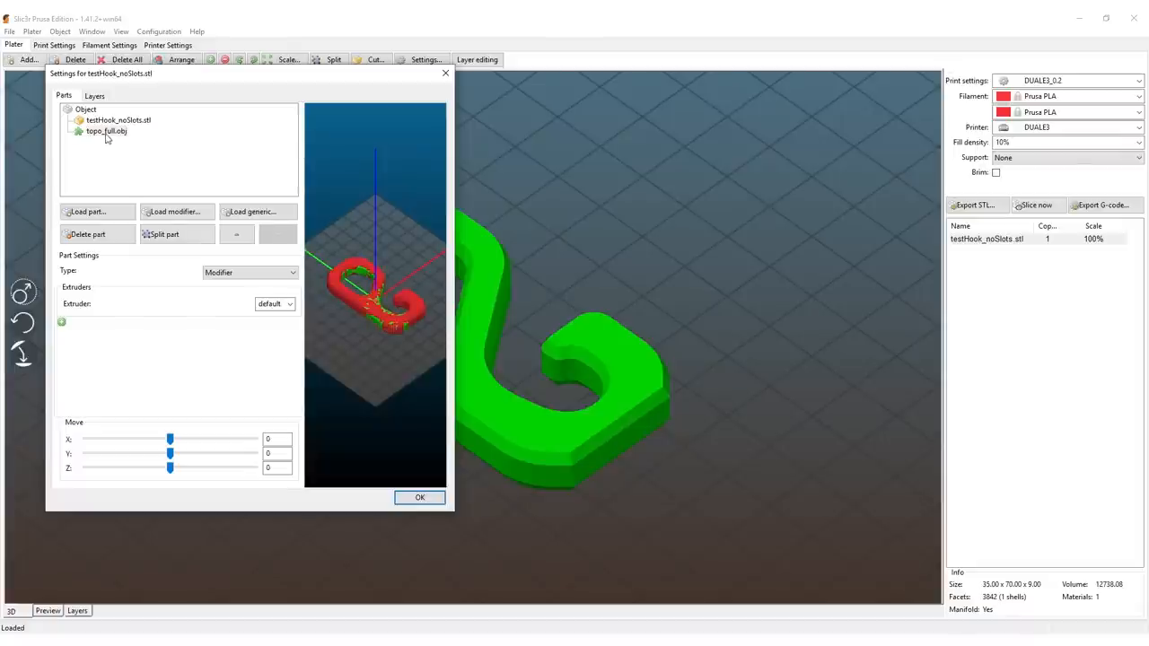
Step: Add a Fill density override of 100% to the topo_full.obj modifier and confirm the settings
click(104, 134)
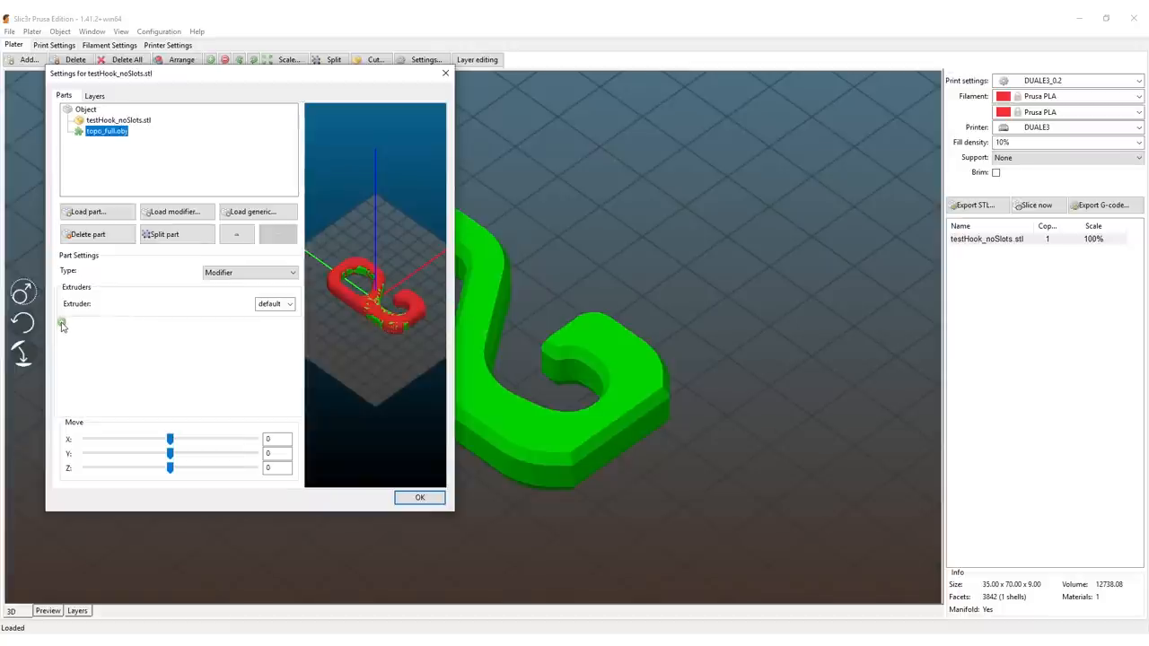
click(61, 325)
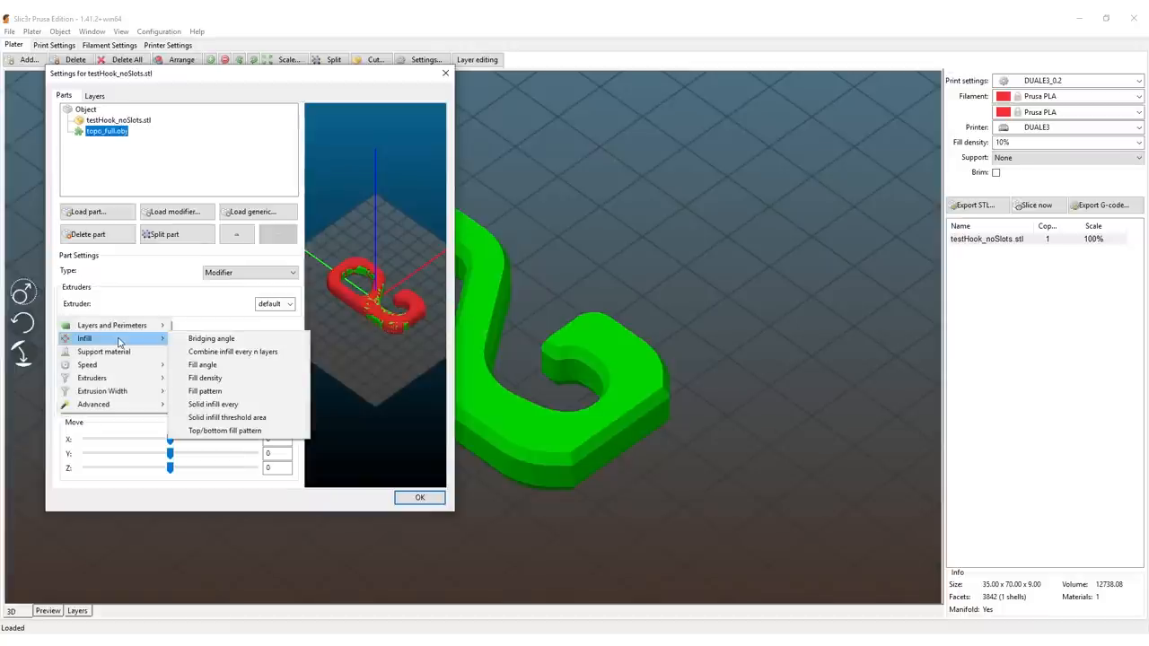
mouse_move(231, 384)
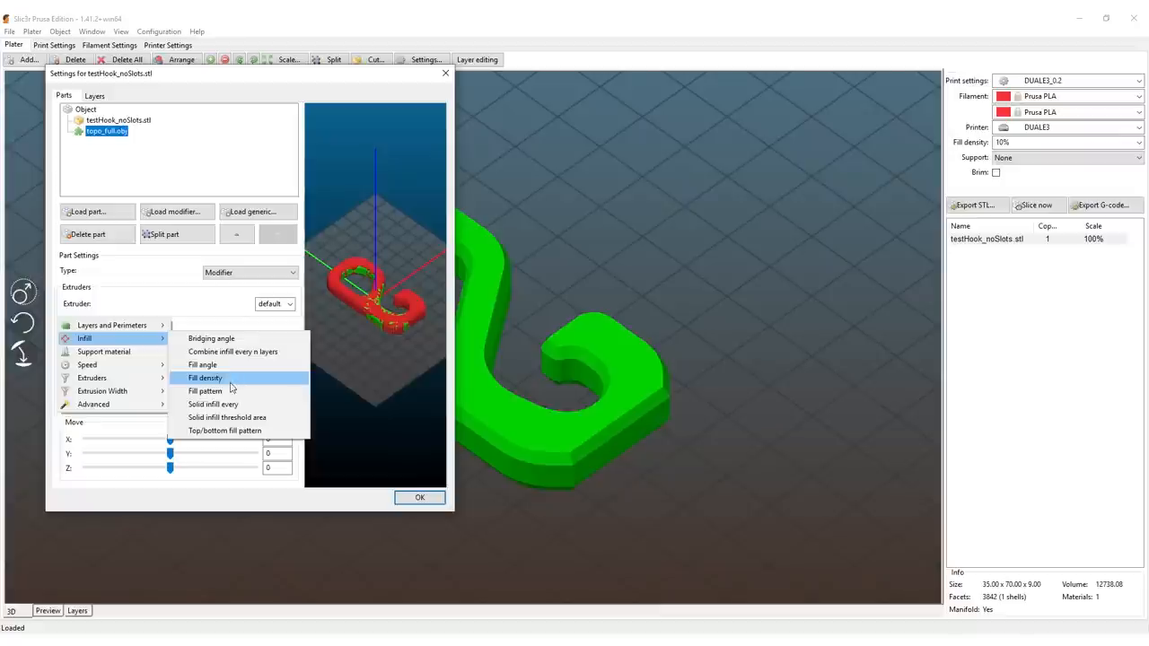
click(205, 377)
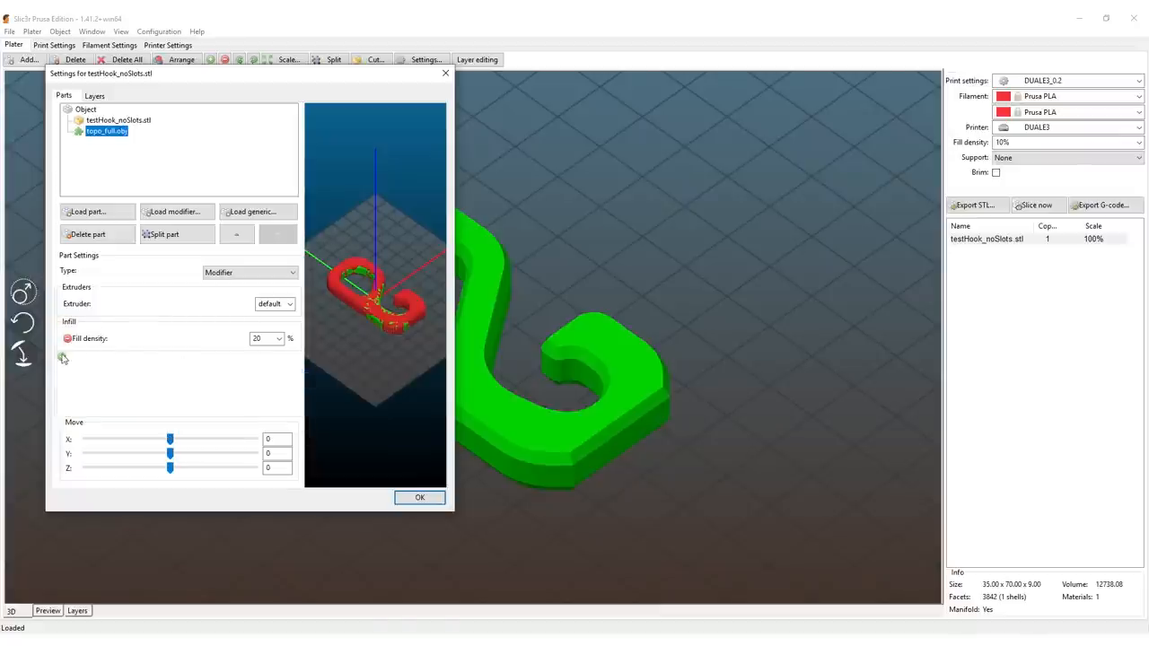
click(65, 359)
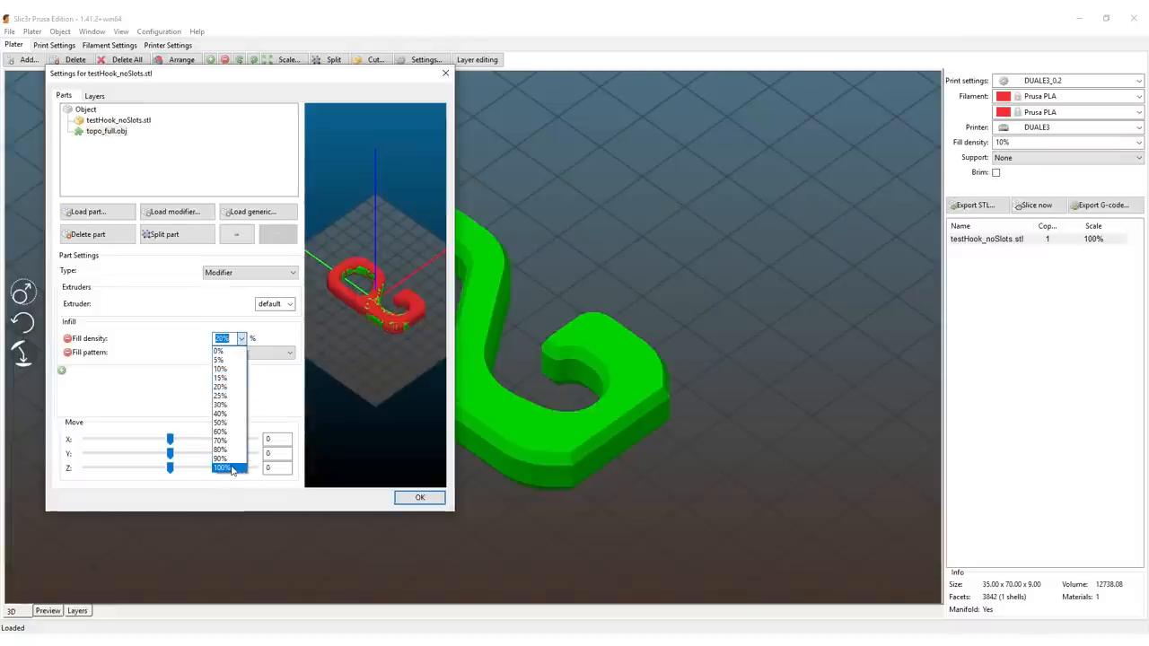
click(223, 470)
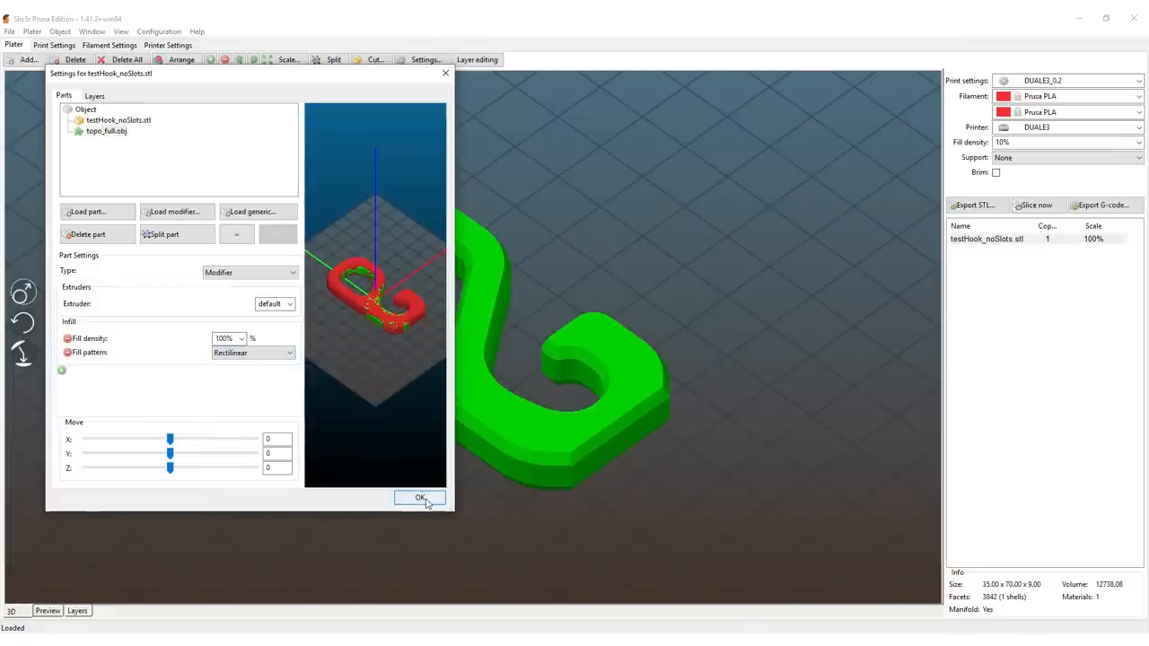
click(418, 499)
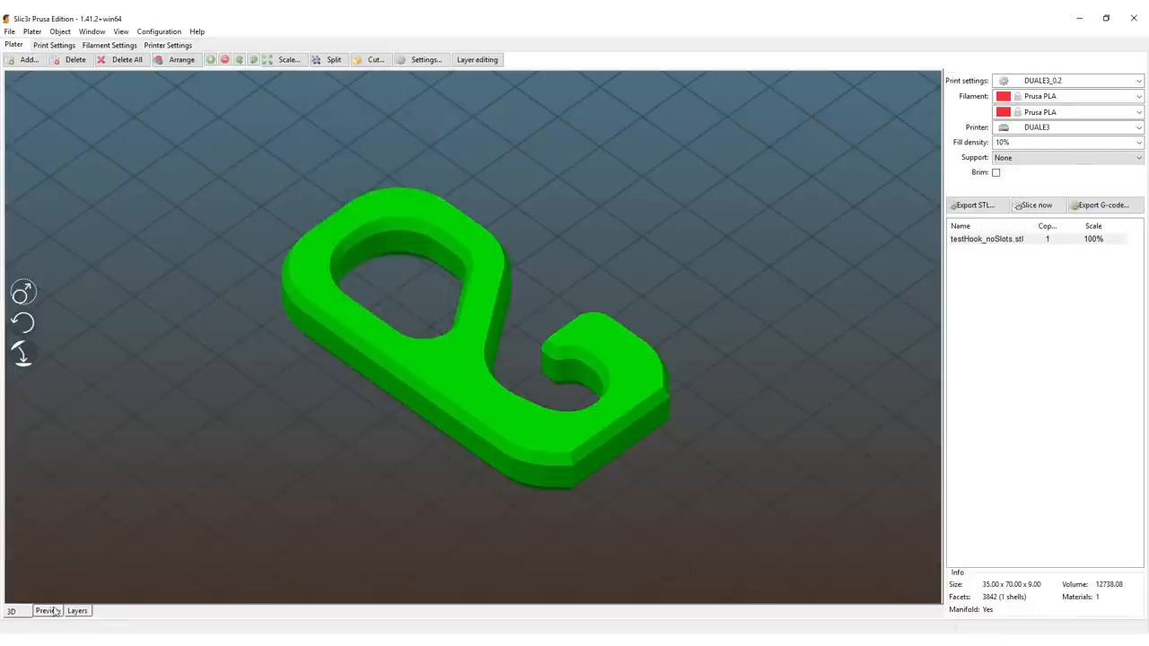
Step: Show the sliced preview and scrub the layer slider to examine the hook's infill
click(47, 610)
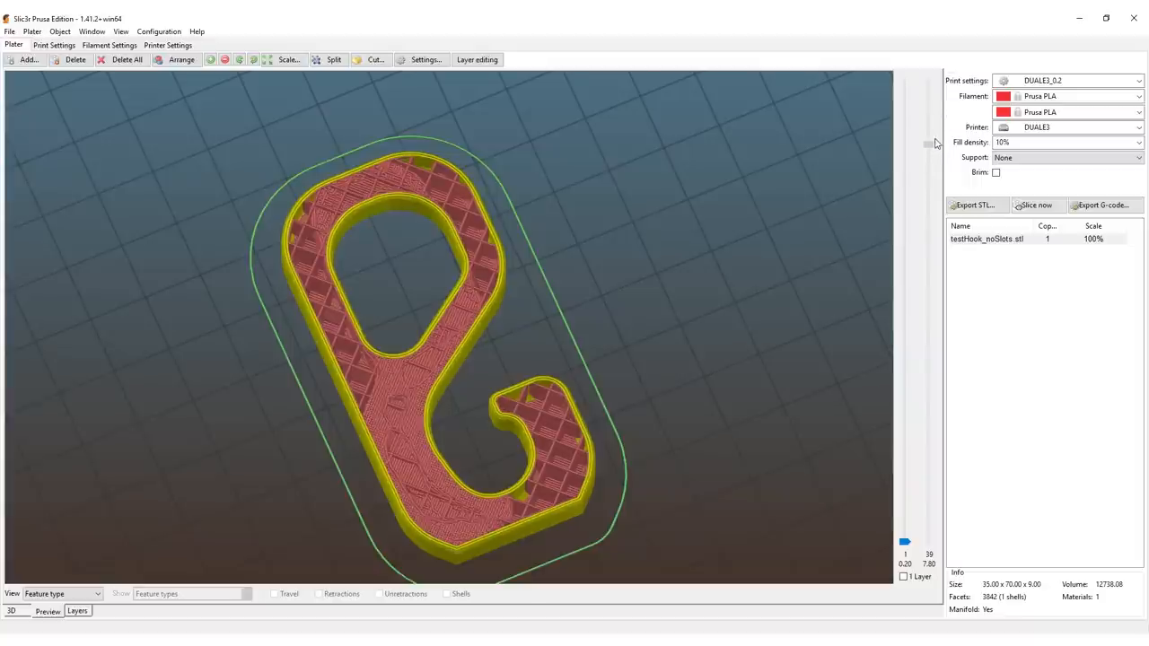
drag(929, 143, 929, 133)
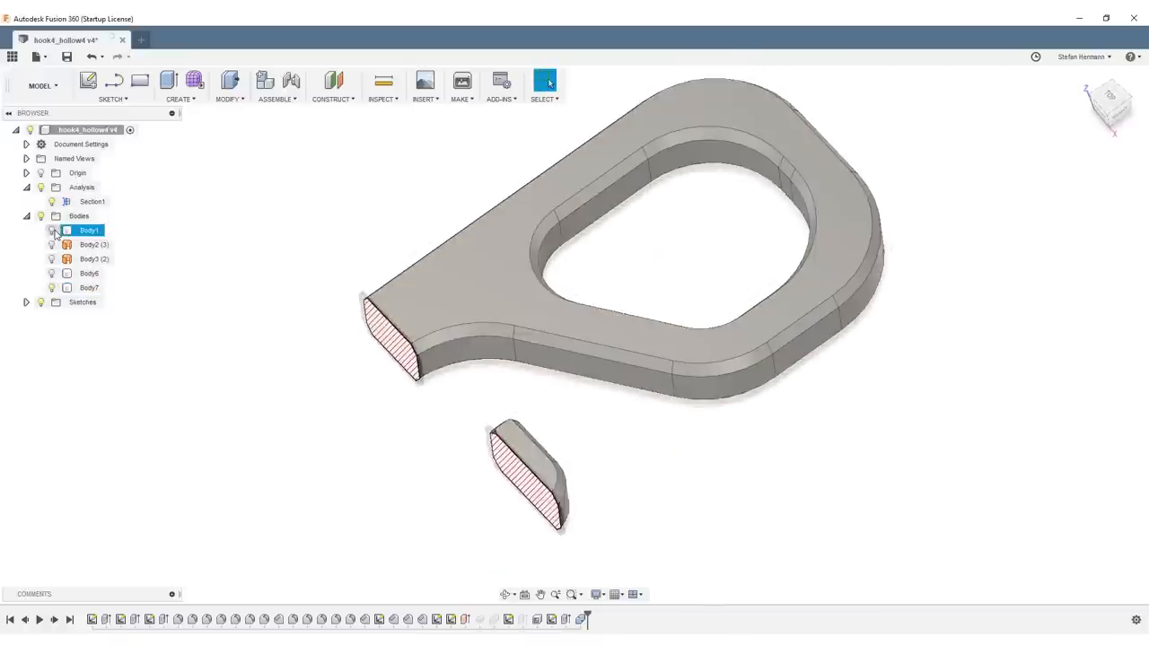
Step: Toggle the visibility of Body1 in the Browser's Bodies list
click(43, 86)
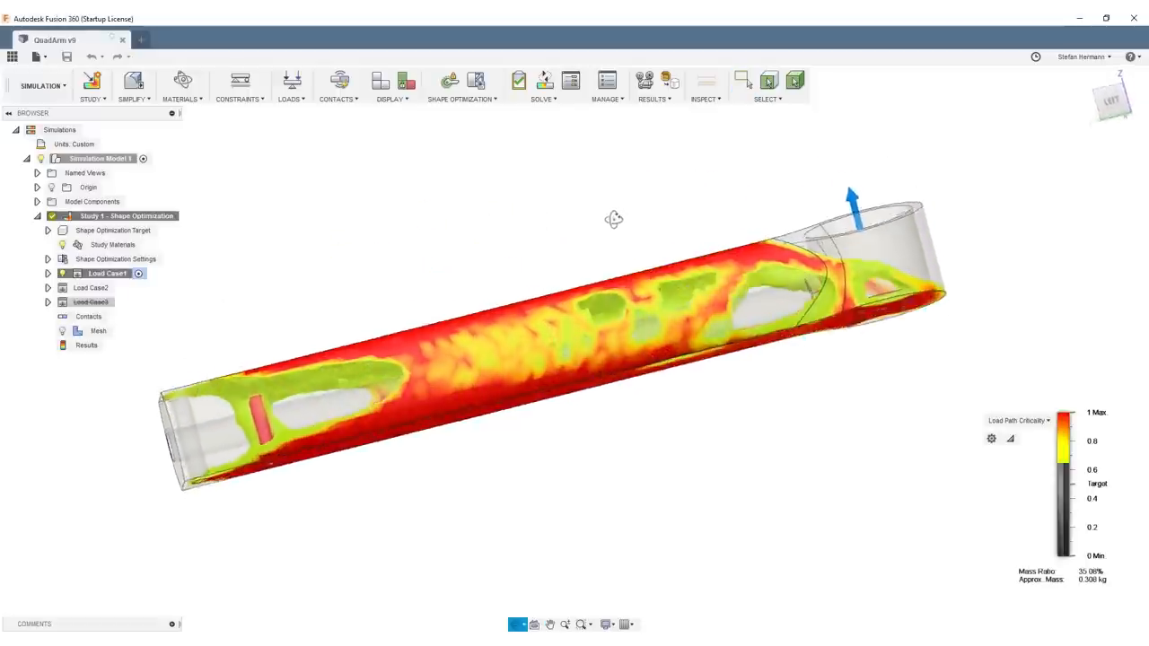
drag(614, 219, 570, 217)
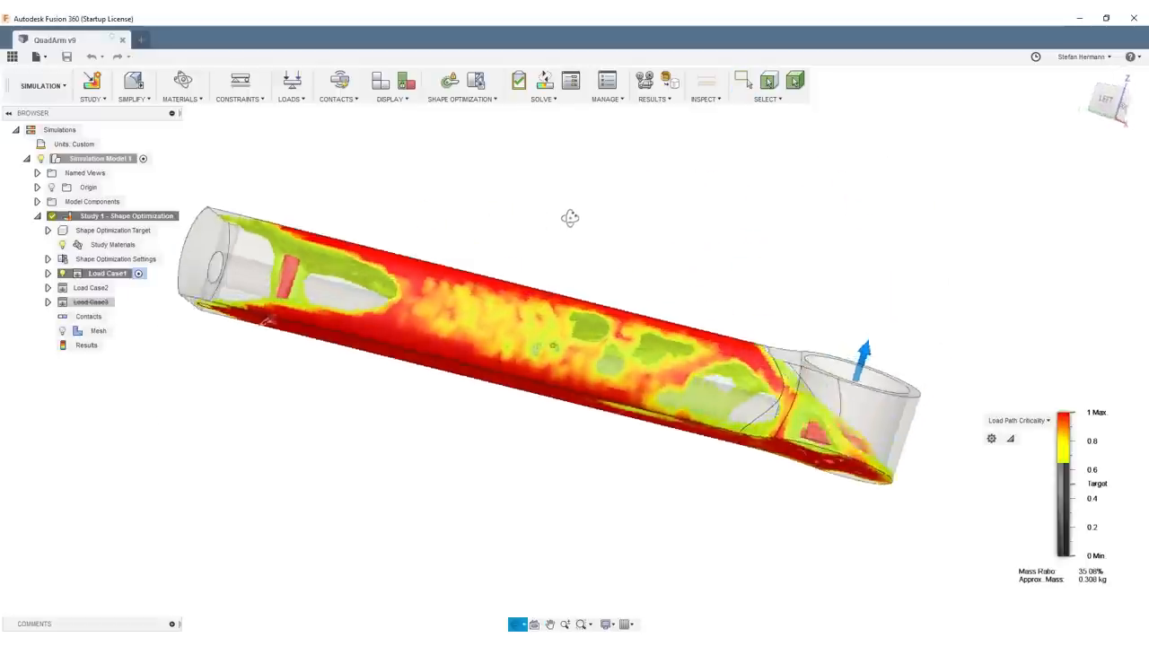